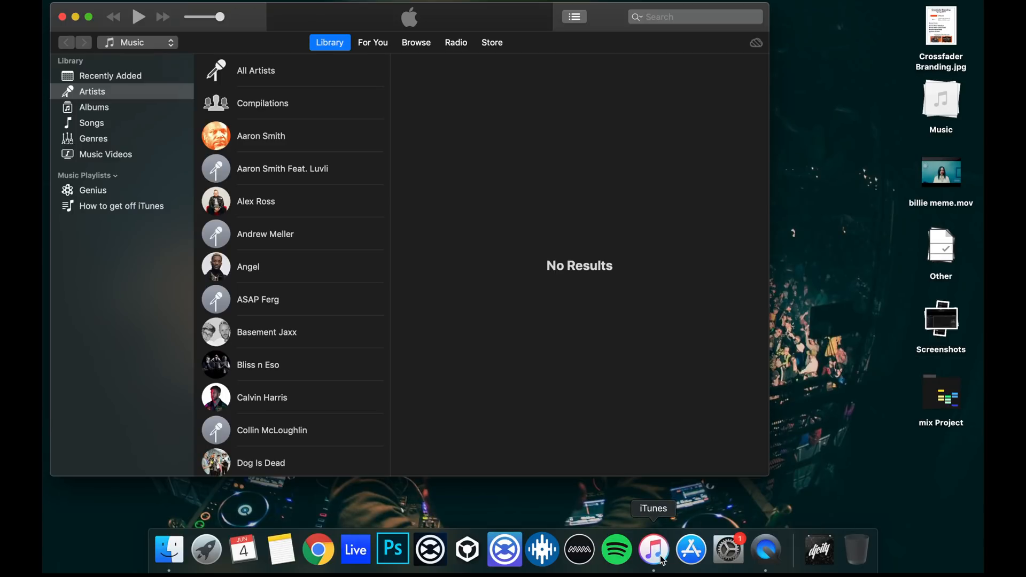
# - Browse Finder to Music > iTunes > iTunes Media > Music, the folder of artist folders
pyautogui.click(168, 549)
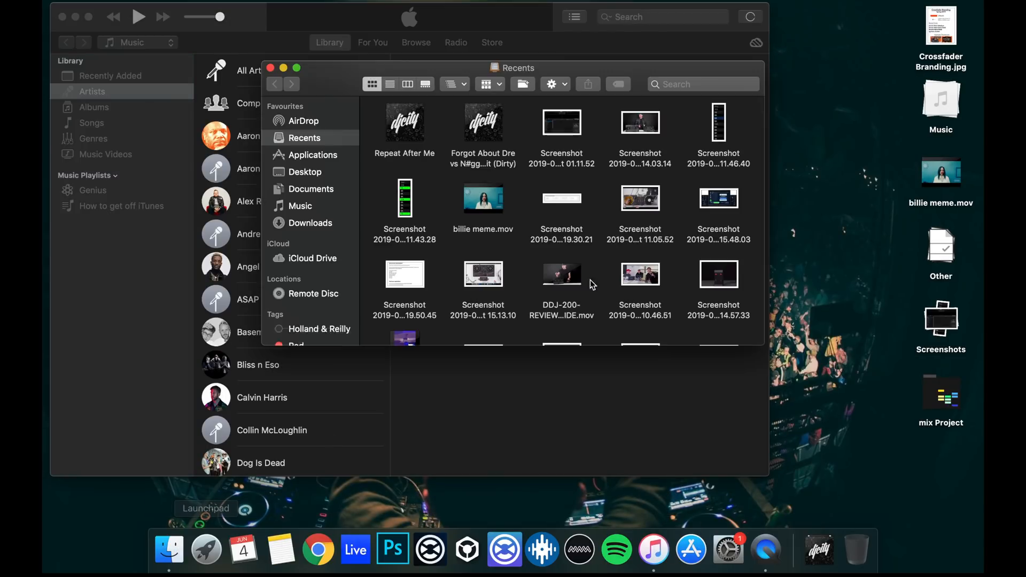
pyautogui.click(301, 206)
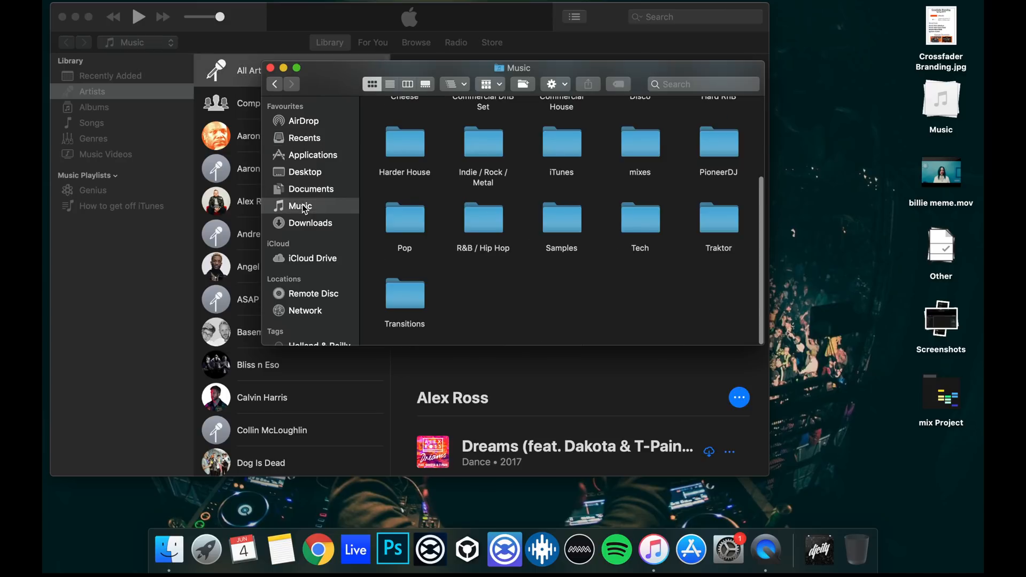
pyautogui.moveTo(574, 147)
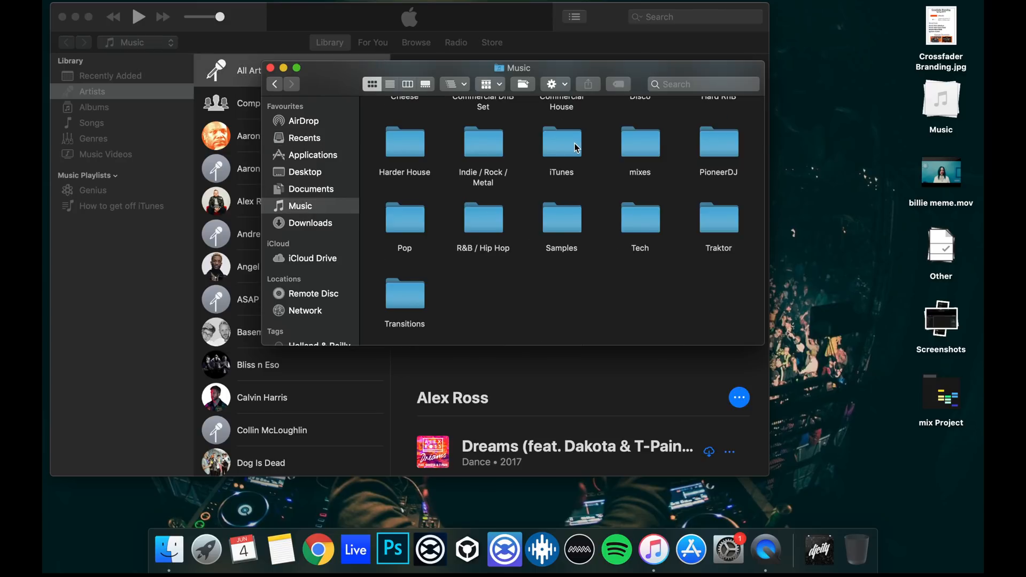
pyautogui.doubleClick(561, 142)
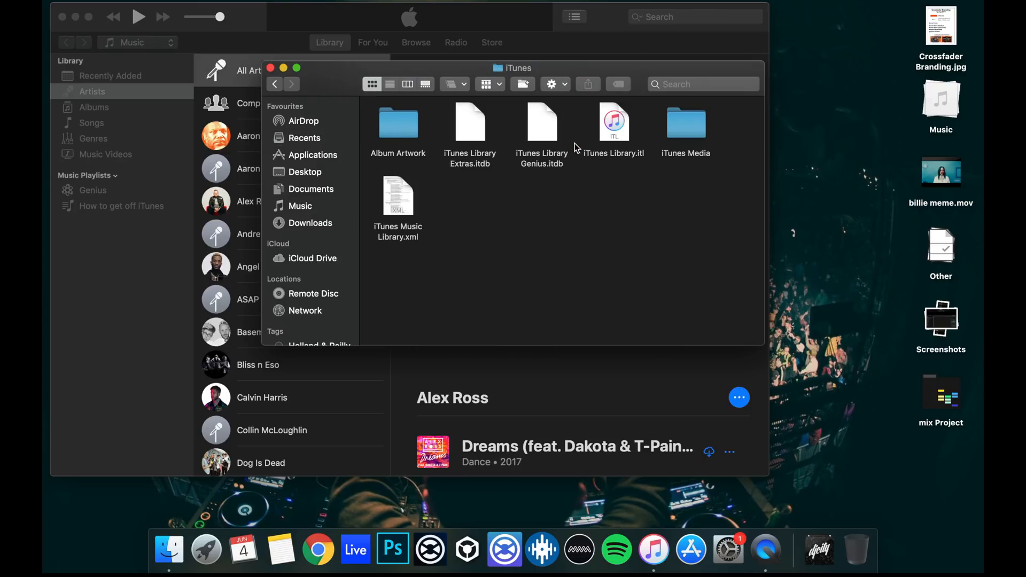
pyautogui.doubleClick(685, 123)
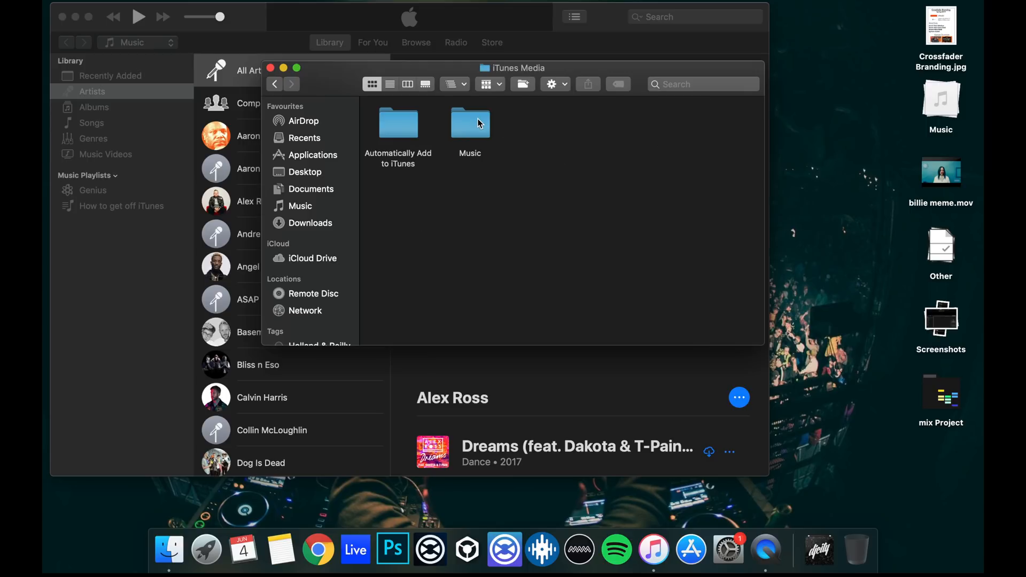
pyautogui.doubleClick(470, 124)
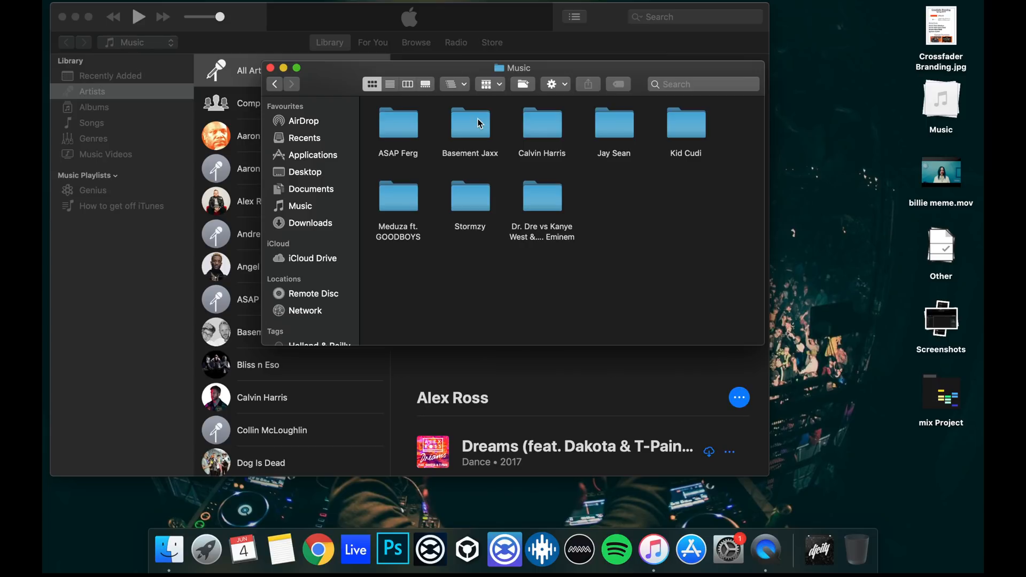
pyautogui.moveTo(546, 126)
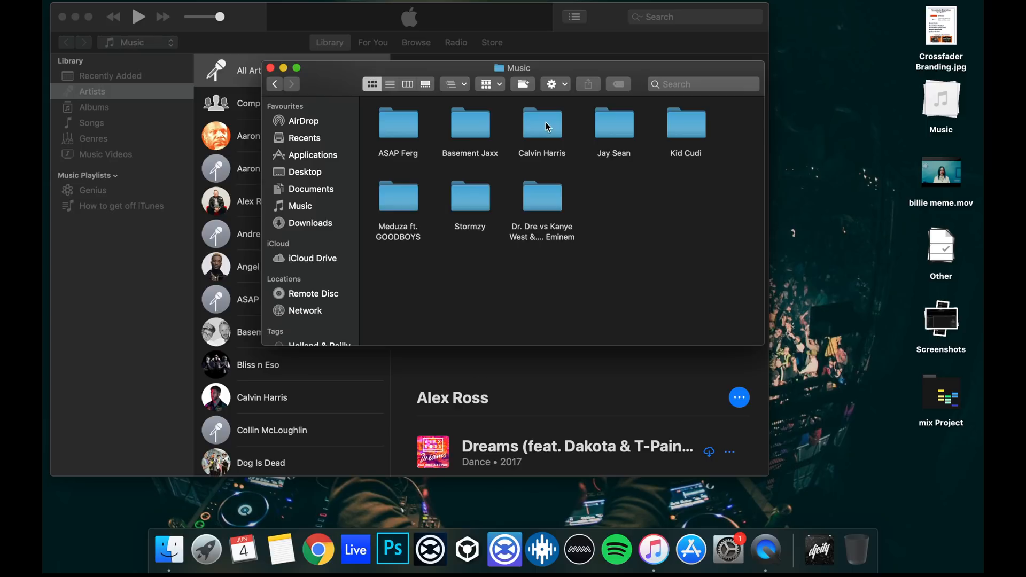
# - Look inside the Calvin Harris folder, return to the artists, and bring up a second Finder window
pyautogui.doubleClick(541, 124)
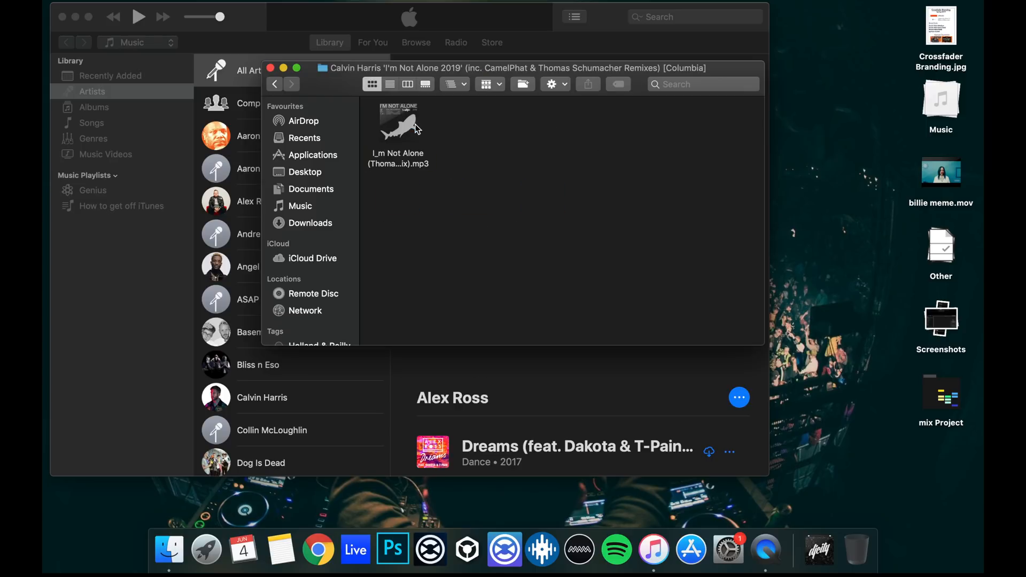
pyautogui.click(275, 84)
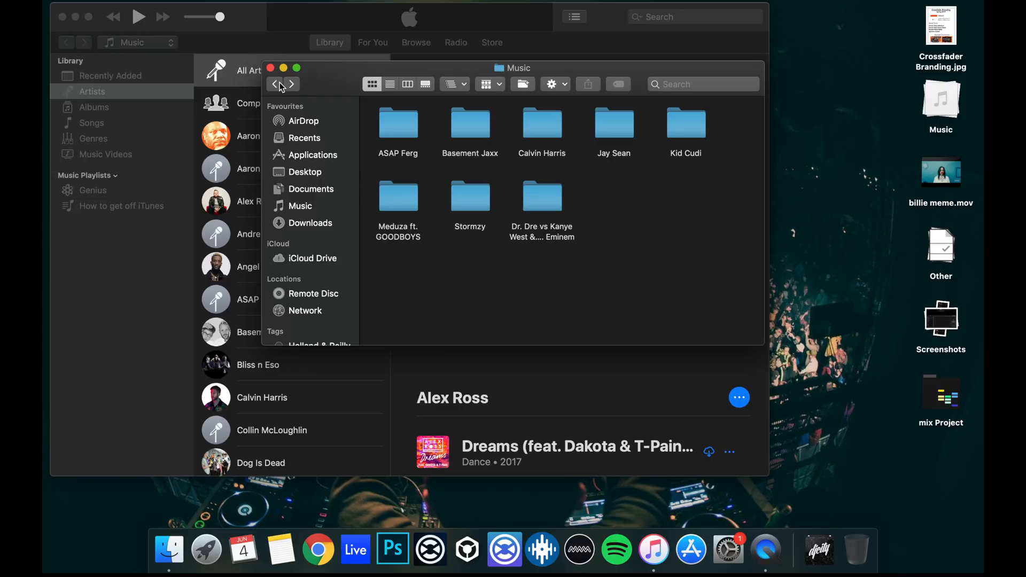
pyautogui.click(305, 138)
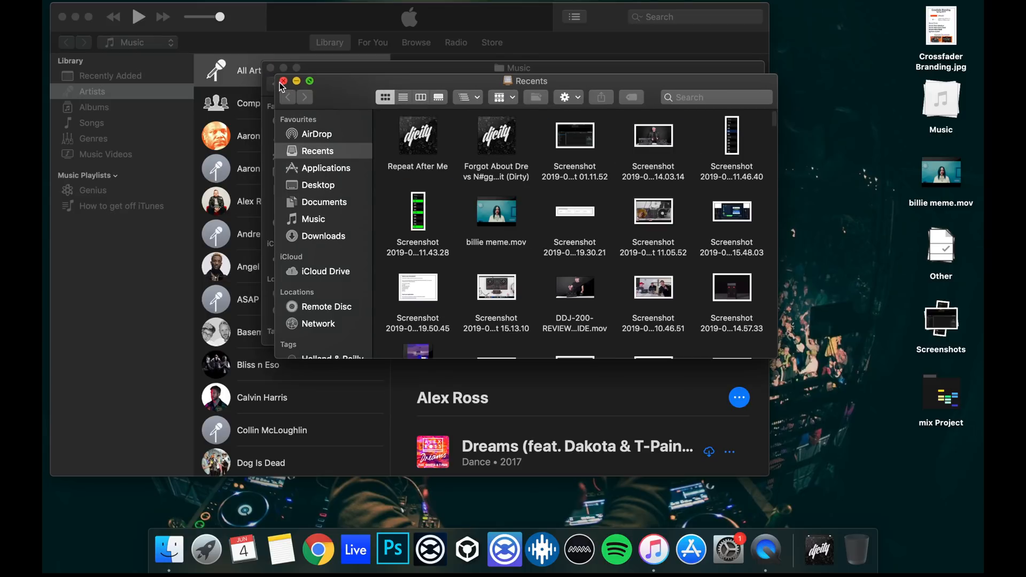
# - Add Nathan Dawe - Repeat After Me.mp3 from Downloads into iTunes so it plays
pyautogui.click(322, 235)
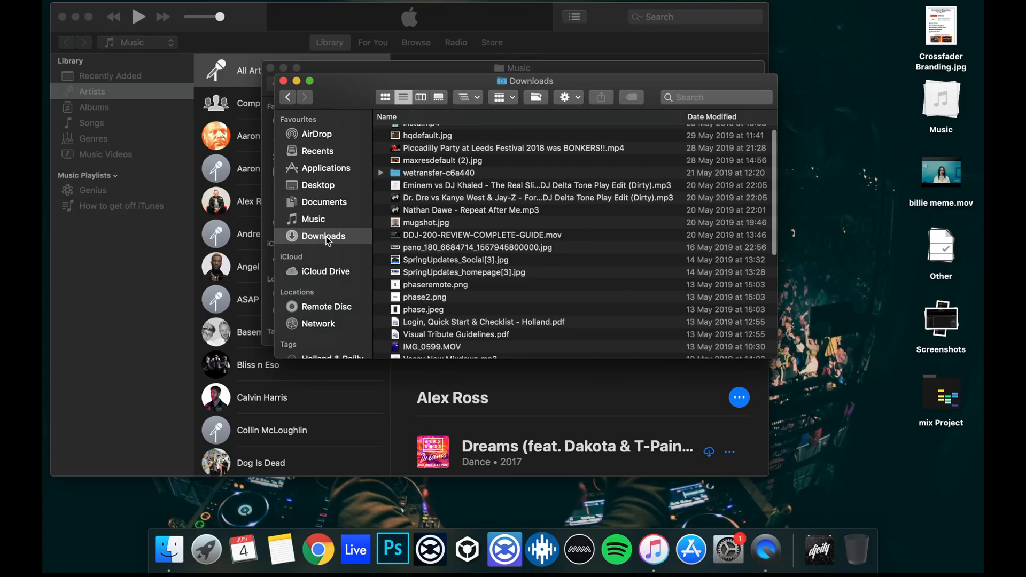
pyautogui.click(470, 210)
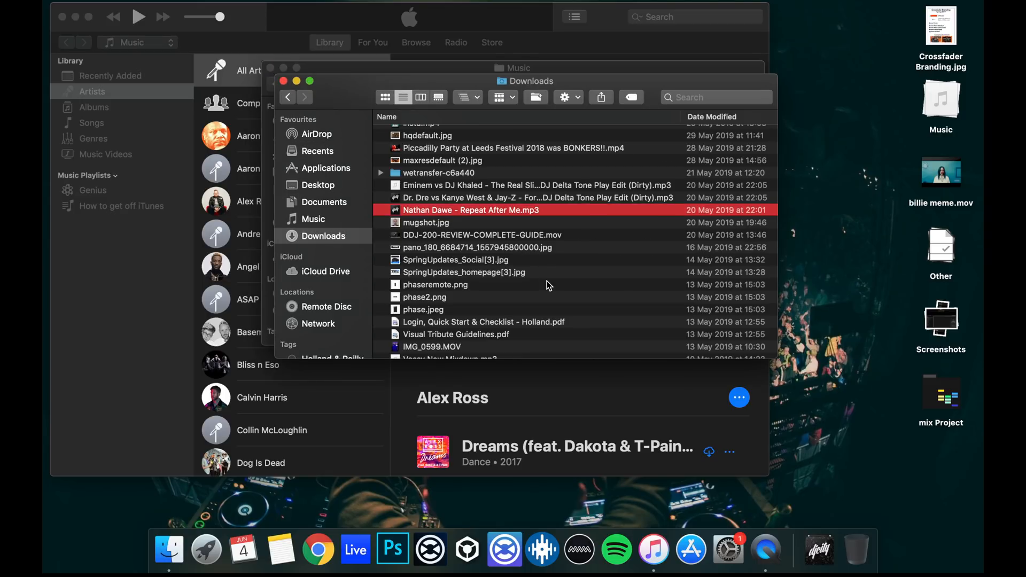
pyautogui.moveTo(162, 307)
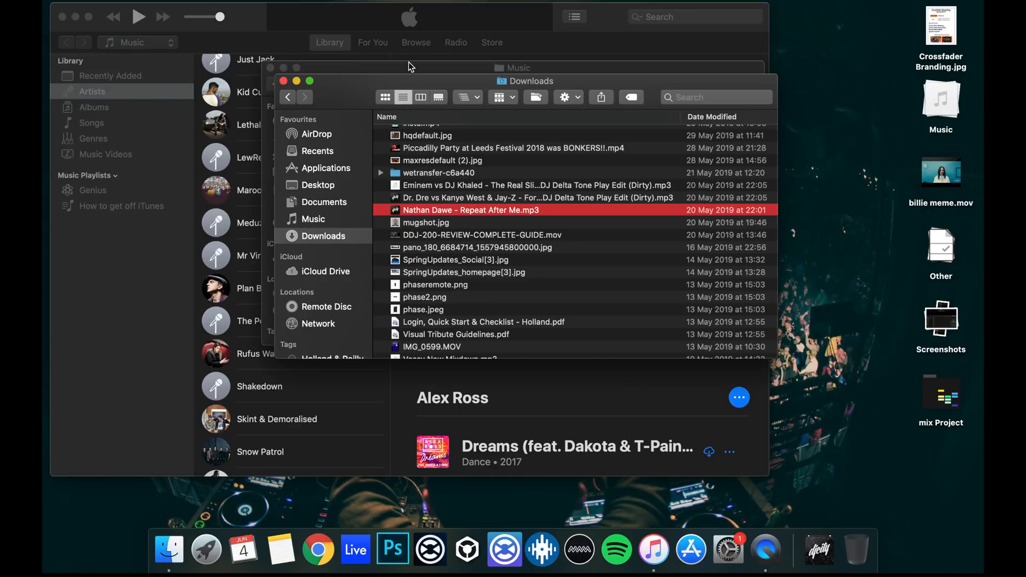
pyautogui.click(313, 206)
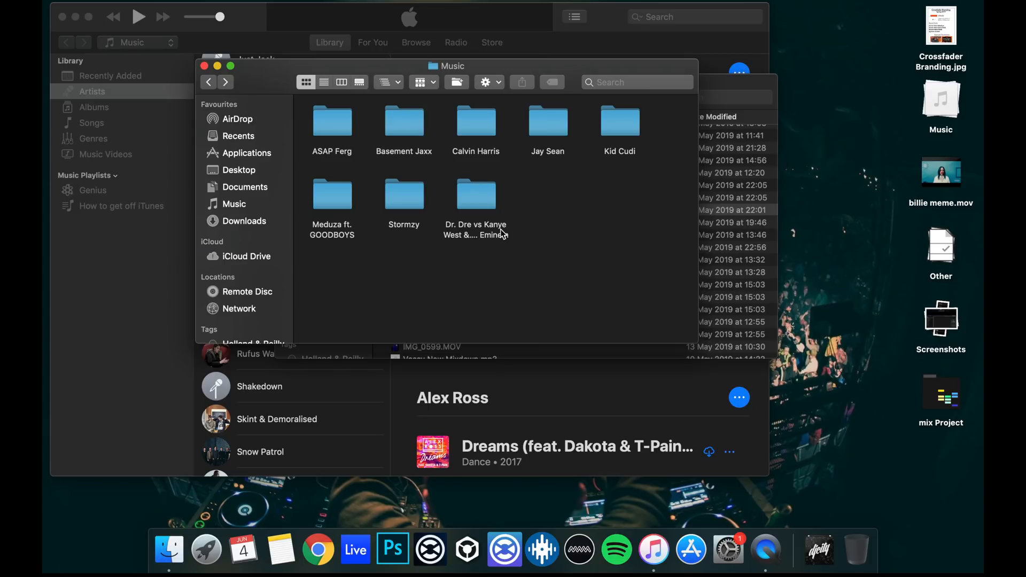
pyautogui.moveTo(744, 215)
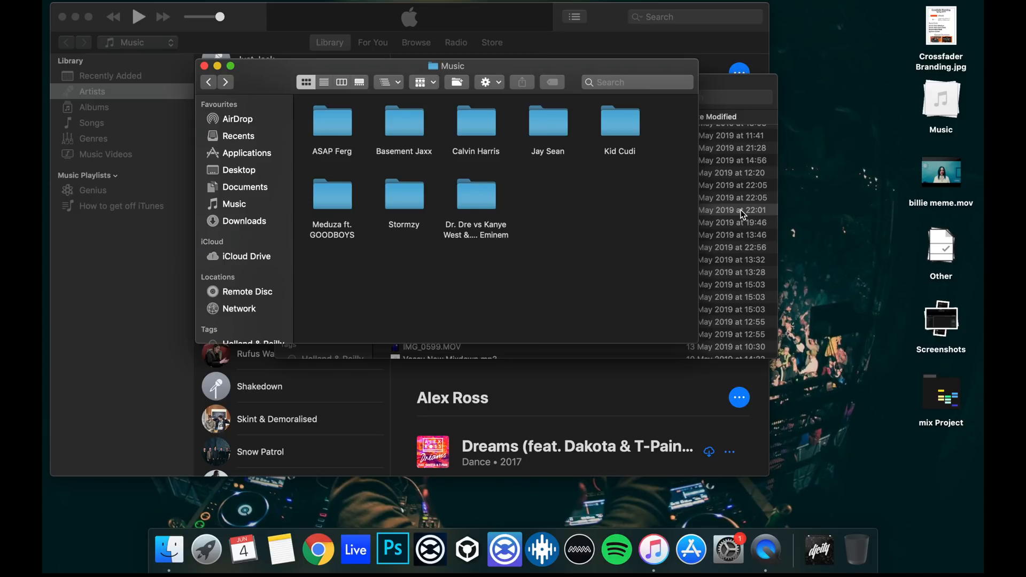
pyautogui.click(243, 221)
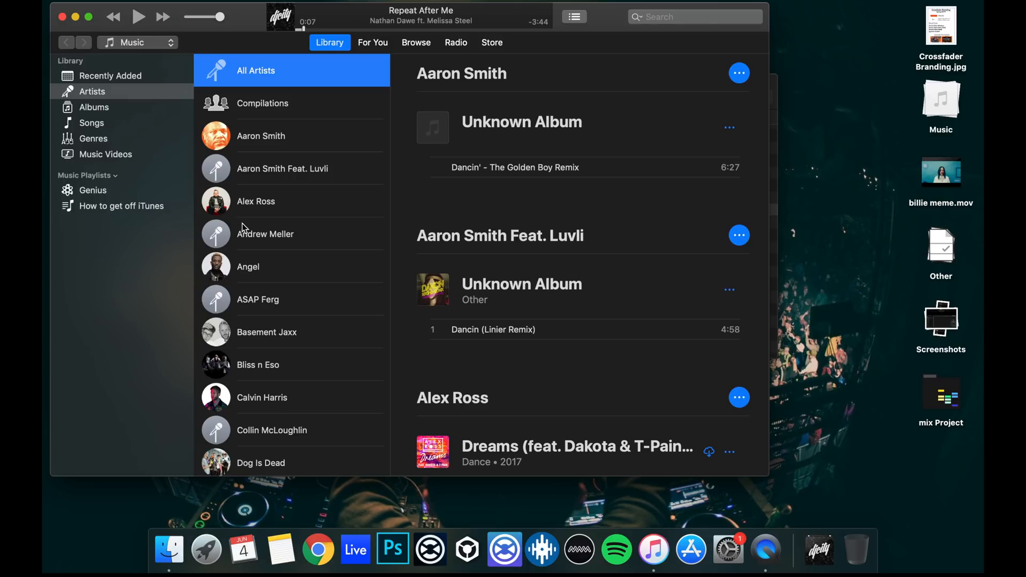
# - Check Finder's Music > Nathan Dawe ft. Melissa Steel > Unknown Album folder holds the track, then close it
pyautogui.scroll(-3)
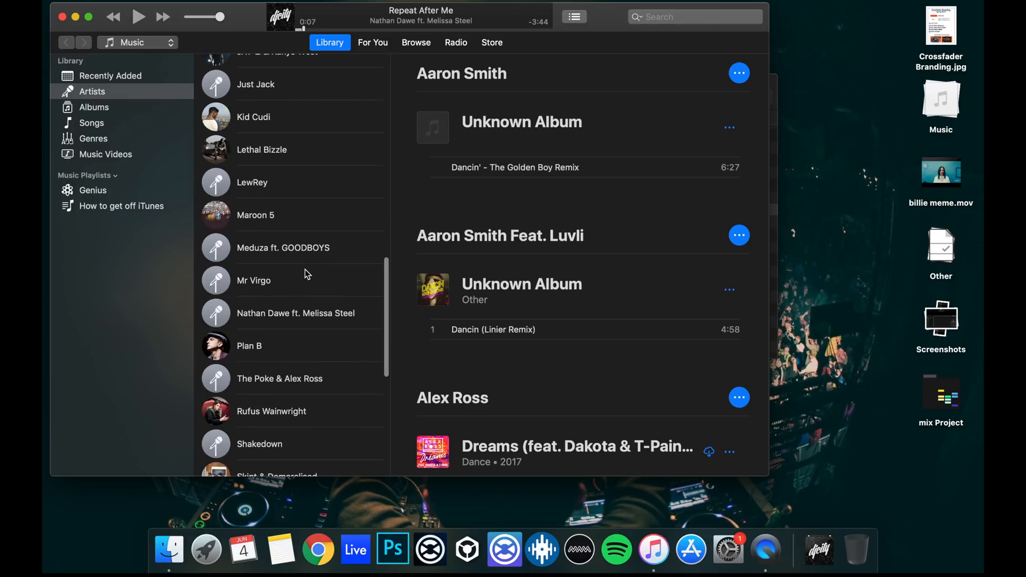
pyautogui.click(295, 313)
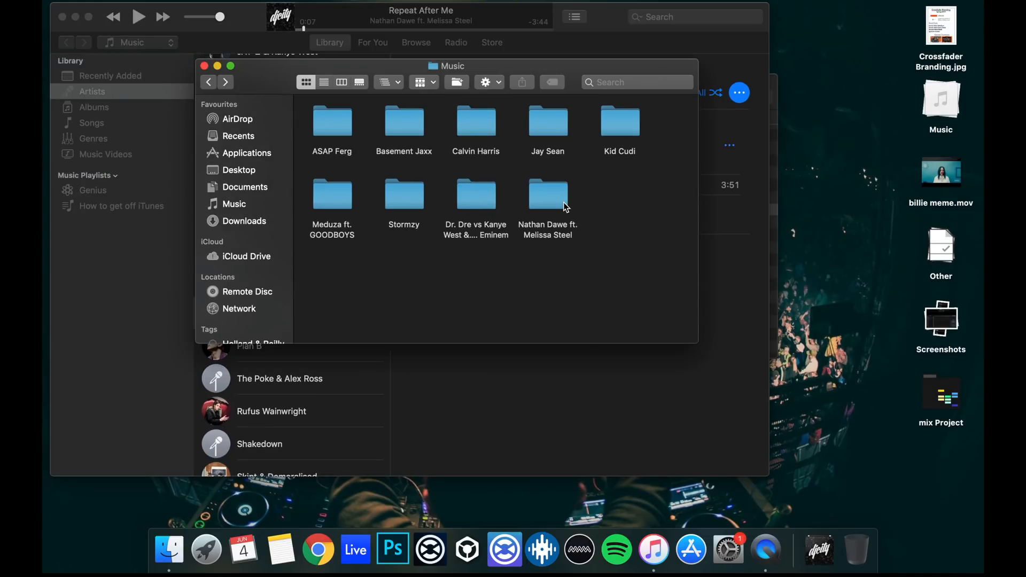
pyautogui.doubleClick(547, 194)
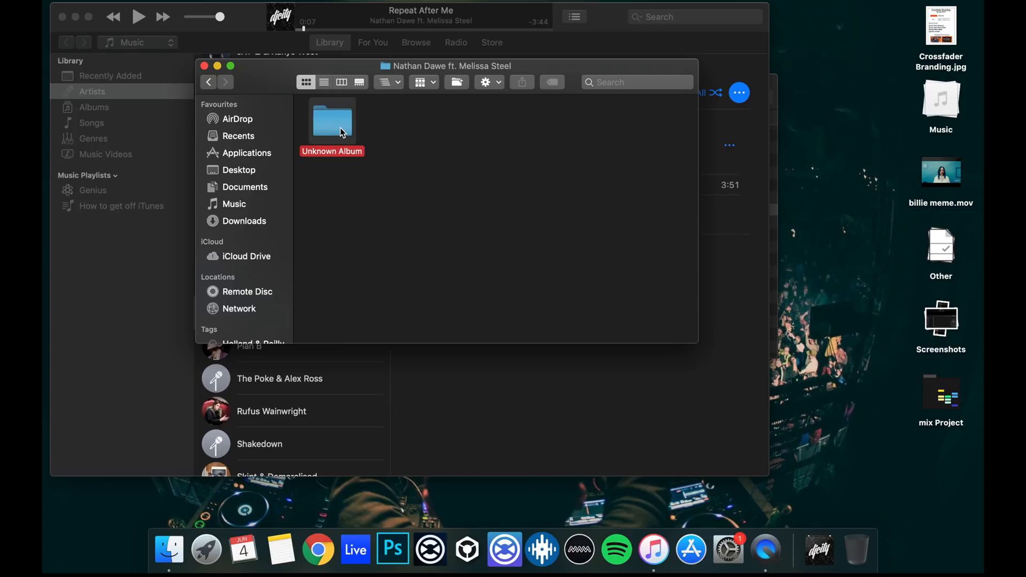
pyautogui.doubleClick(332, 121)
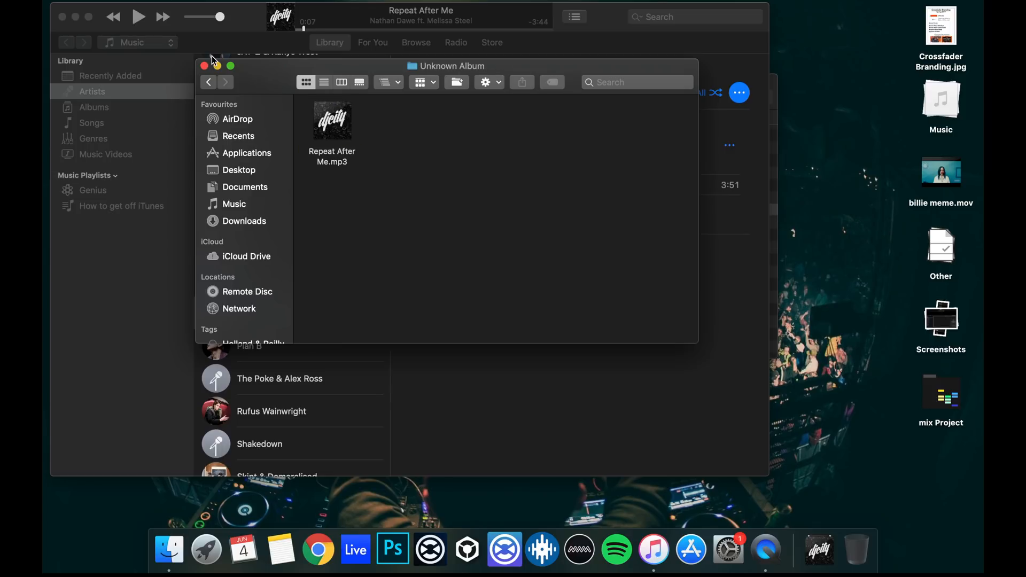
pyautogui.click(209, 82)
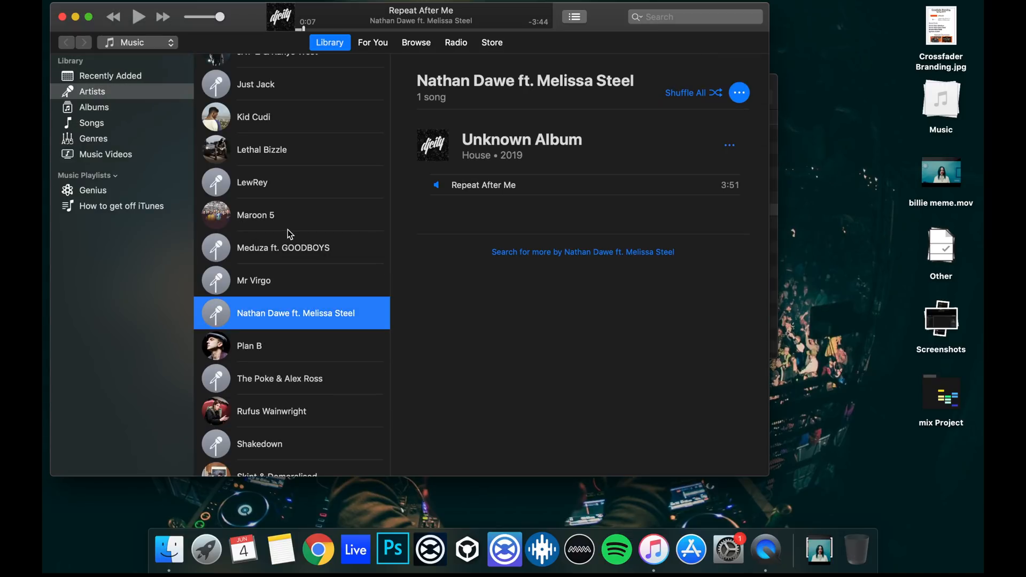
# - Play Repeat After Me from the Nathan Dawe ft. Melissa Steel artist page and check its Finder folder
pyautogui.click(282, 247)
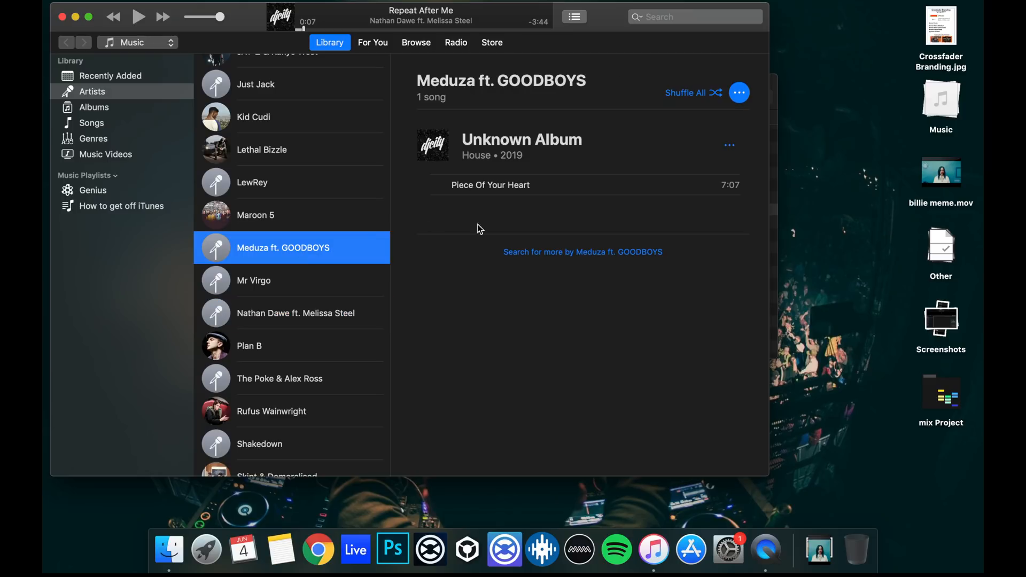
pyautogui.click(295, 313)
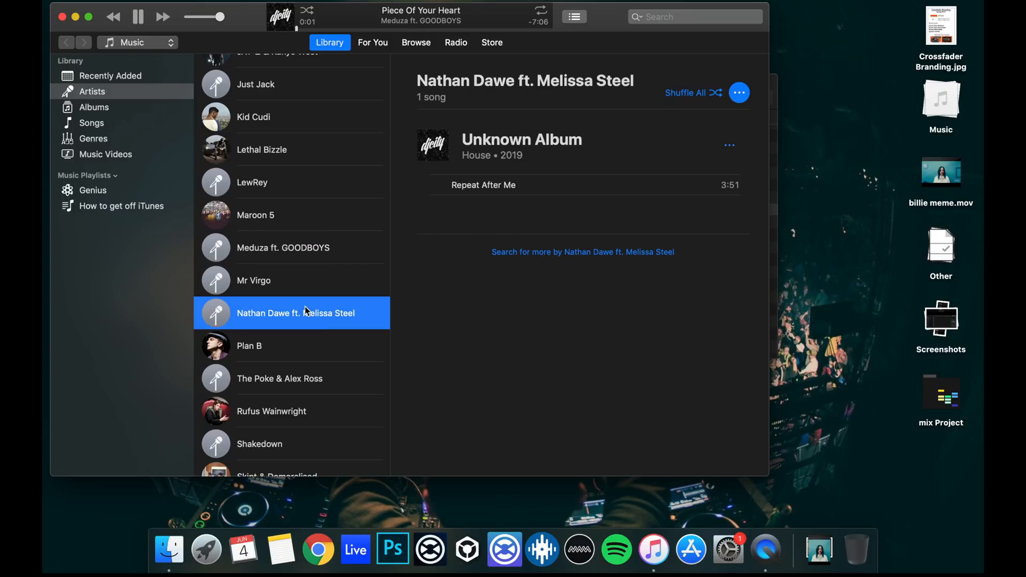
pyautogui.doubleClick(482, 185)
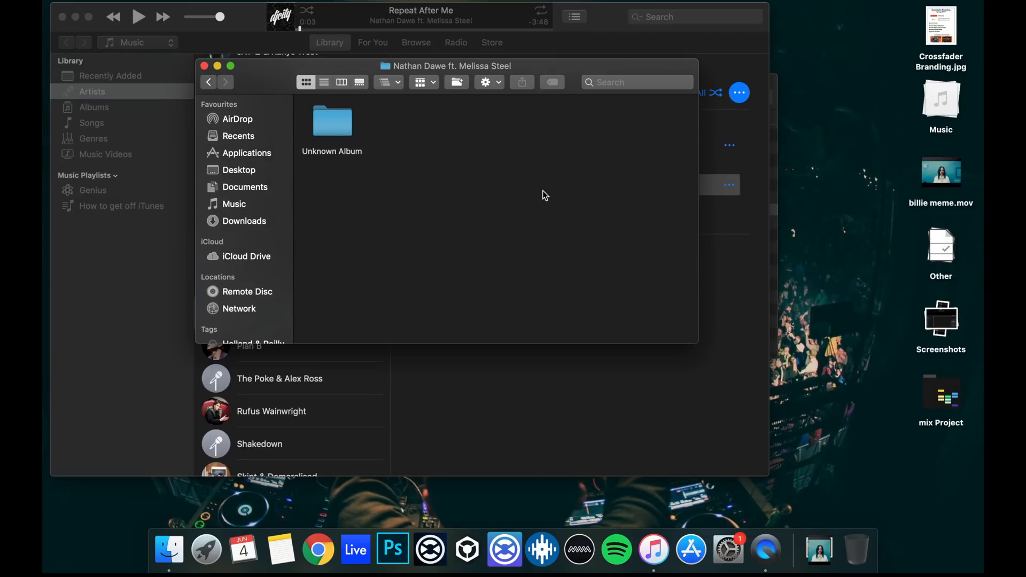
pyautogui.doubleClick(331, 121)
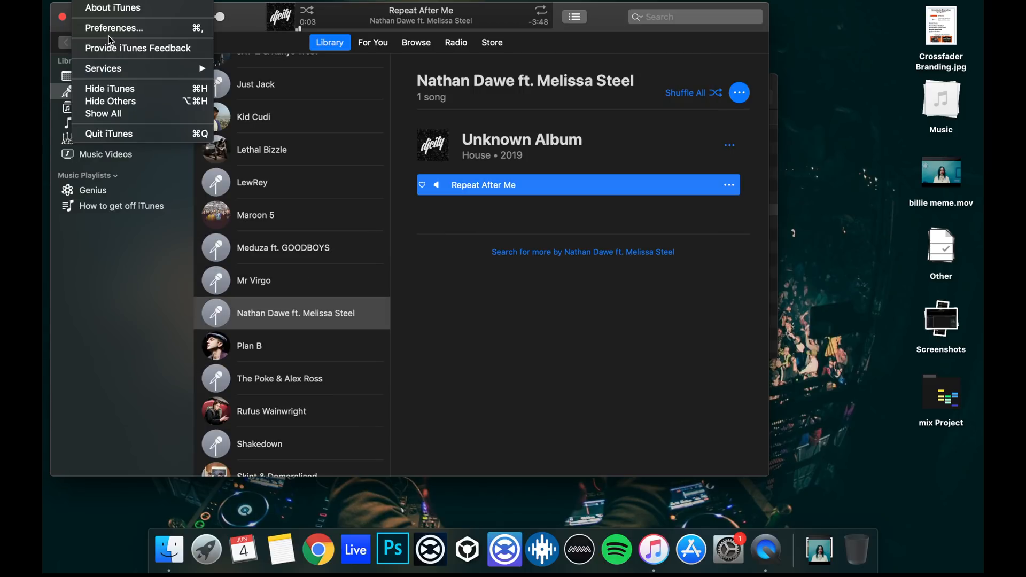
# - Review iTunes' Advanced preferences so added files are copied into the iTunes Media folder
pyautogui.click(114, 28)
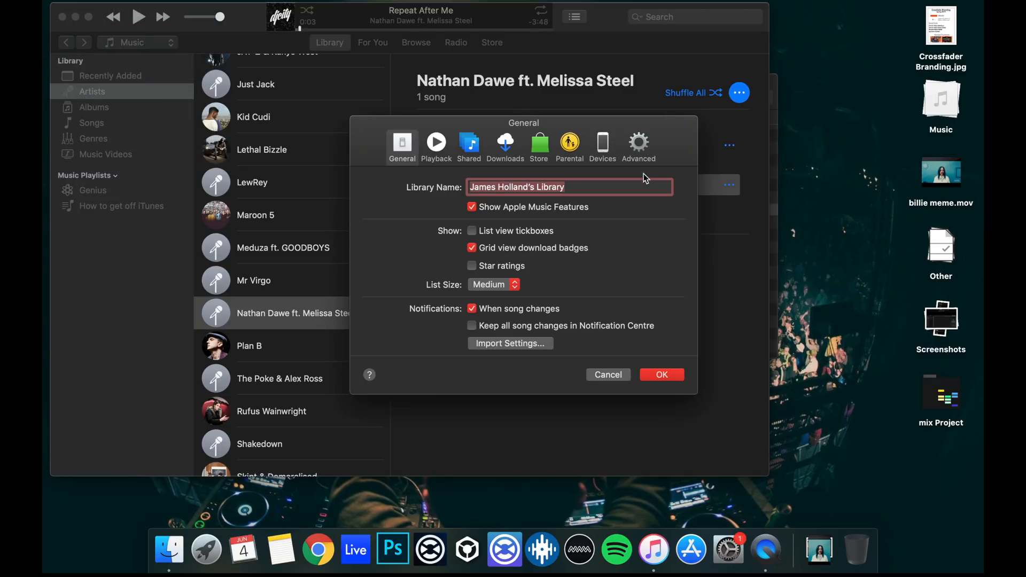
pyautogui.click(638, 144)
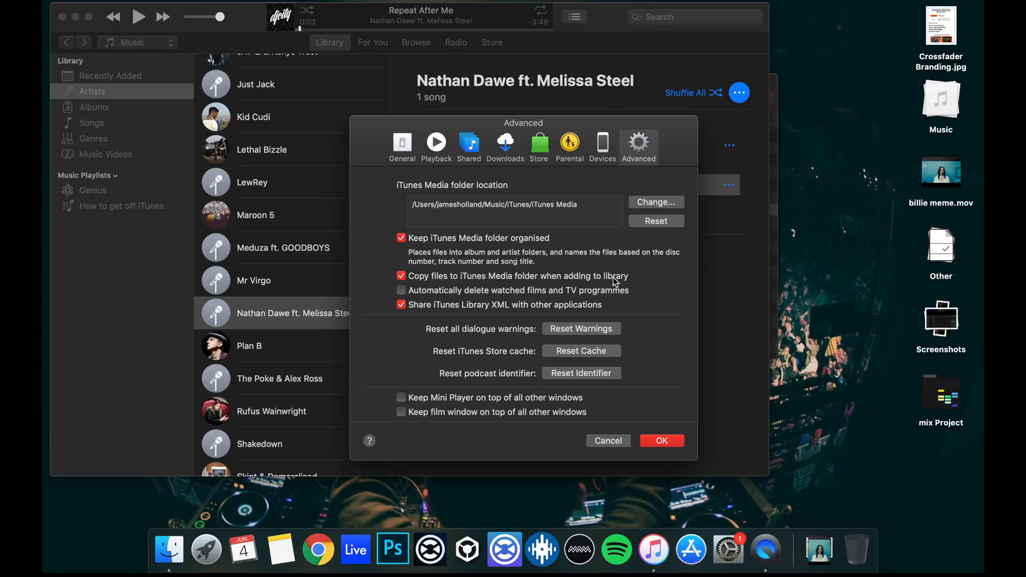
pyautogui.click(401, 276)
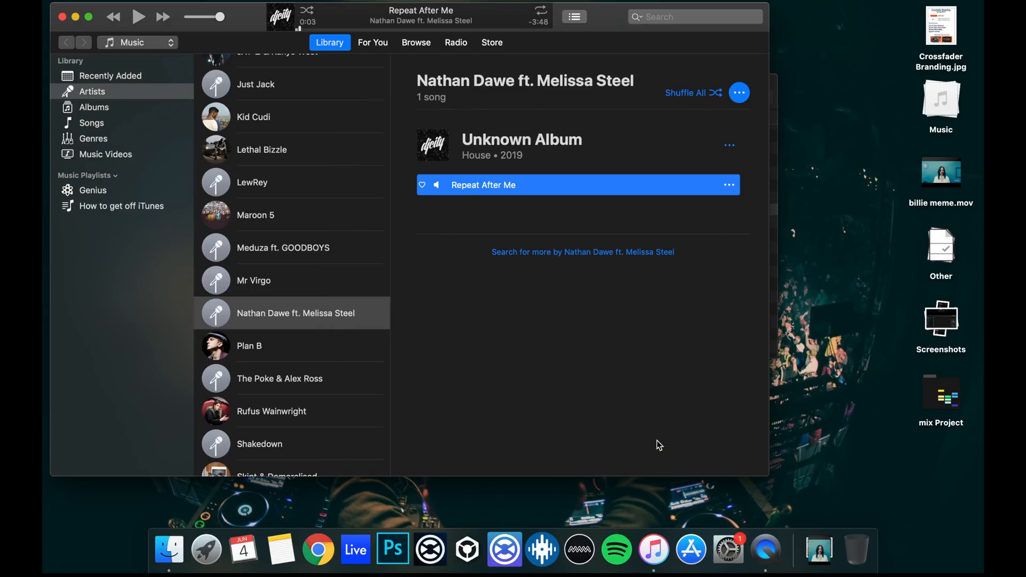
pyautogui.moveTo(120, 193)
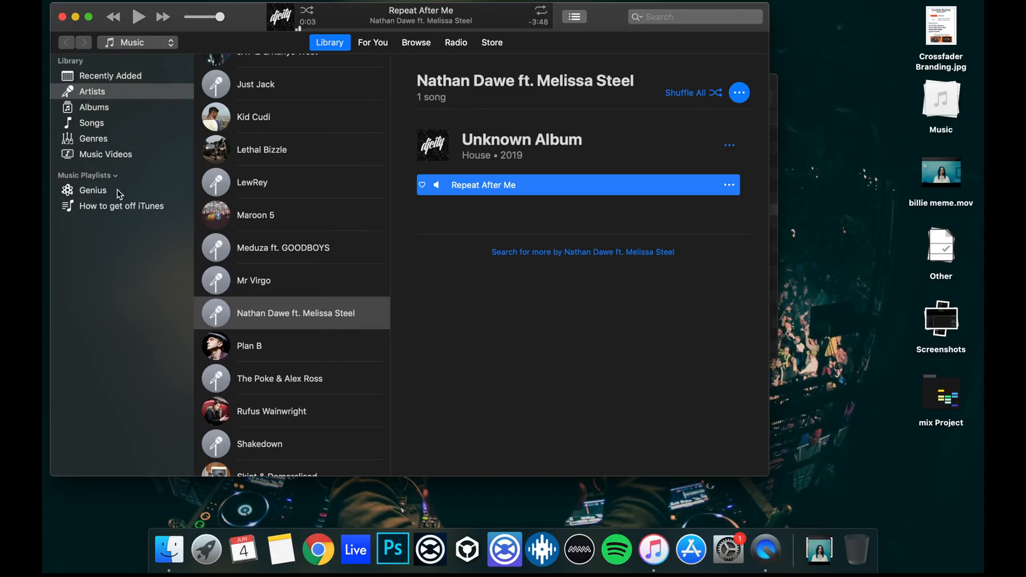
# - Reveal Piece Of Your Heart from the How to get off iTunes playlist in Finder
pyautogui.click(122, 206)
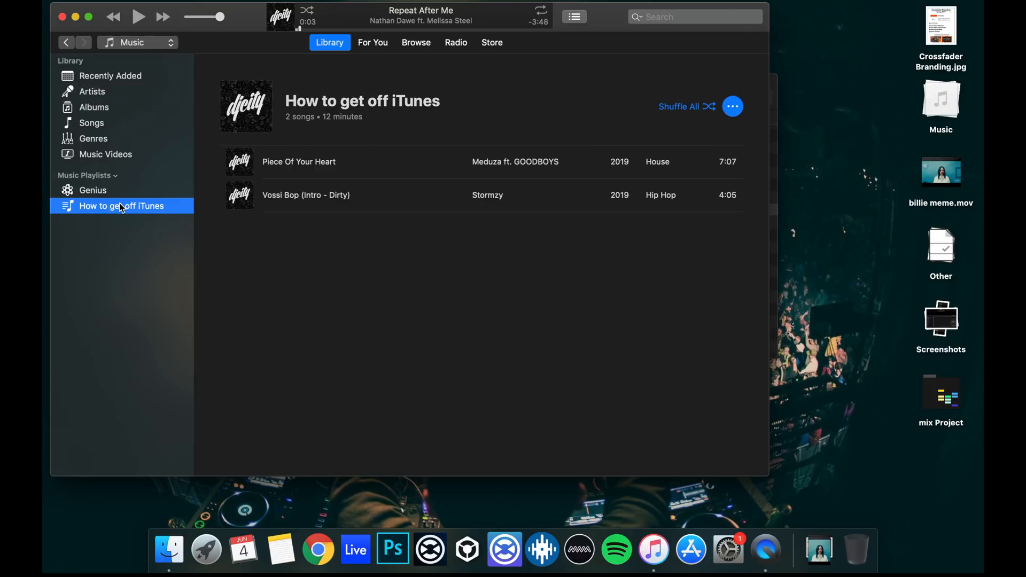
pyautogui.moveTo(375, 220)
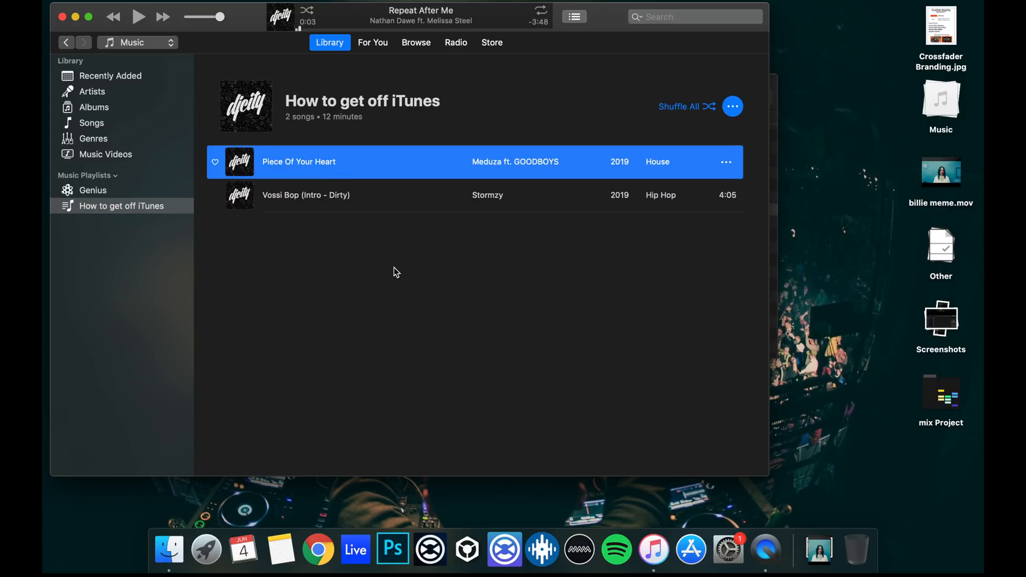
pyautogui.moveTo(327, 179)
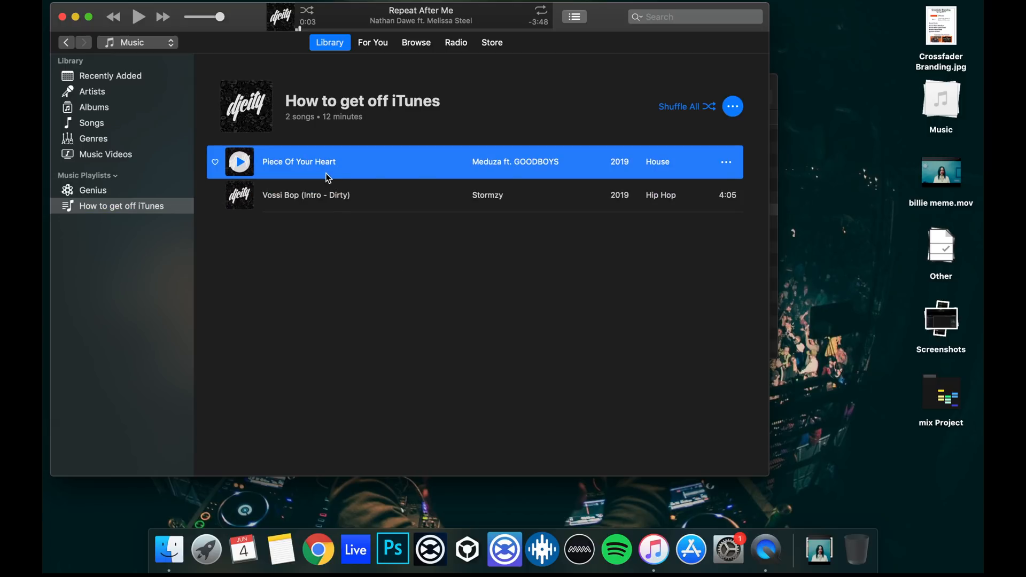
pyautogui.rightClick(327, 162)
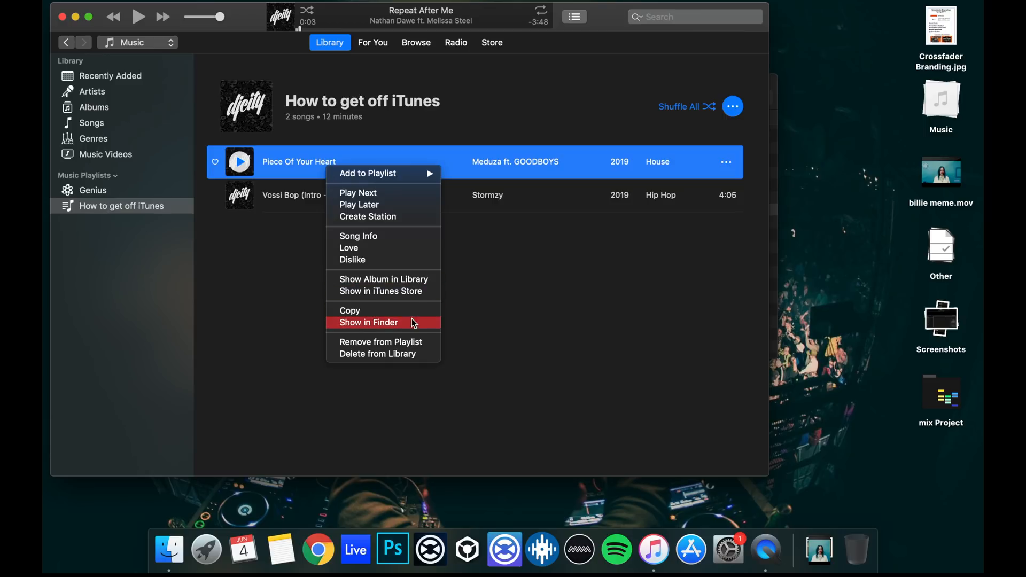
pyautogui.click(367, 321)
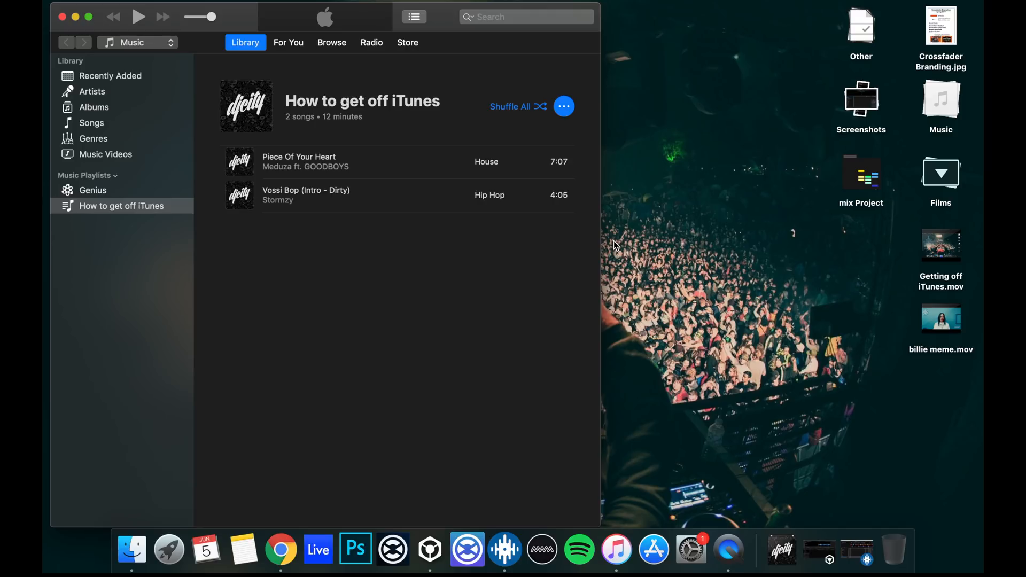
pyautogui.click(92, 91)
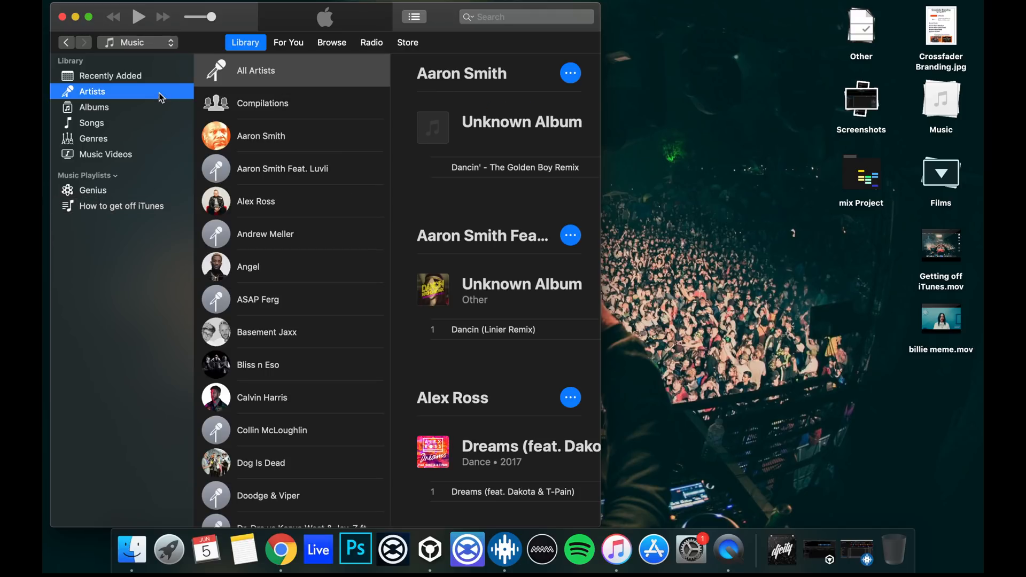
pyautogui.moveTo(280, 212)
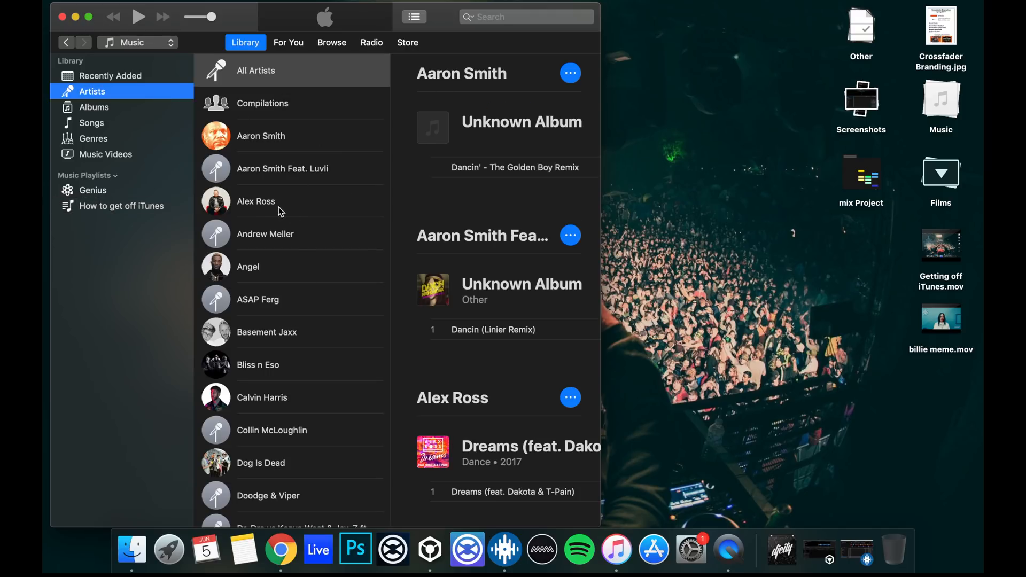
pyautogui.click(121, 205)
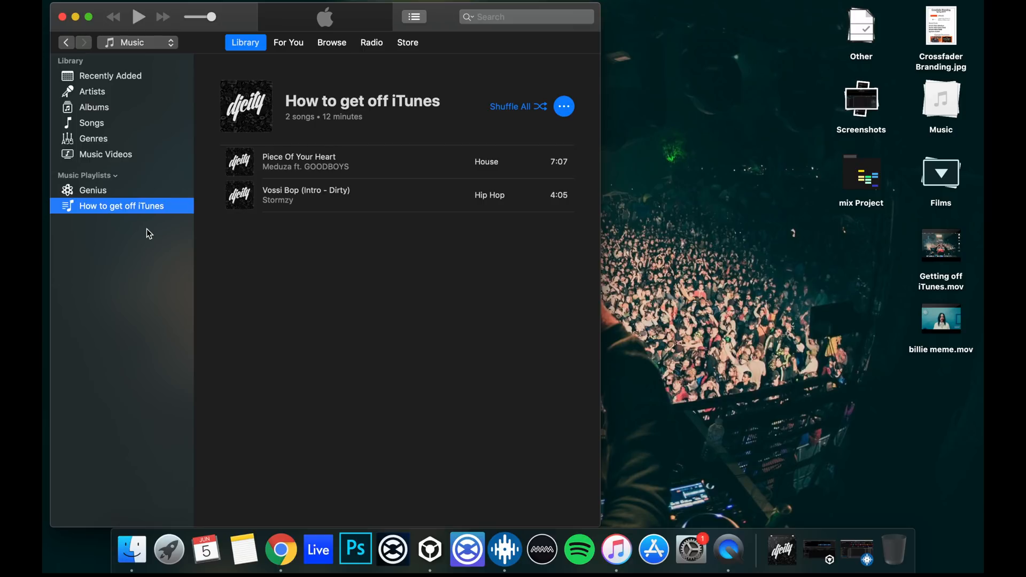
pyautogui.click(130, 548)
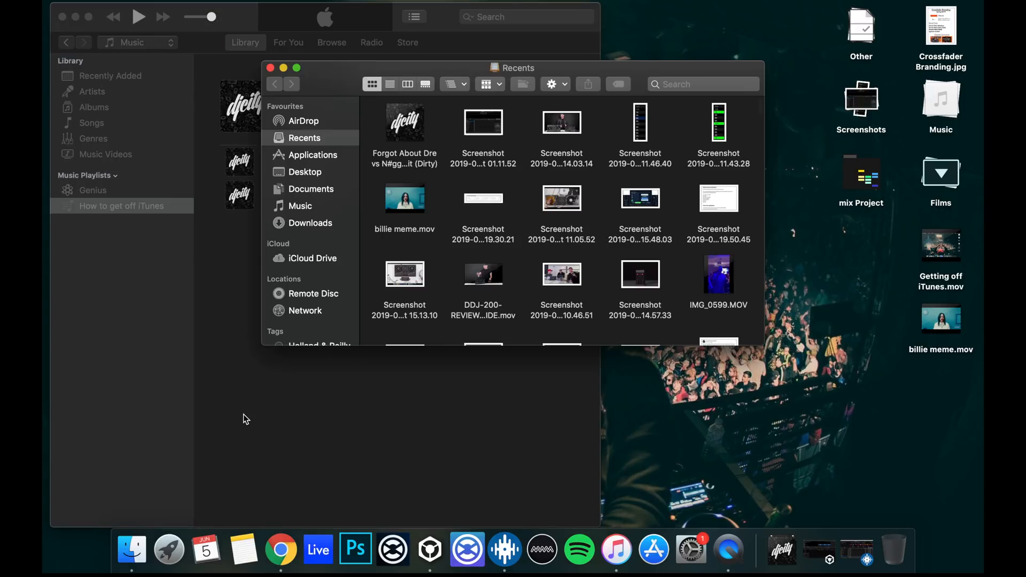
pyautogui.moveTo(321, 188)
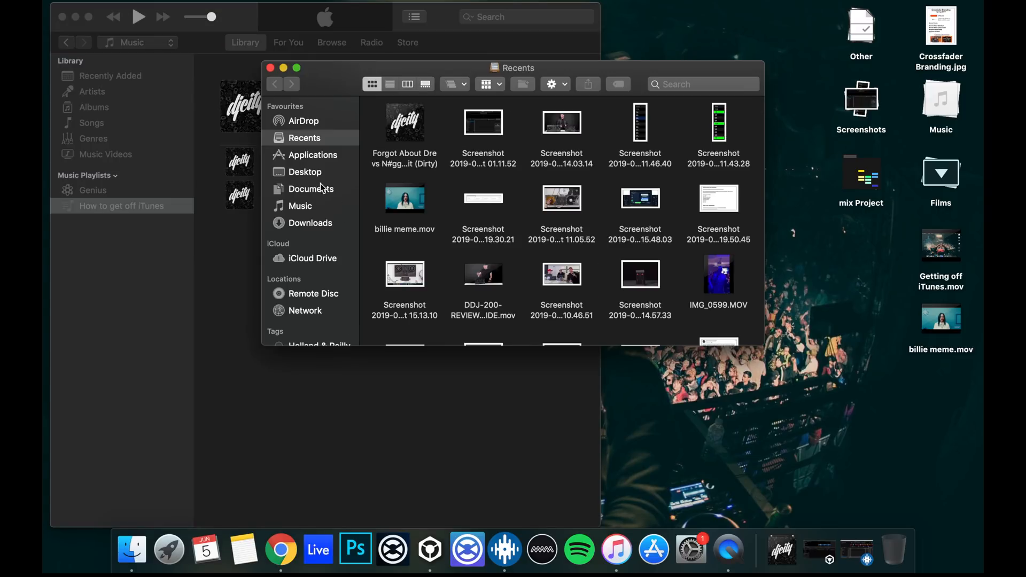
# - Show the Music folder with its _Serato_, iTunes, PioneerDJ and Traktor subfolders
pyautogui.click(300, 205)
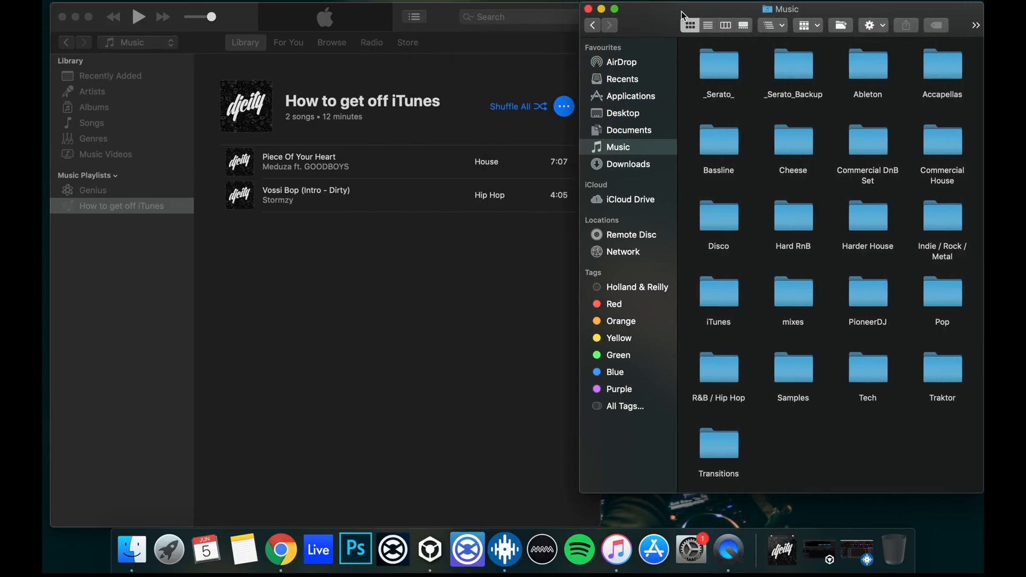
pyautogui.moveTo(785, 231)
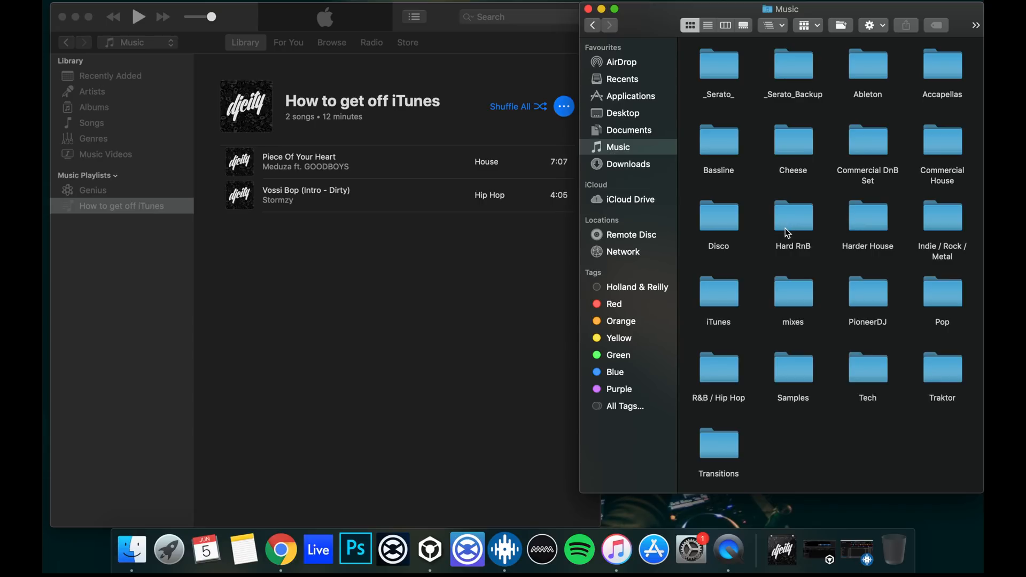
pyautogui.moveTo(827, 450)
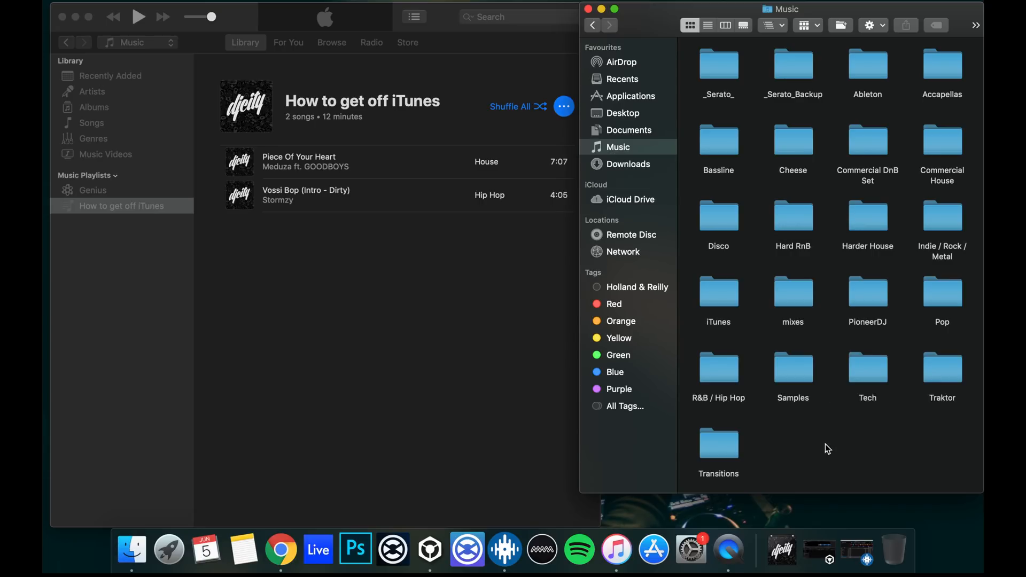
# - Create a new 'How to get off iTunes' folder inside Music and enter it
pyautogui.click(121, 205)
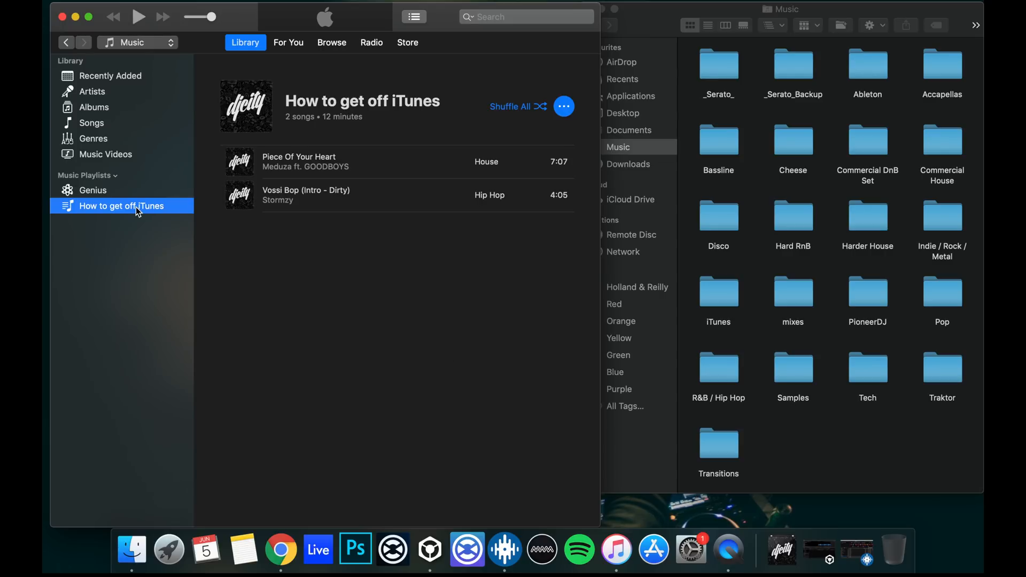
pyautogui.moveTo(78, 224)
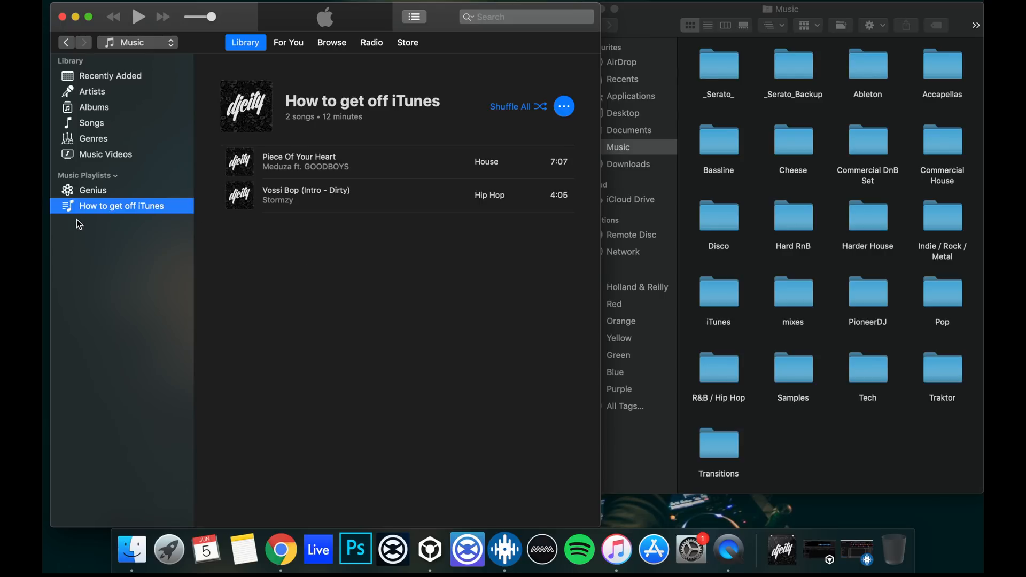
pyautogui.moveTo(107, 234)
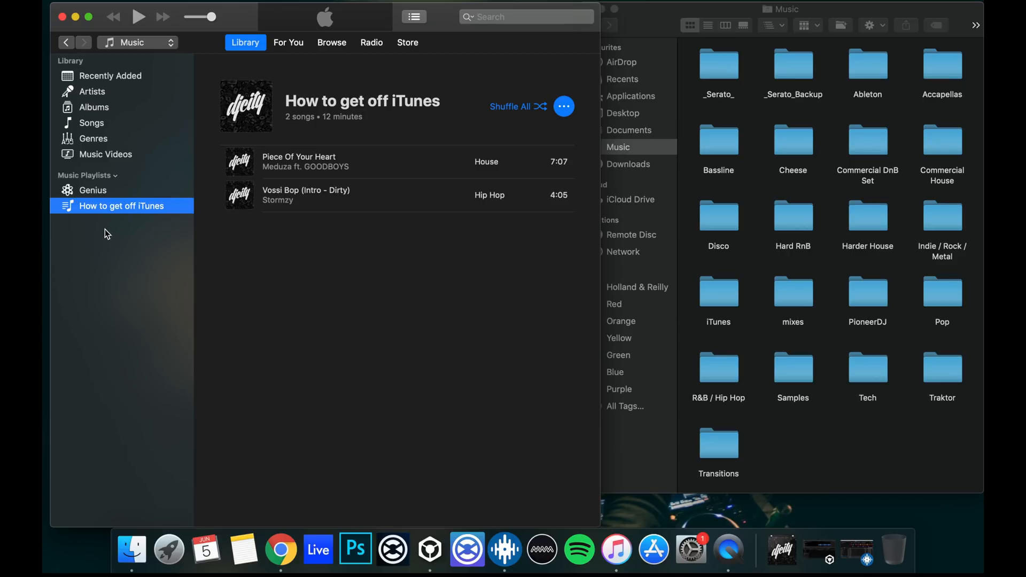
pyautogui.moveTo(170, 232)
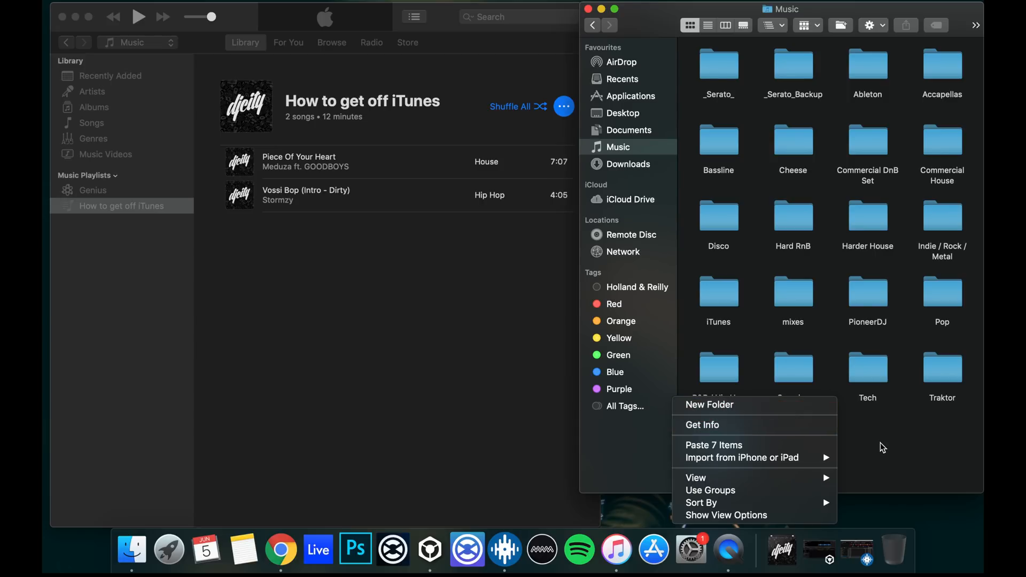
pyautogui.moveTo(878, 450)
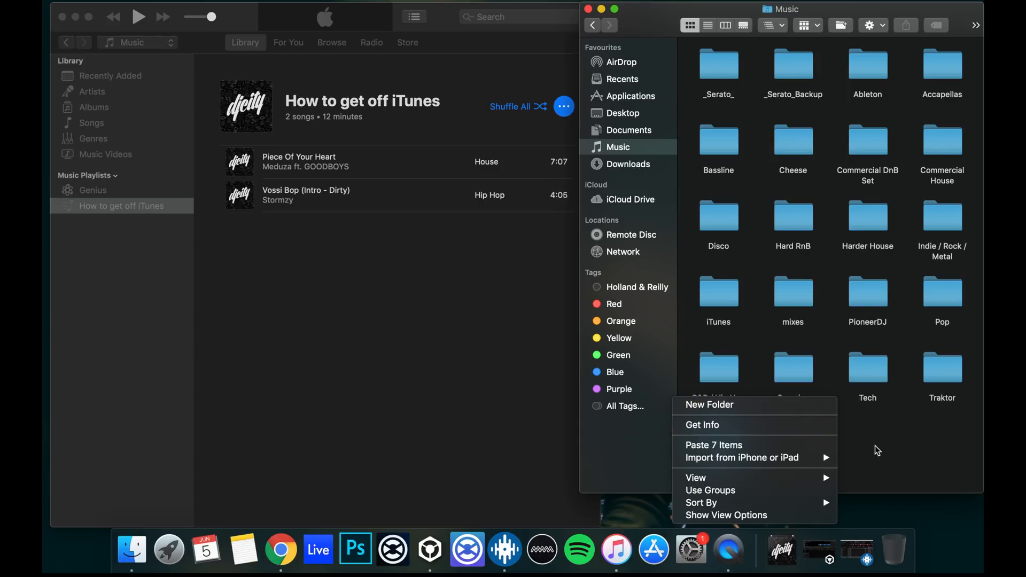
pyautogui.click(709, 404)
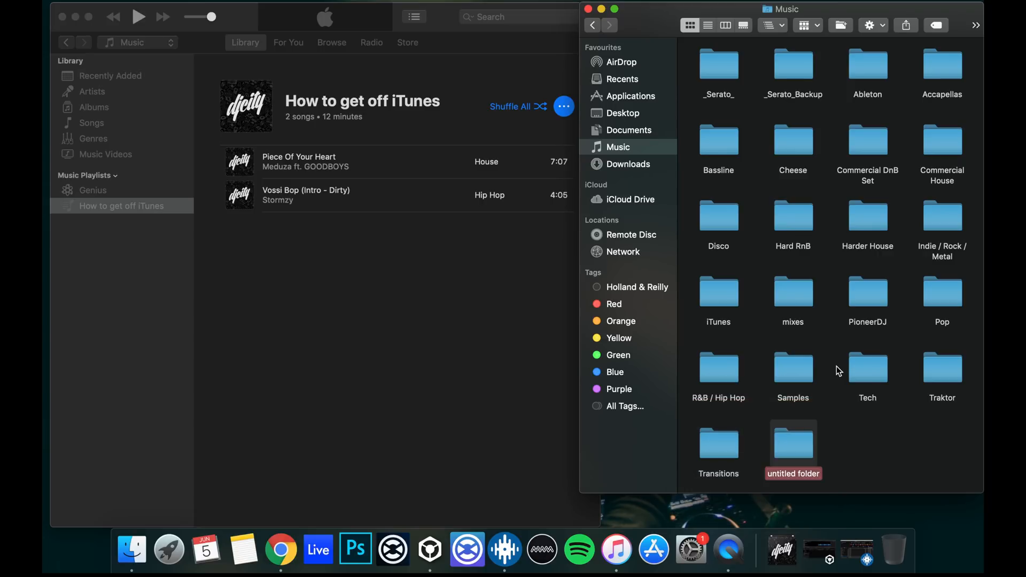
pyautogui.write('How to get off iTune')
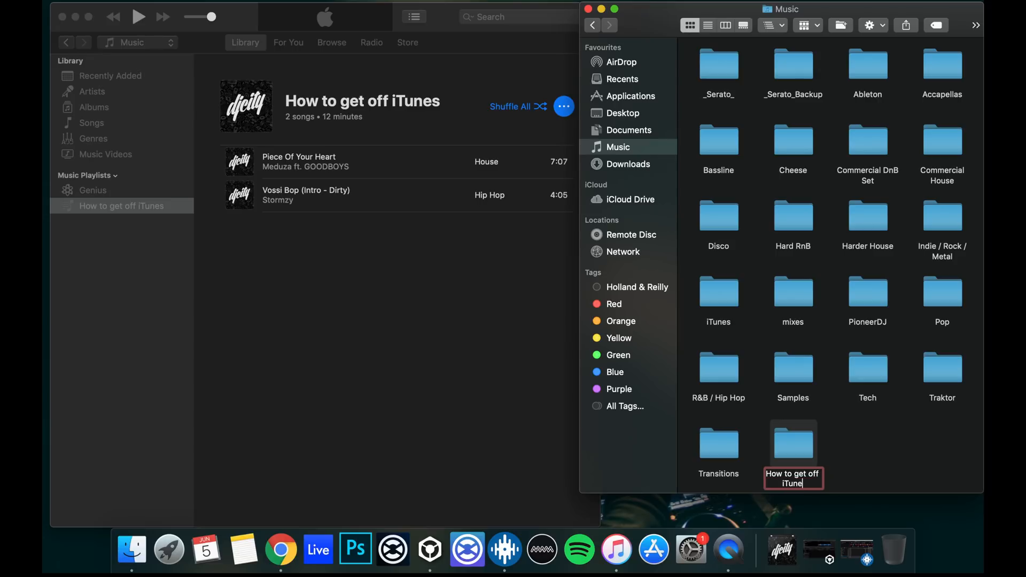
pyautogui.press('Return')
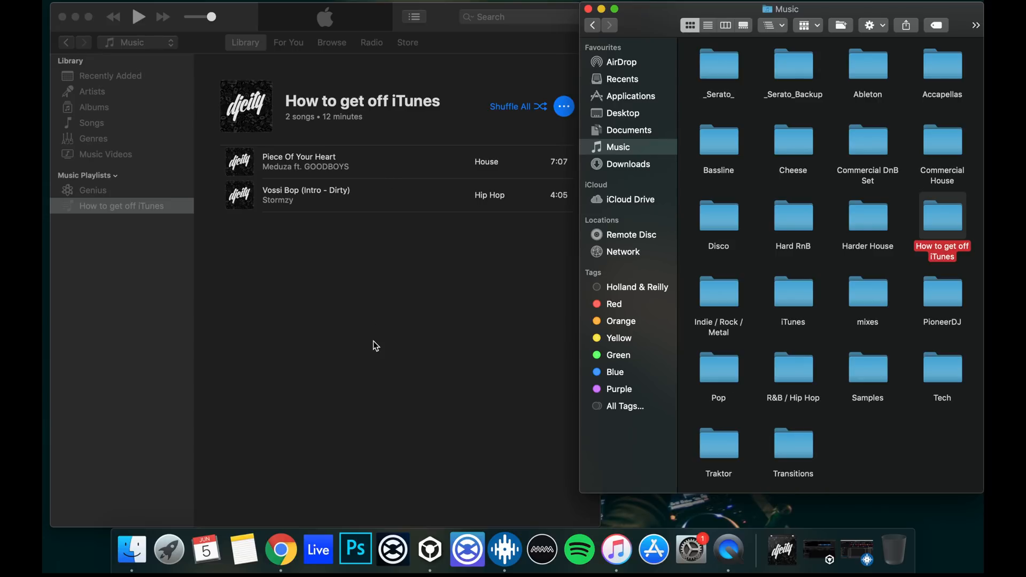
pyautogui.doubleClick(941, 216)
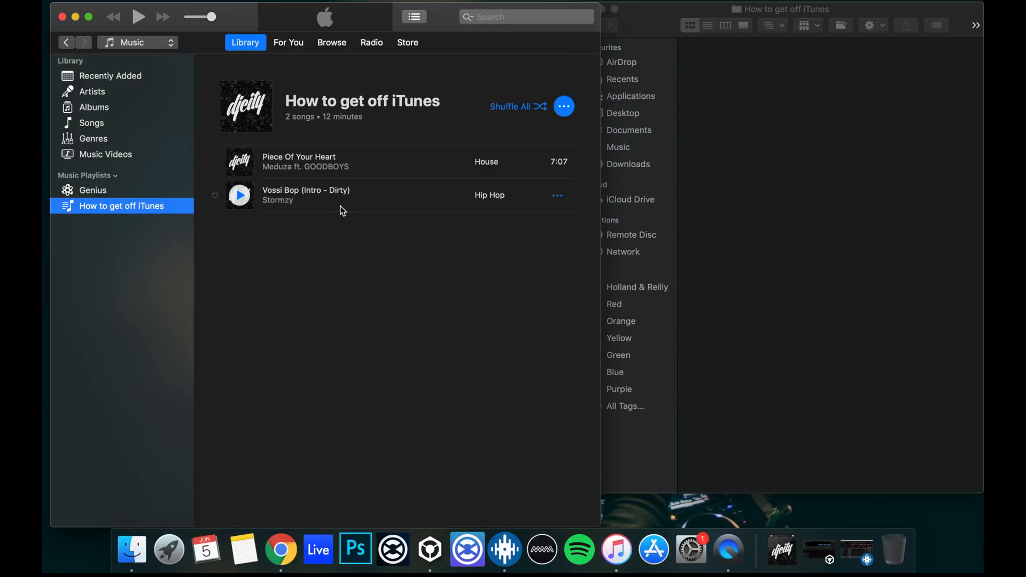
# - Copy Piece Of Your Heart and Vossi Bop from the playlist into the new folder, then return to Music
pyautogui.press('cmd+a')
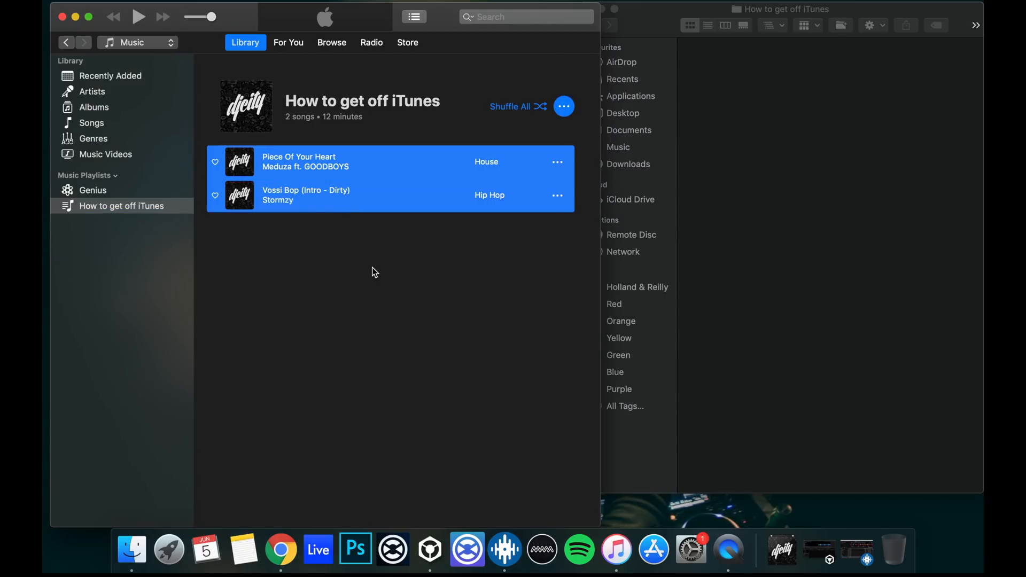
pyautogui.moveTo(353, 253)
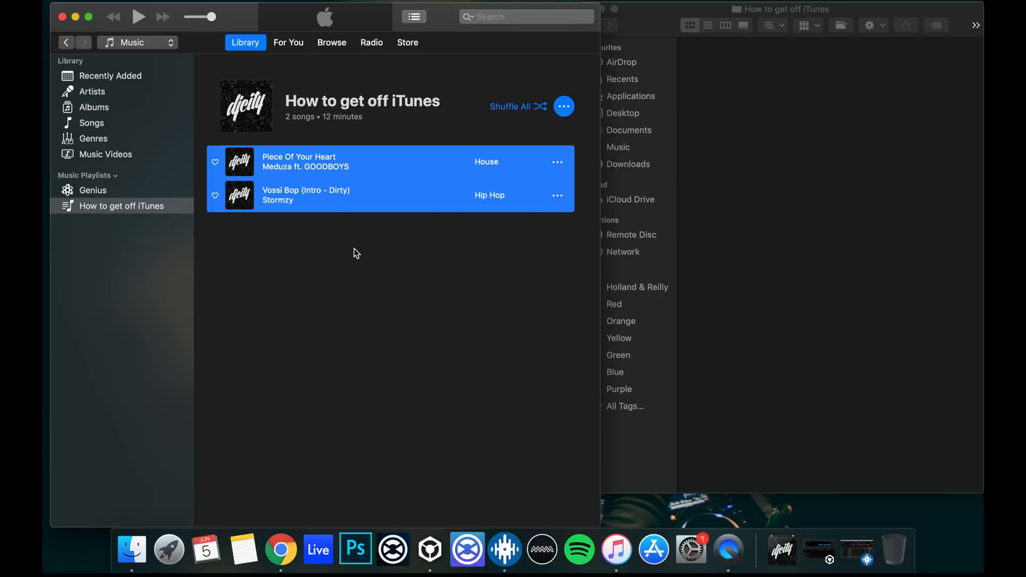
pyautogui.click(360, 195)
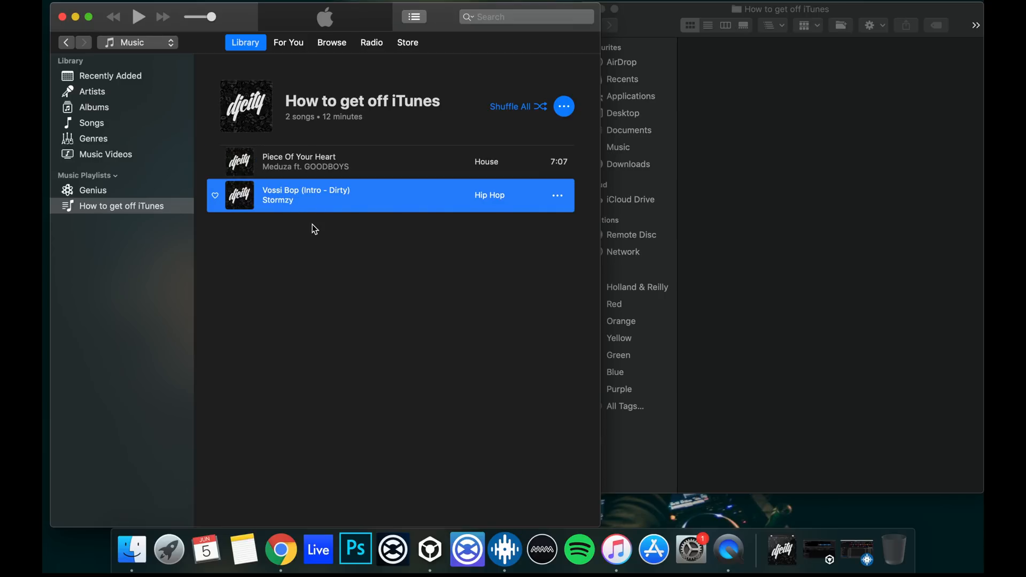
pyautogui.click(360, 162)
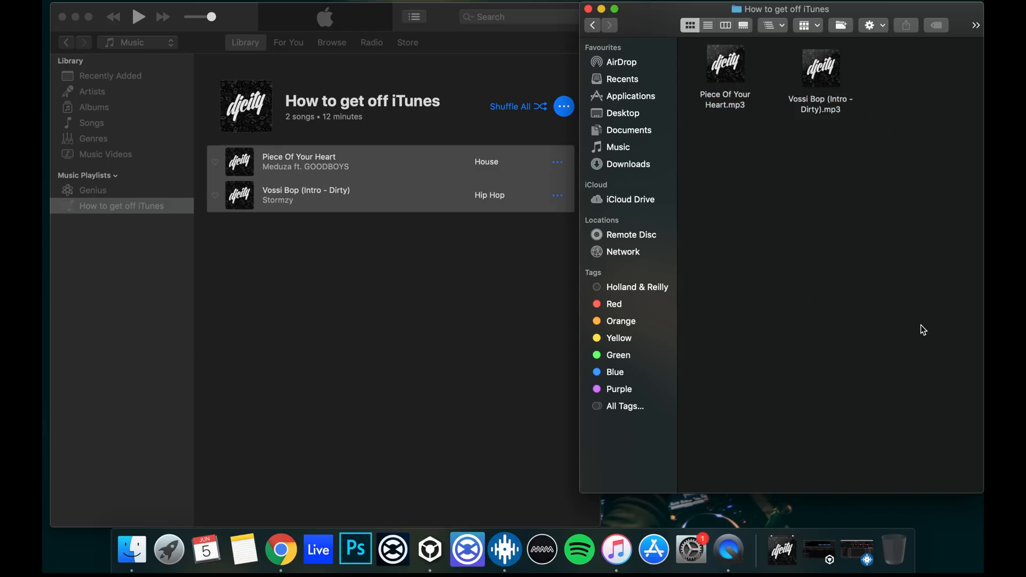
pyautogui.moveTo(605, 38)
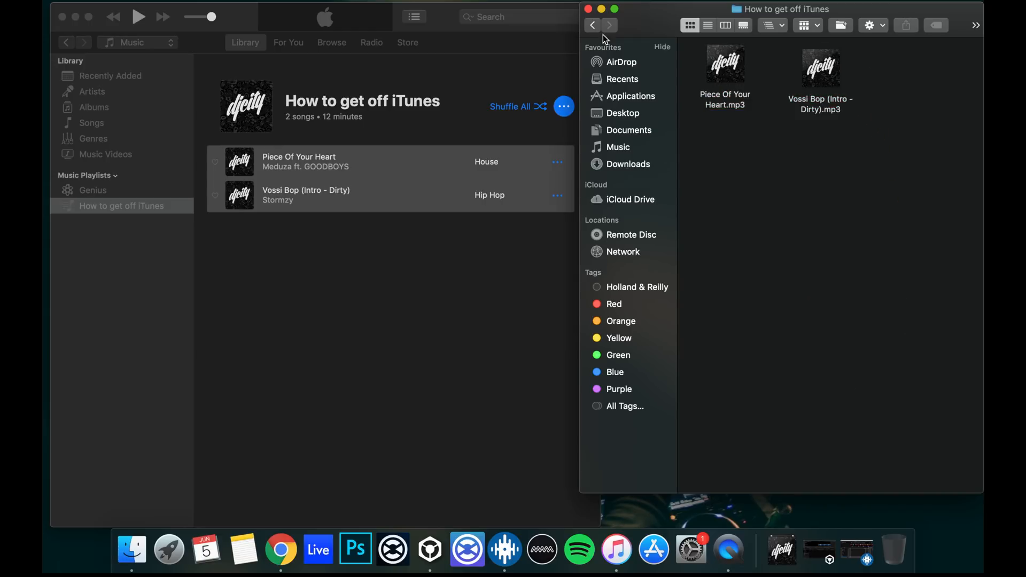
pyautogui.click(616, 147)
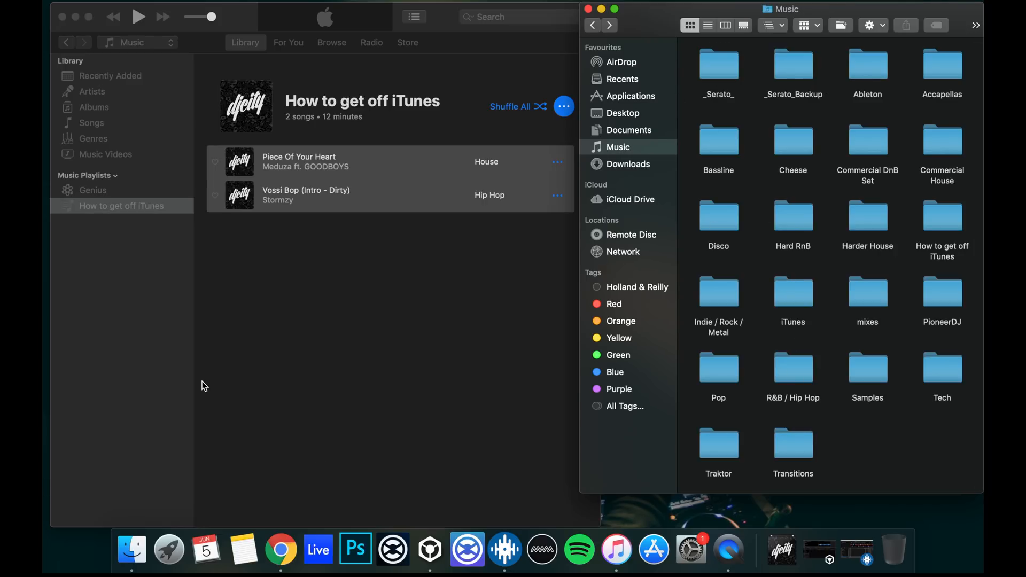
pyautogui.moveTo(503, 548)
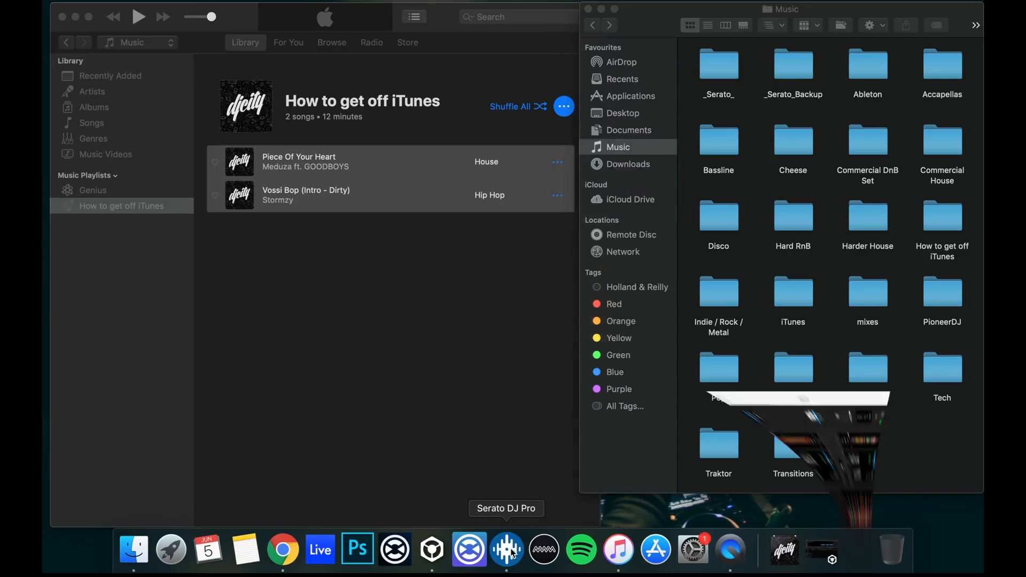
# - Launch Serato DJ Pro and view the new How to get off iTunes crate holding Vossi Bop and Piece Of Your Heart
pyautogui.click(506, 549)
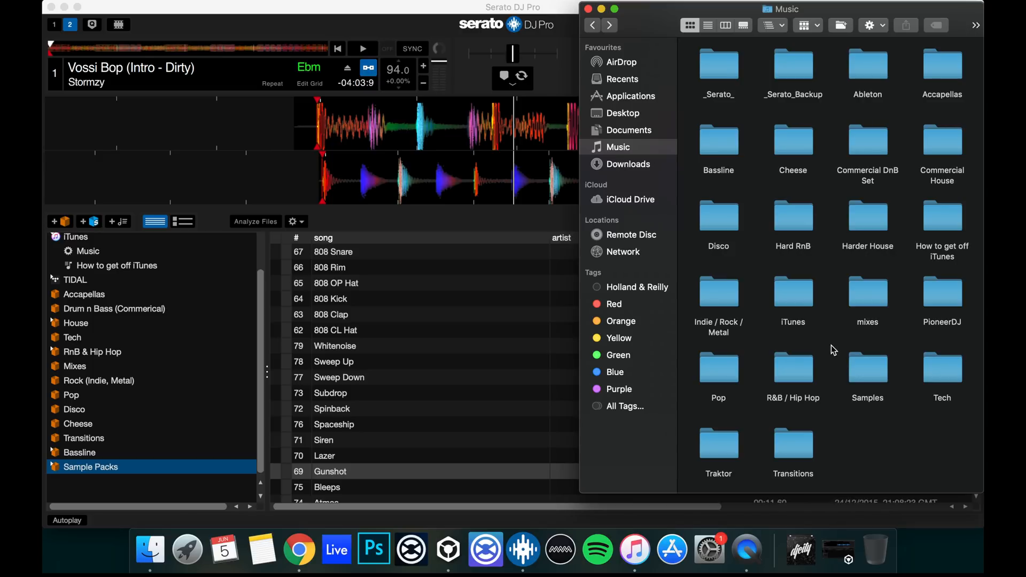
pyautogui.moveTo(898, 388)
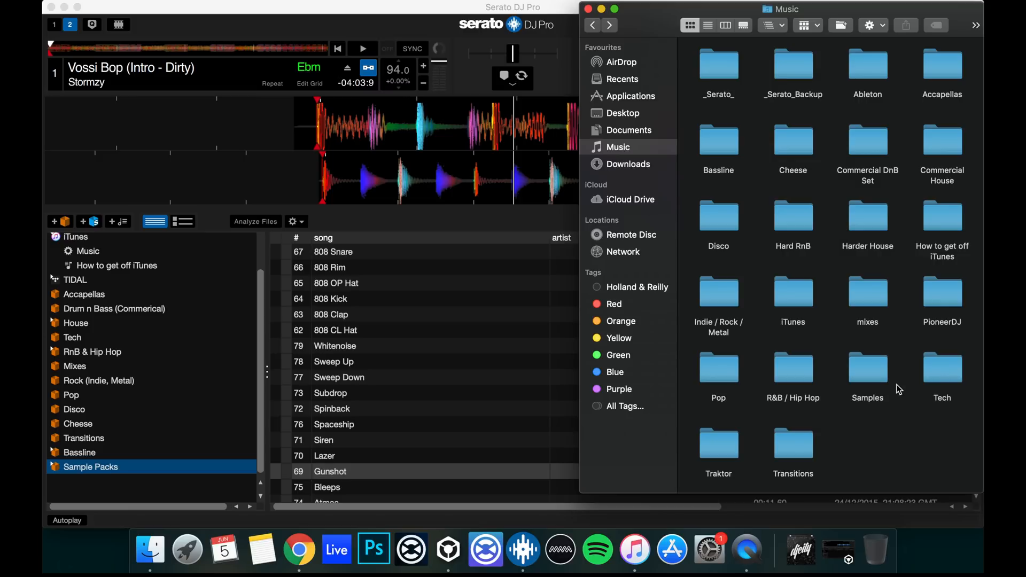
pyautogui.moveTo(850, 363)
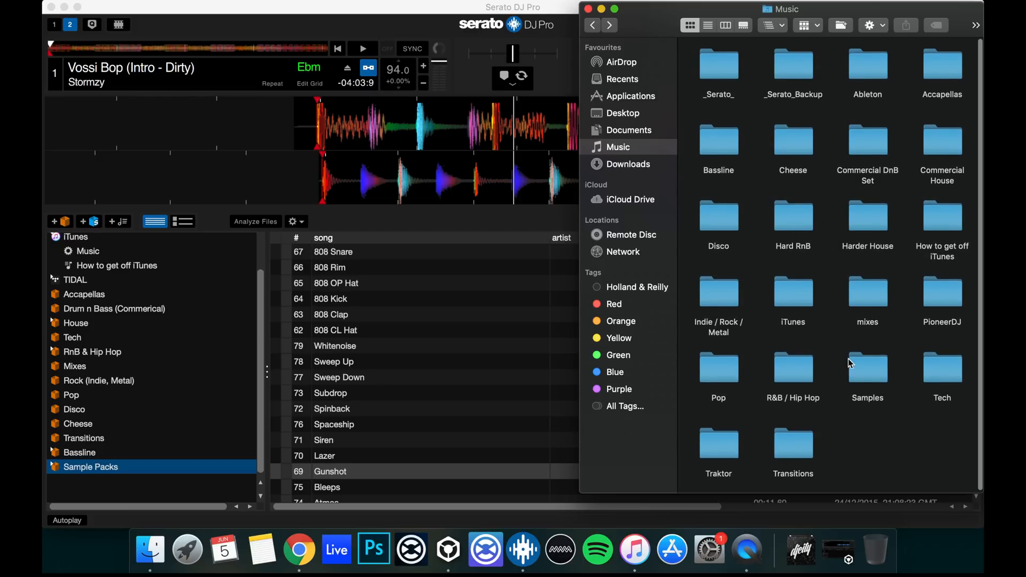
pyautogui.moveTo(942, 226)
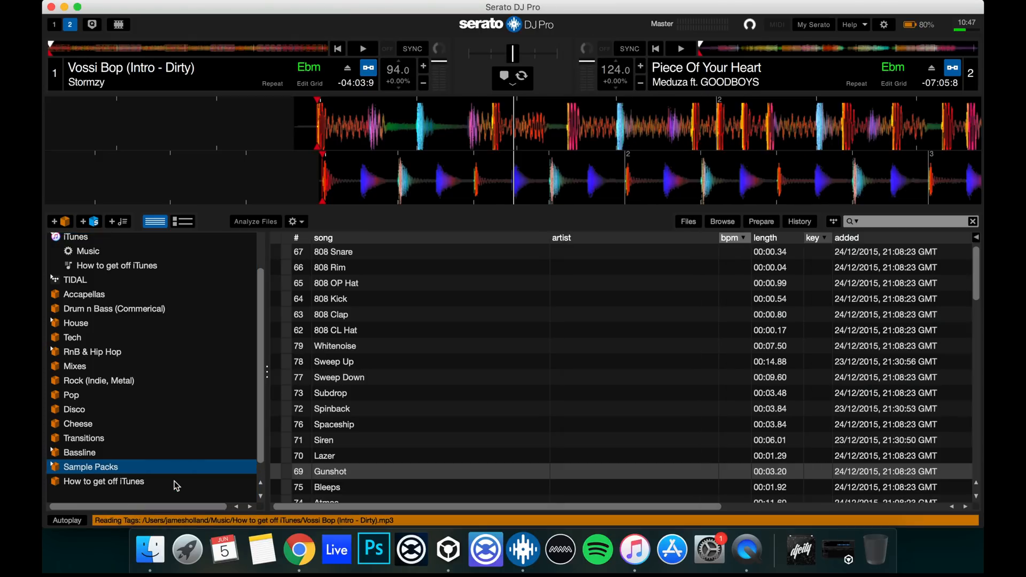
pyautogui.click(103, 481)
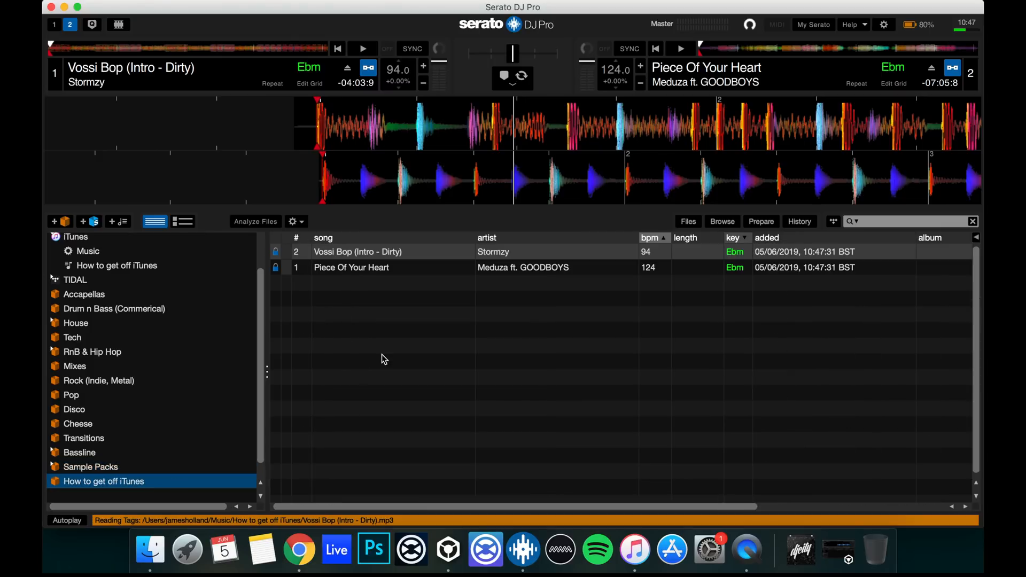
pyautogui.click(117, 265)
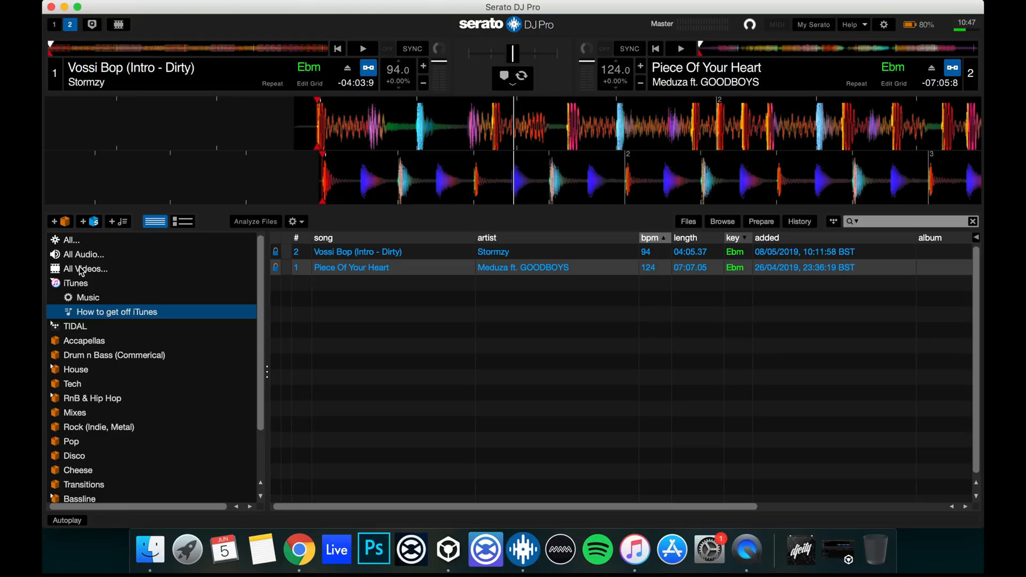
pyautogui.moveTo(171, 340)
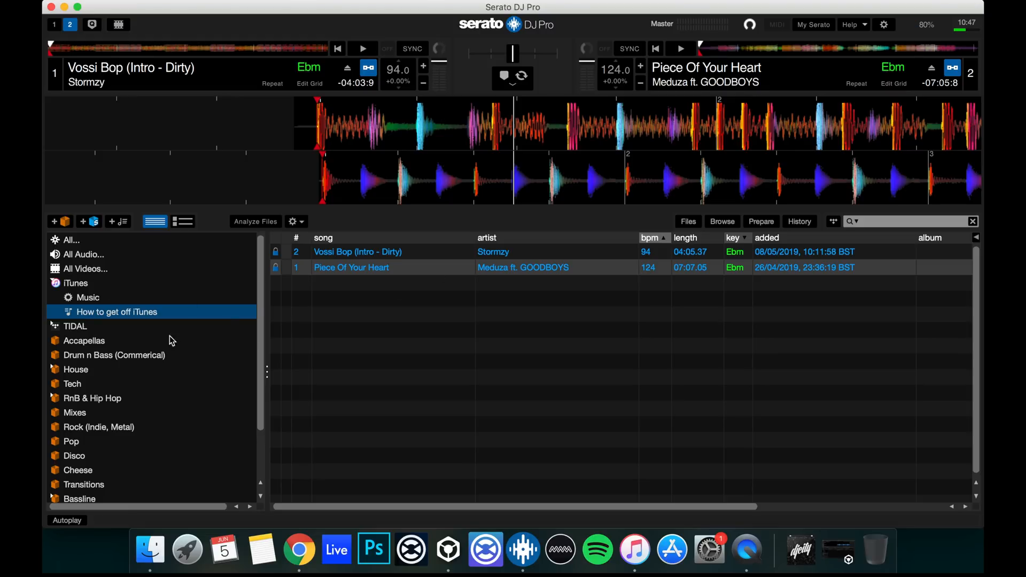
pyautogui.click(358, 253)
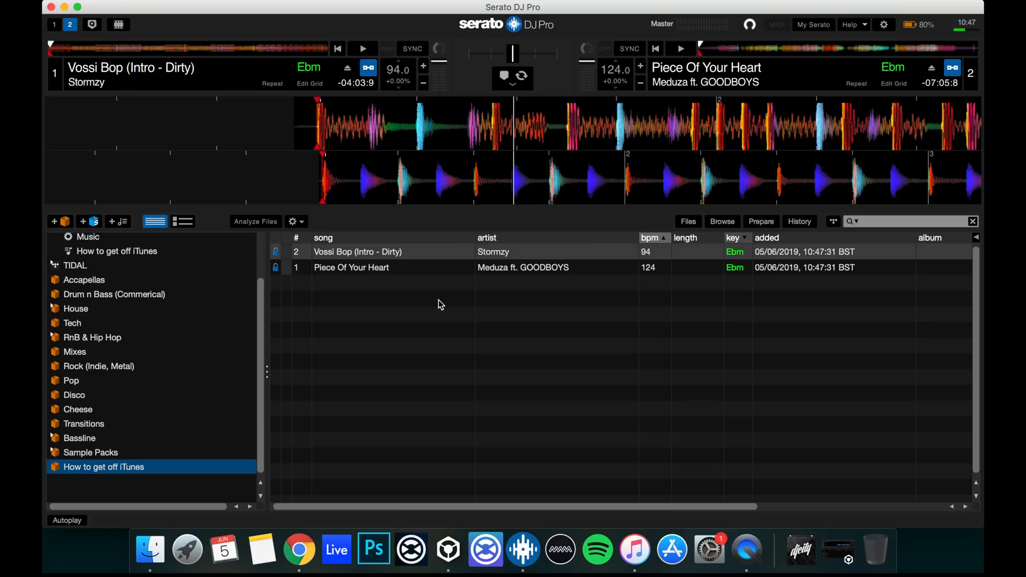
pyautogui.scroll(3)
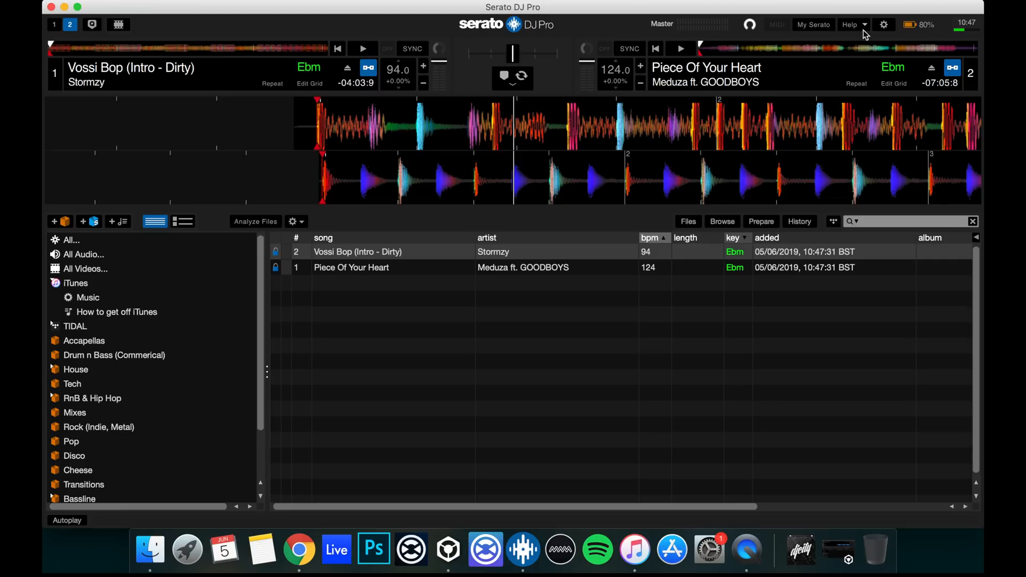
# - Go to Serato's Library + Display settings to hide the iTunes library
pyautogui.click(883, 24)
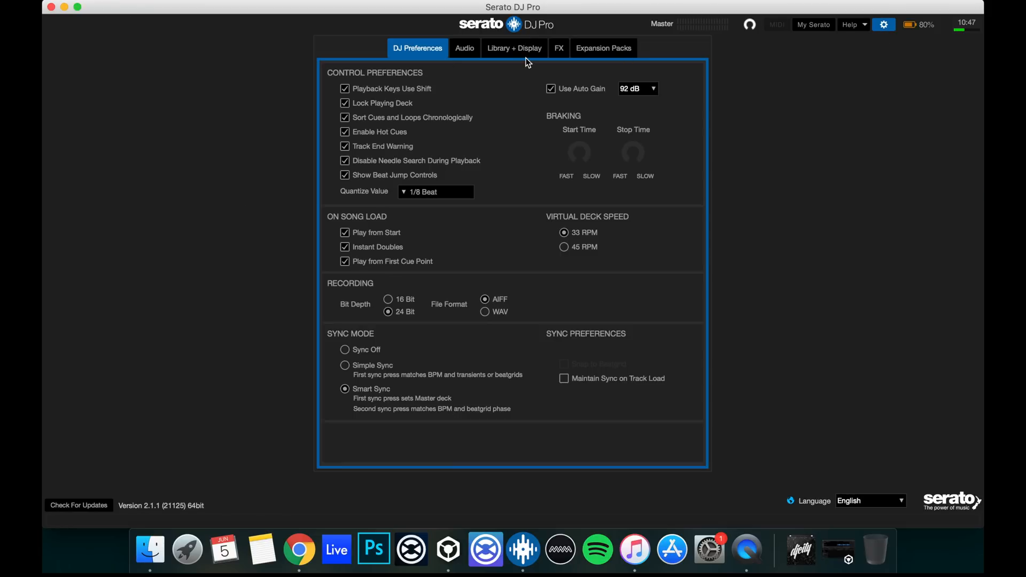
pyautogui.click(514, 48)
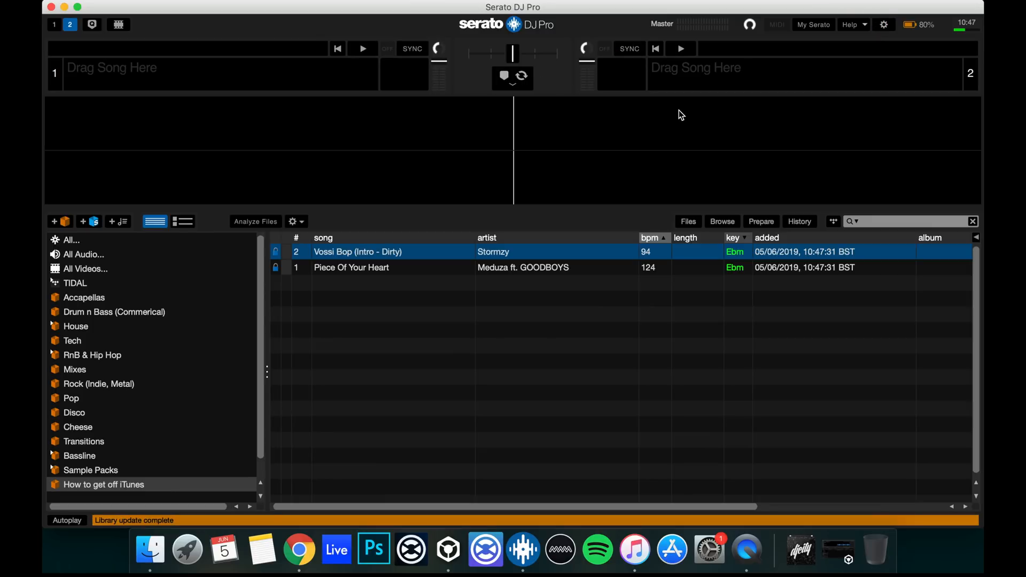
pyautogui.moveTo(488, 225)
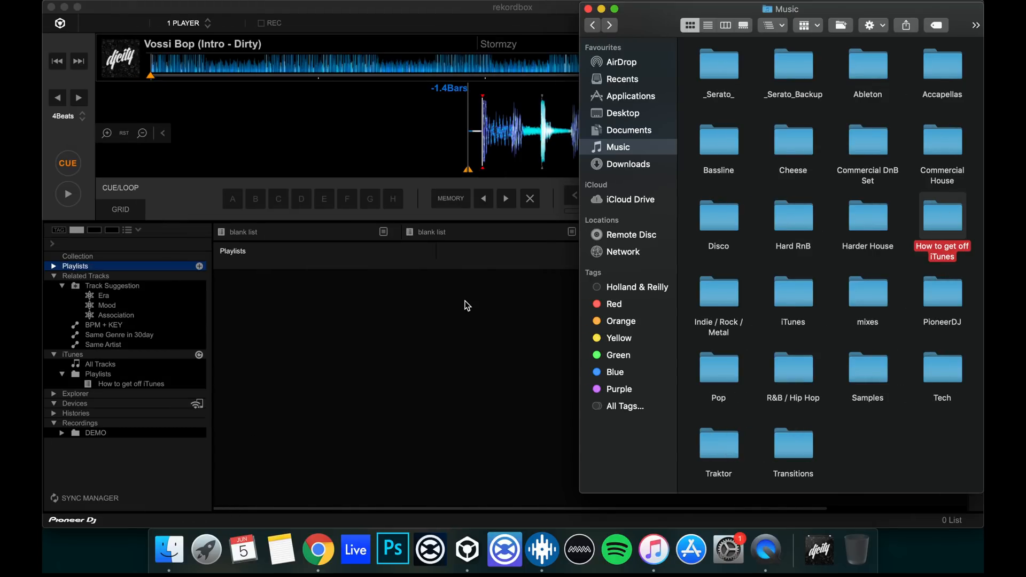
pyautogui.moveTo(941, 216)
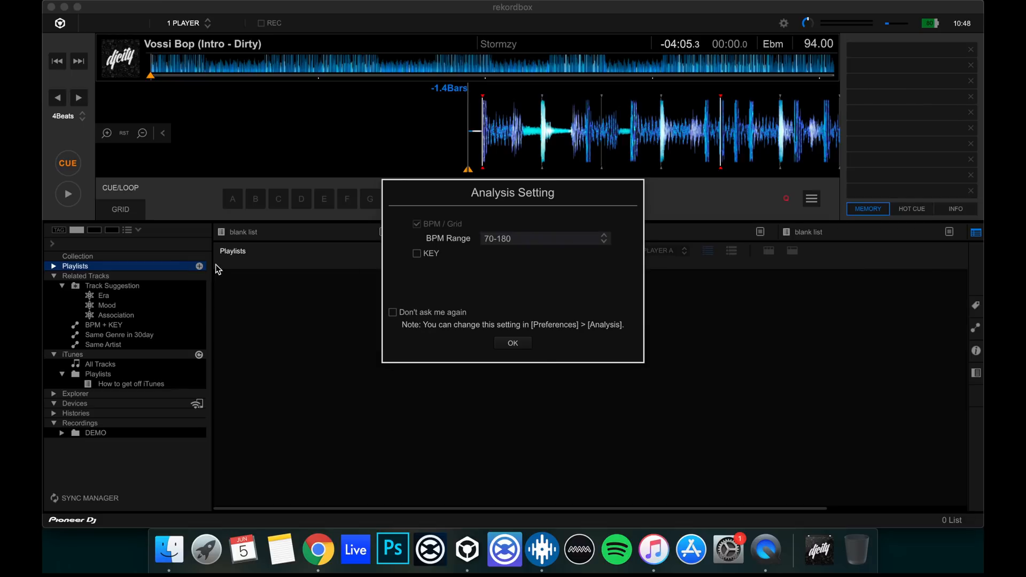
# - Accept the Analysis Setting and view the new How to get off iTunes playlist with both analysed tracks
pyautogui.click(511, 342)
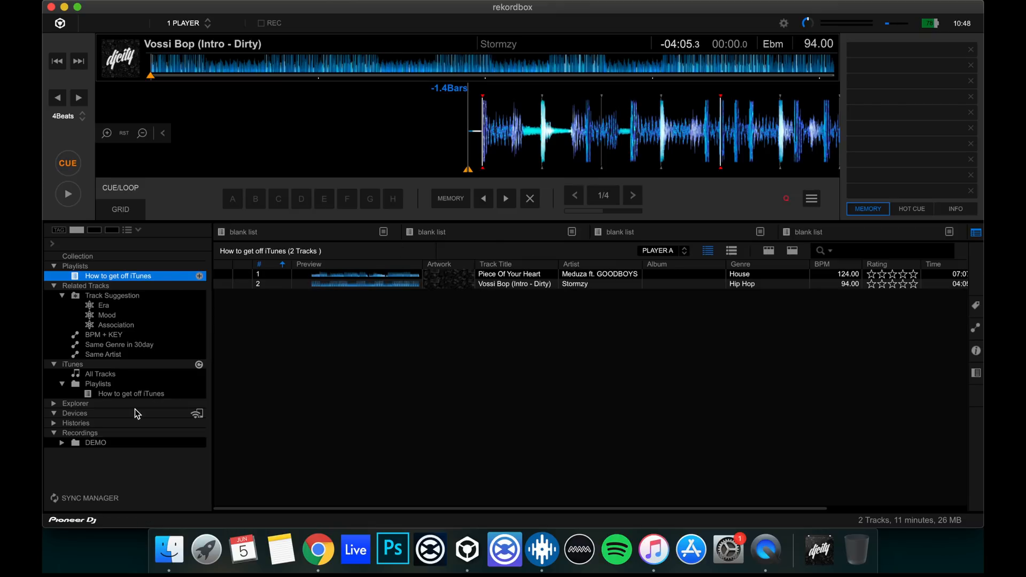
pyautogui.click(130, 393)
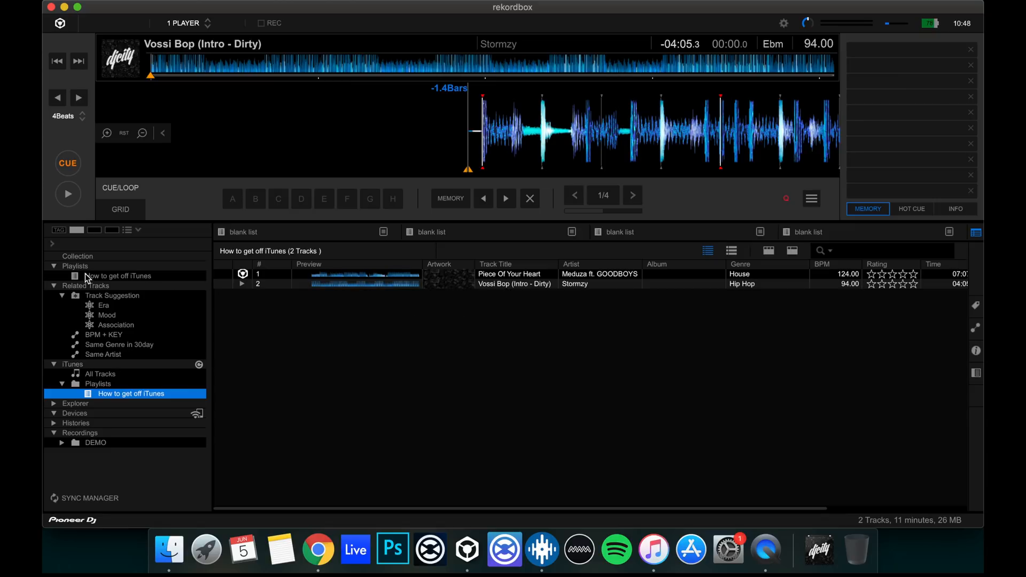
pyautogui.click(118, 275)
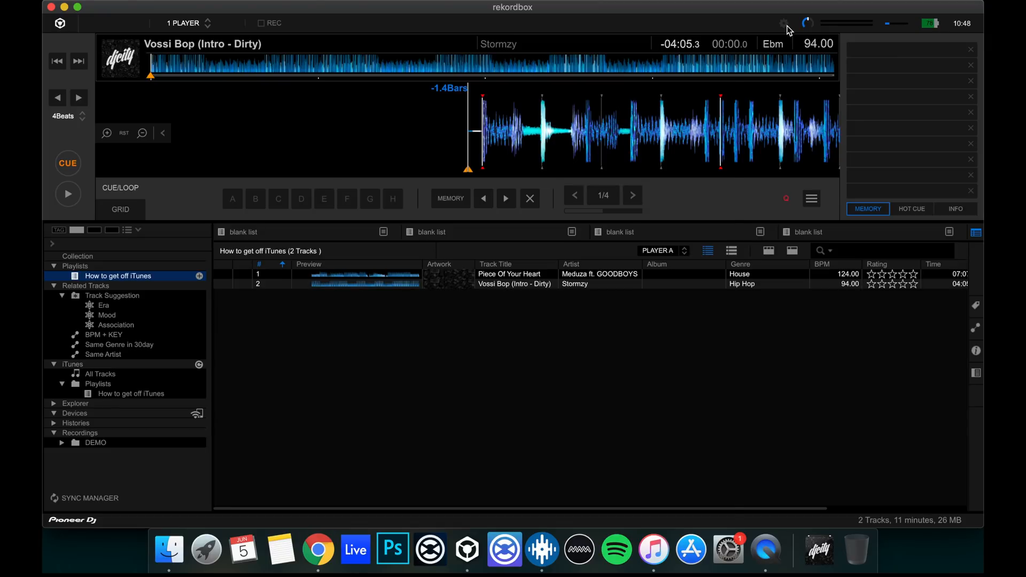
# - Hide iTunes from rekordbox's Tree View, then show the iTunes folder in Finder
pyautogui.click(783, 22)
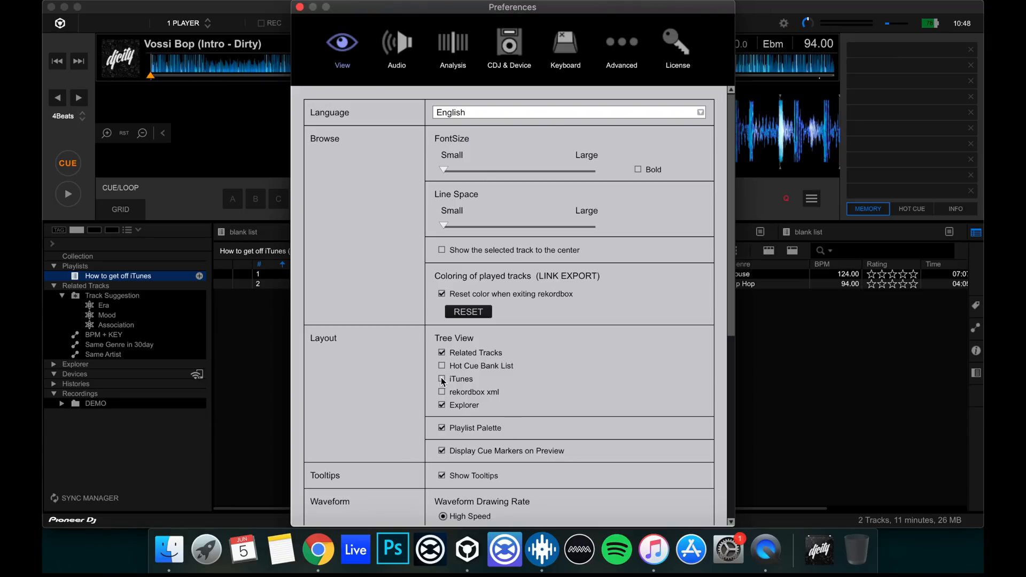
pyautogui.click(299, 7)
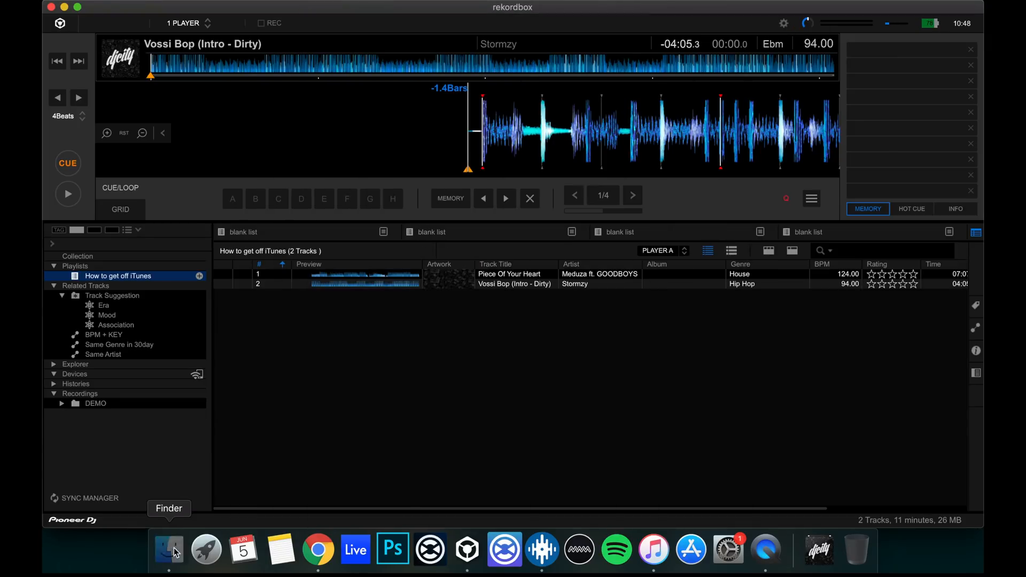
pyautogui.click(168, 548)
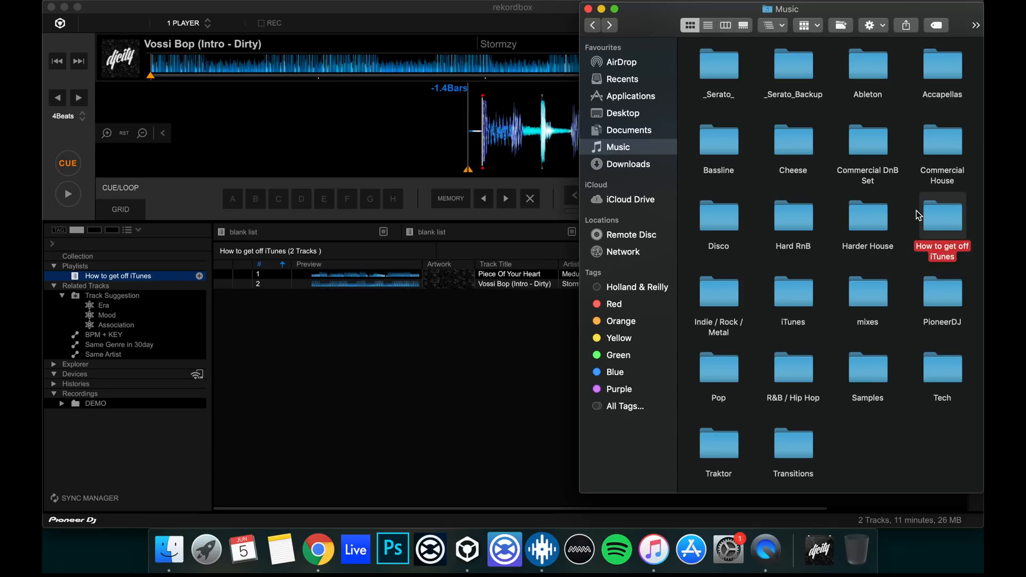
pyautogui.moveTo(895, 320)
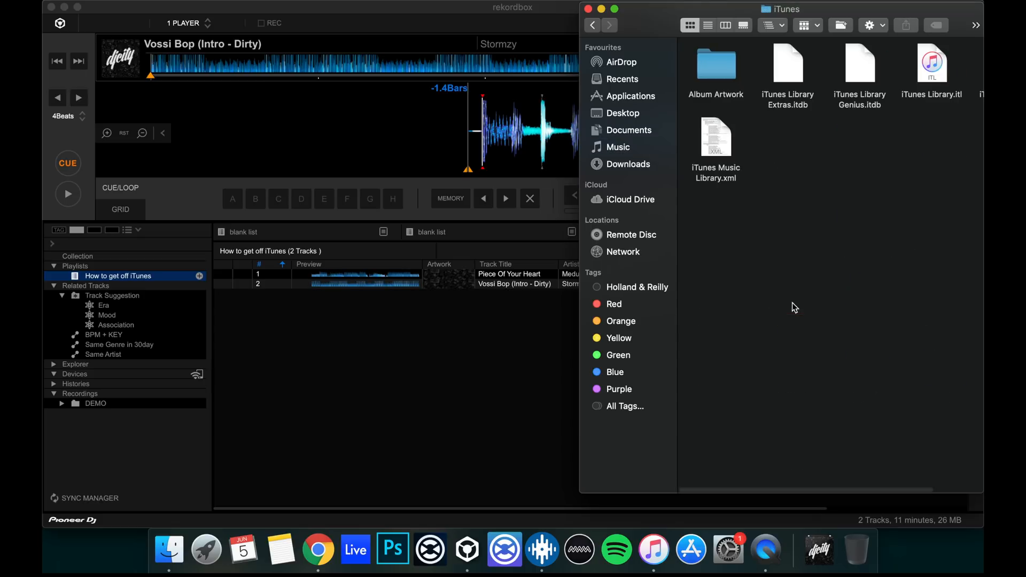
pyautogui.hscroll(3)
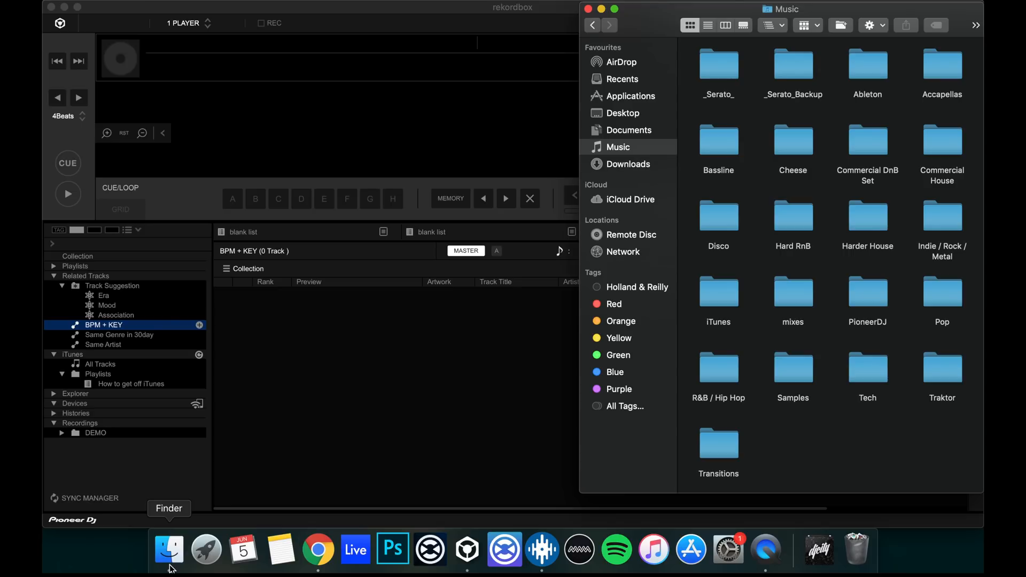
pyautogui.moveTo(355, 548)
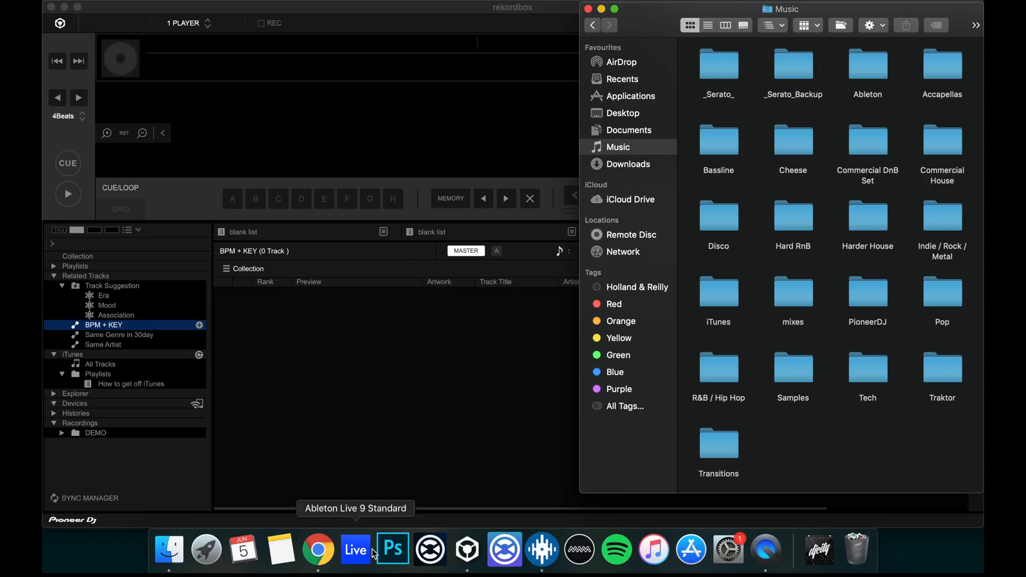
pyautogui.moveTo(831, 463)
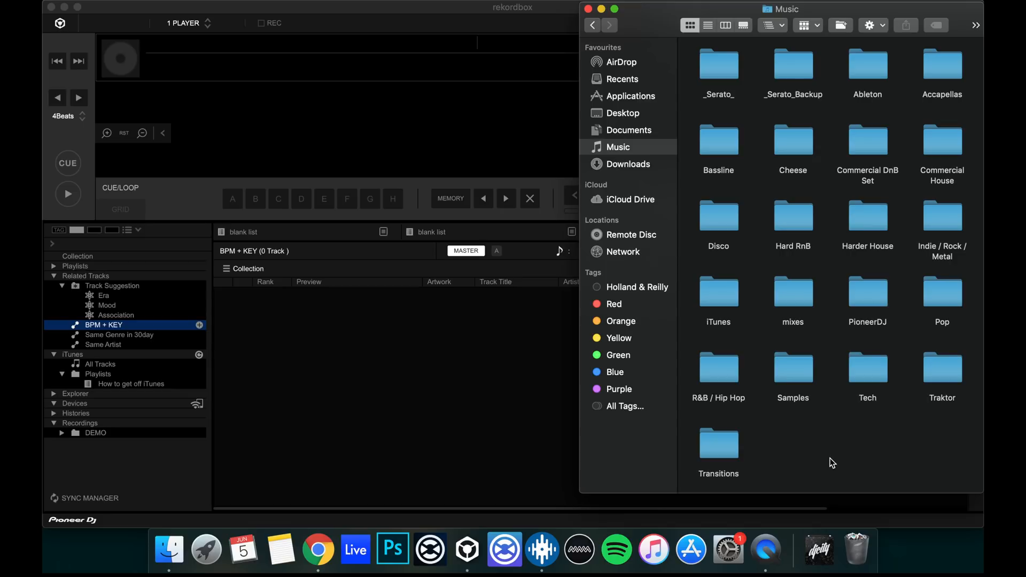
pyautogui.moveTo(467, 548)
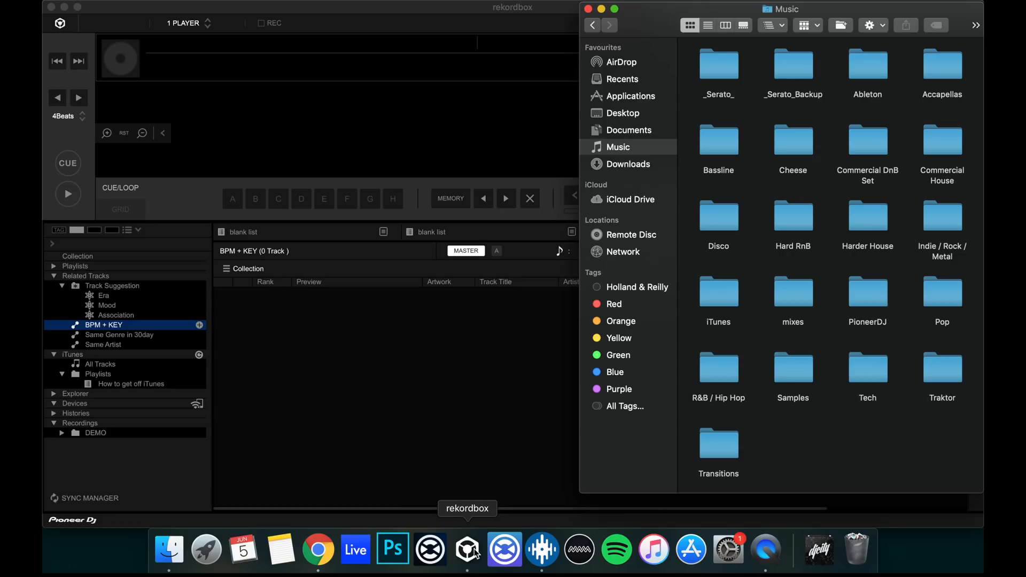
# - Add a new Serato crate named How to get off iTunes
pyautogui.click(504, 550)
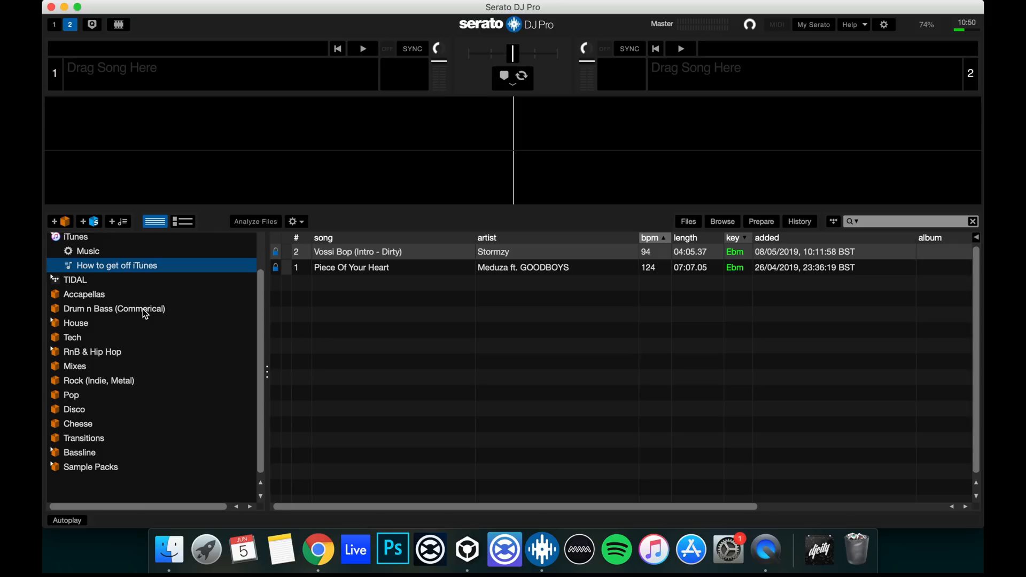
pyautogui.moveTo(94, 411)
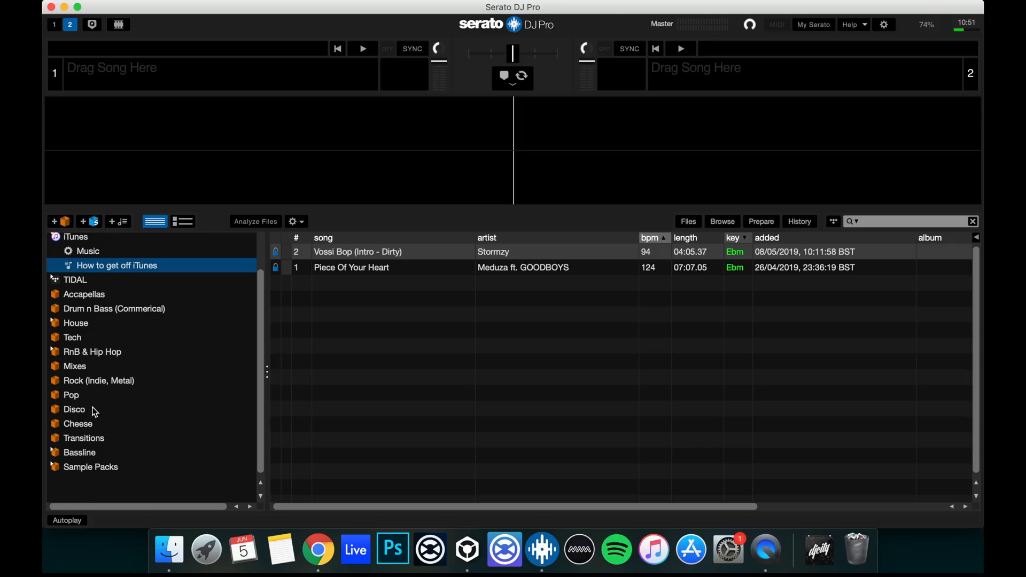
pyautogui.click(61, 221)
pyautogui.write('How to ge')
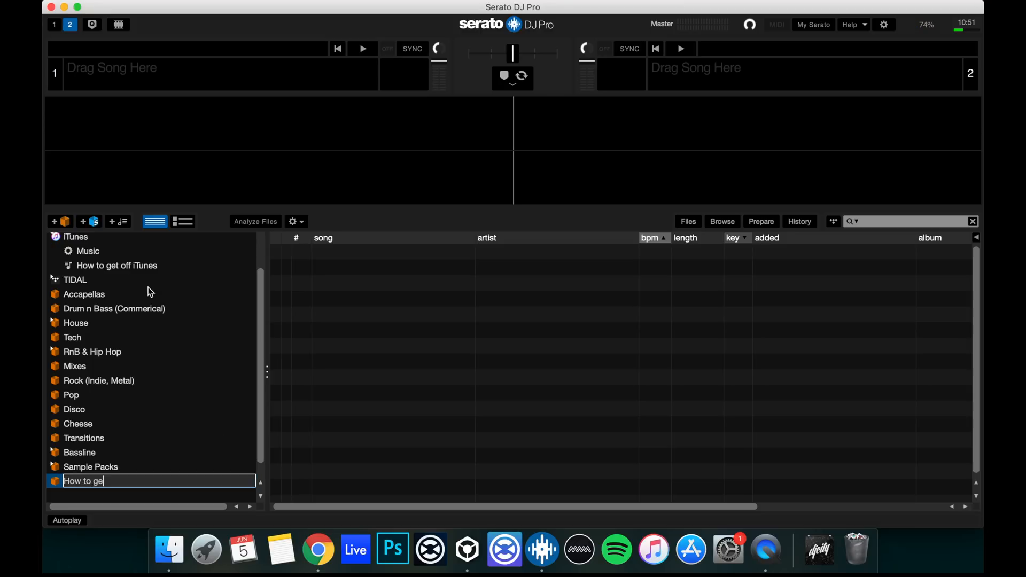
pyautogui.press('Return')
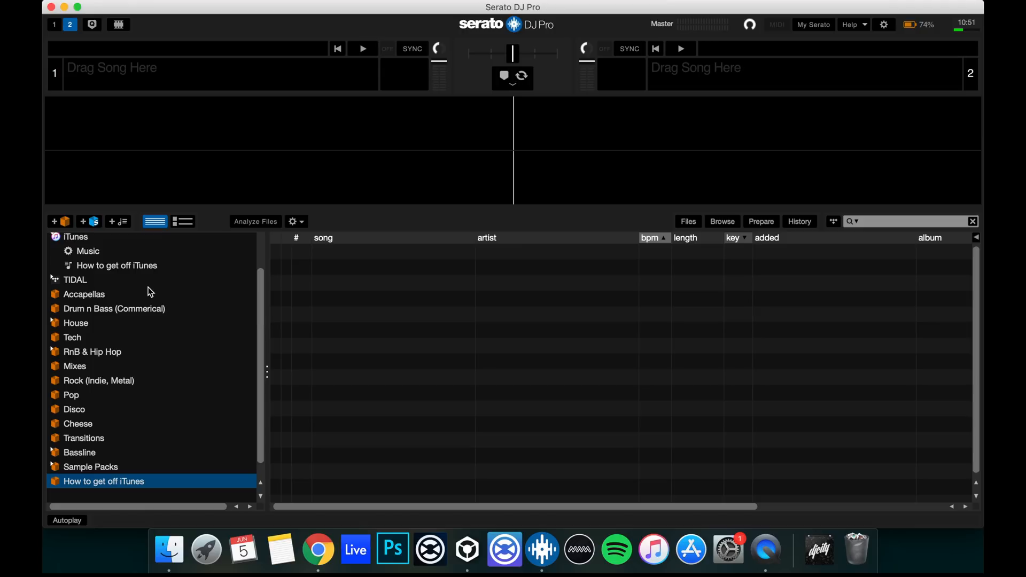
# - Fill the new crate with Vossi Bop and Piece Of Your Heart from the iTunes playlist
pyautogui.scroll(3)
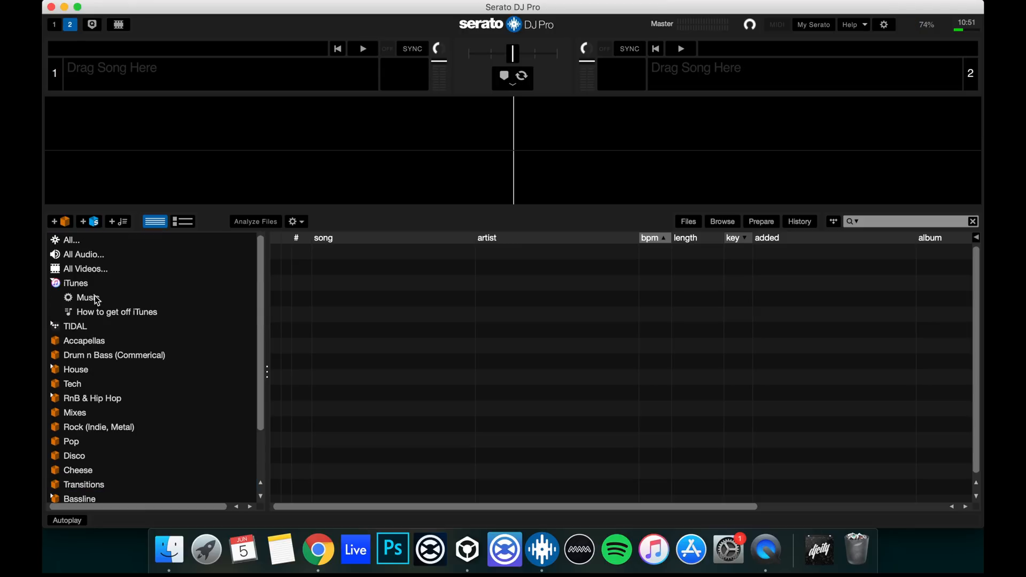
pyautogui.click(117, 311)
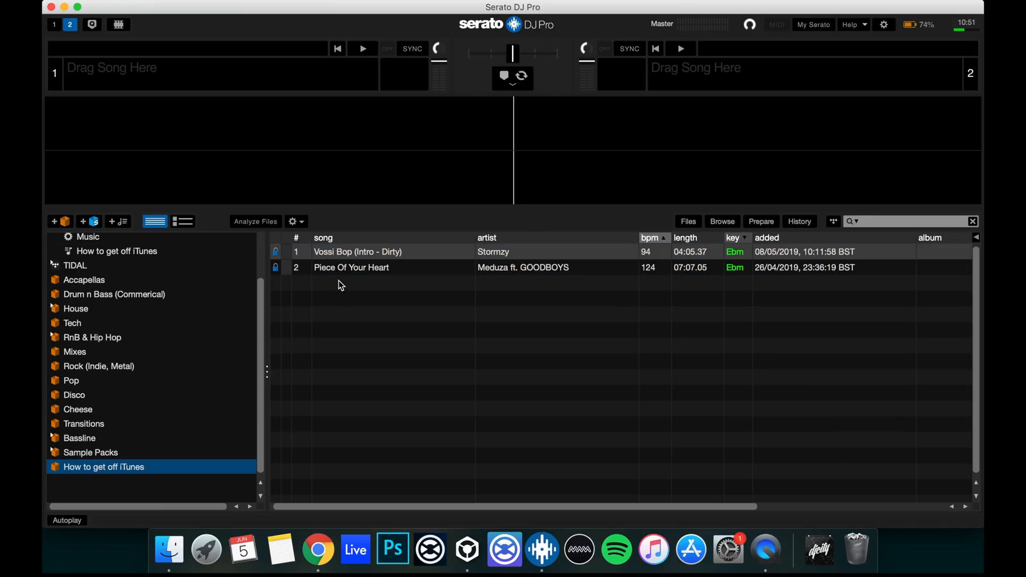
pyautogui.click(116, 250)
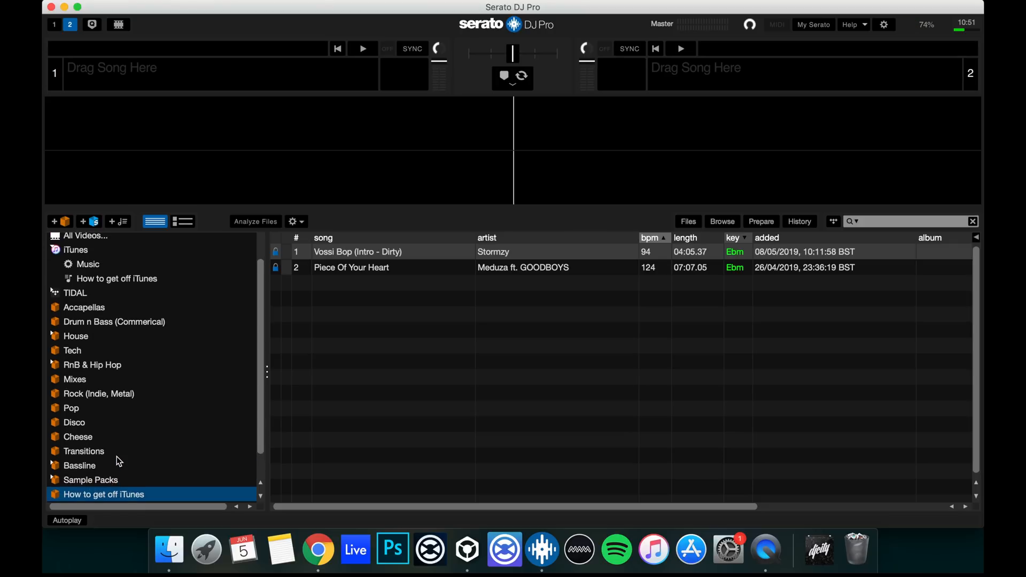
pyautogui.moveTo(467, 548)
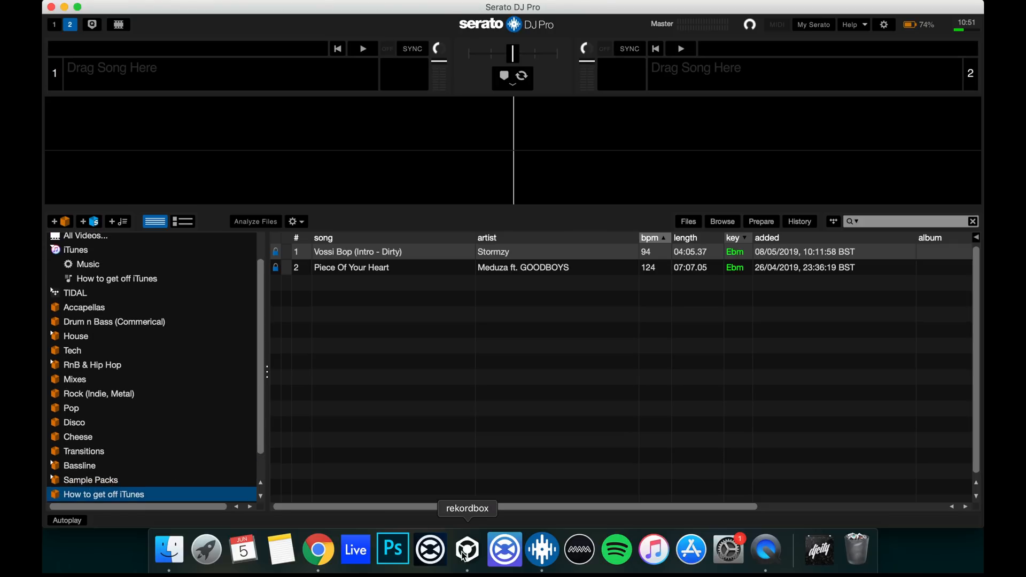
# - Create a rekordbox playlist named How to get off iTunes from the iTunes playlist's tracks
pyautogui.click(467, 549)
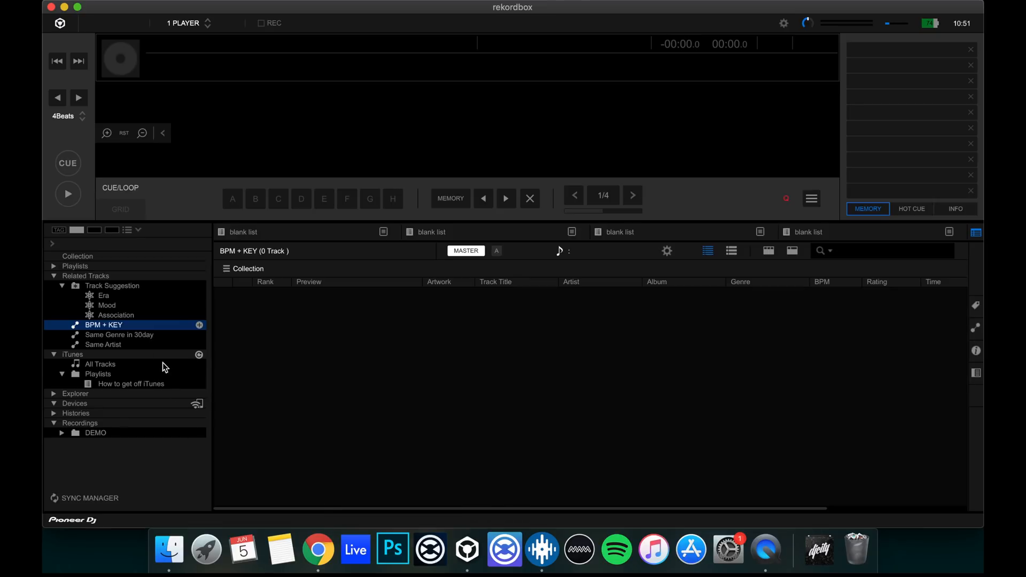
pyautogui.click(130, 384)
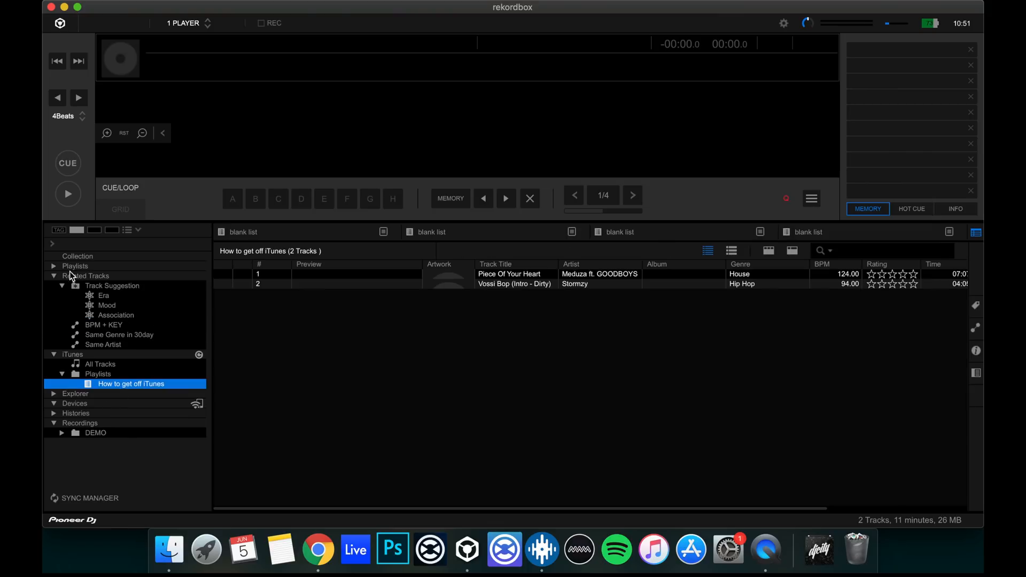
pyautogui.moveTo(103, 276)
pyautogui.write('How to get off iTunes')
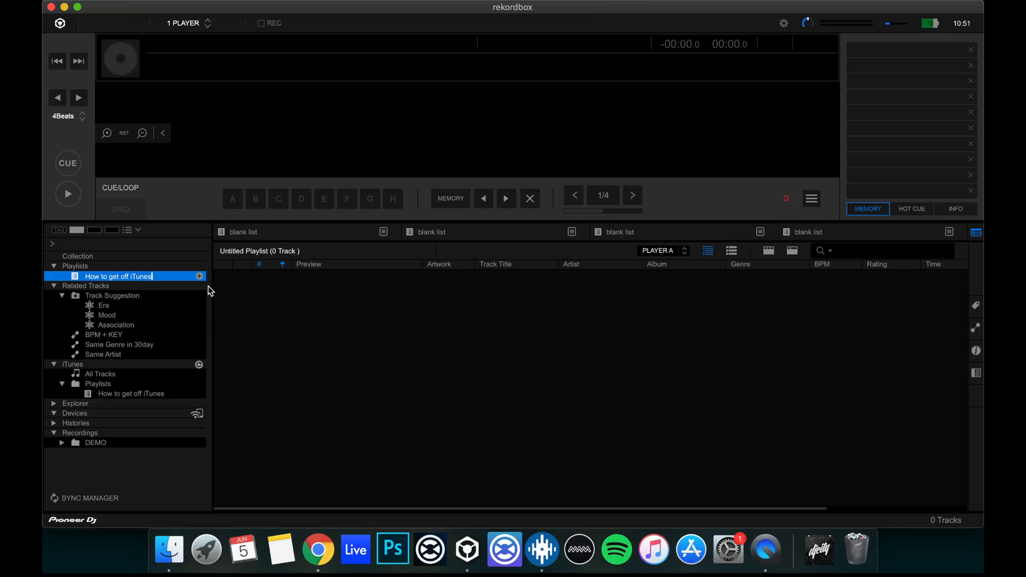
pyautogui.click(130, 394)
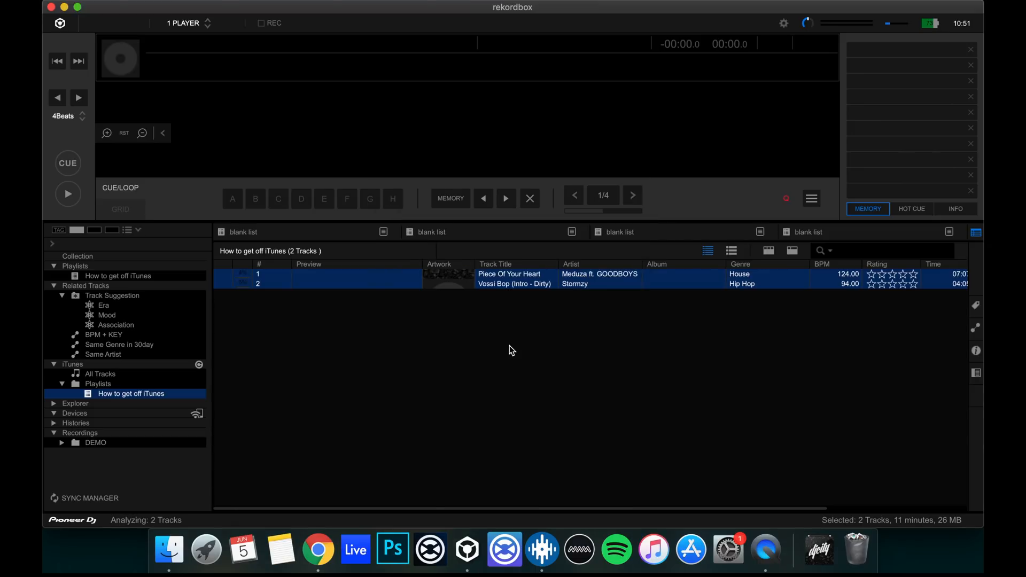
pyautogui.moveTo(148, 294)
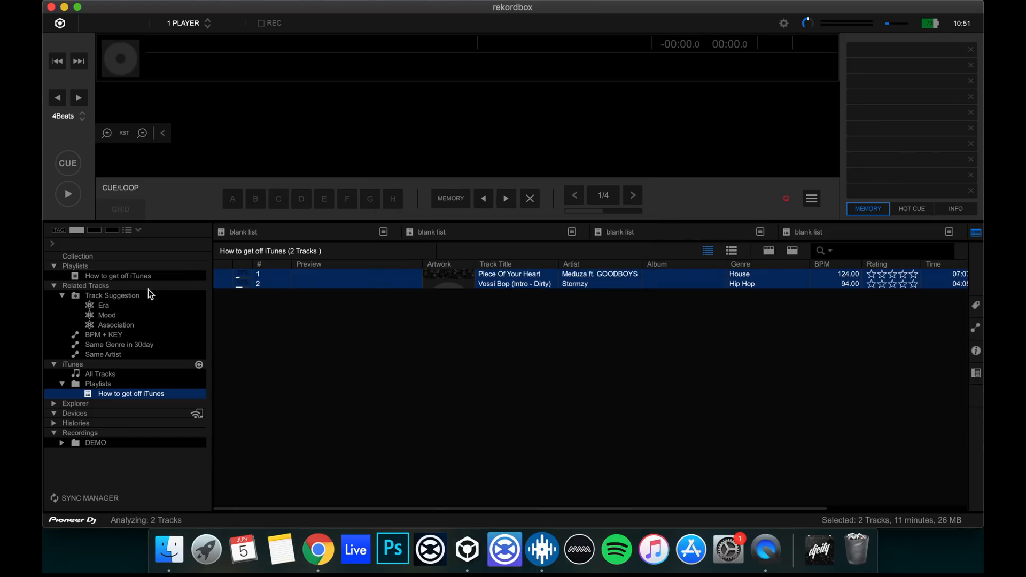
# - Check the new playlist shows Piece Of Your Heart and Vossi Bop with waveform previews
pyautogui.click(117, 276)
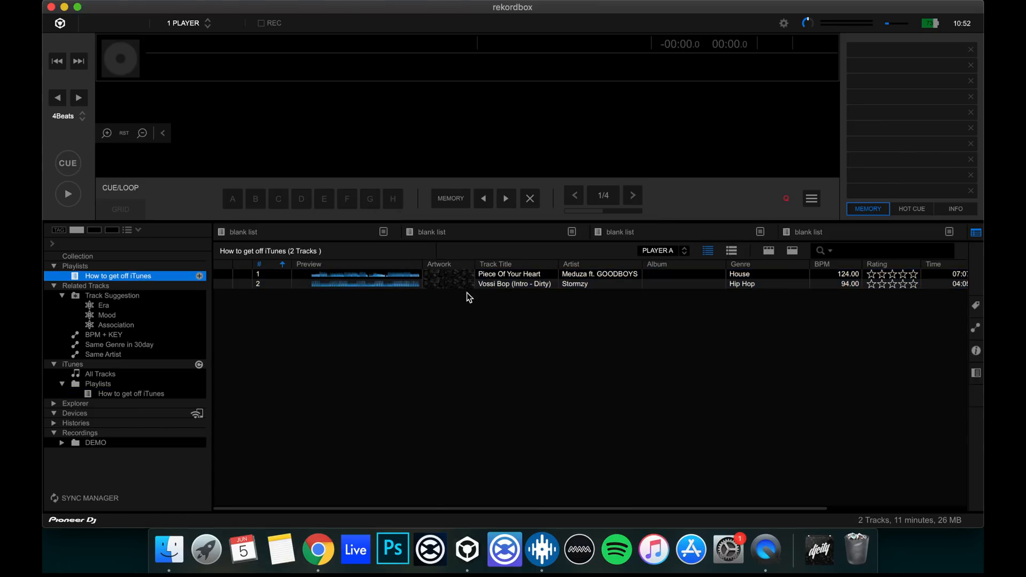
pyautogui.click(129, 393)
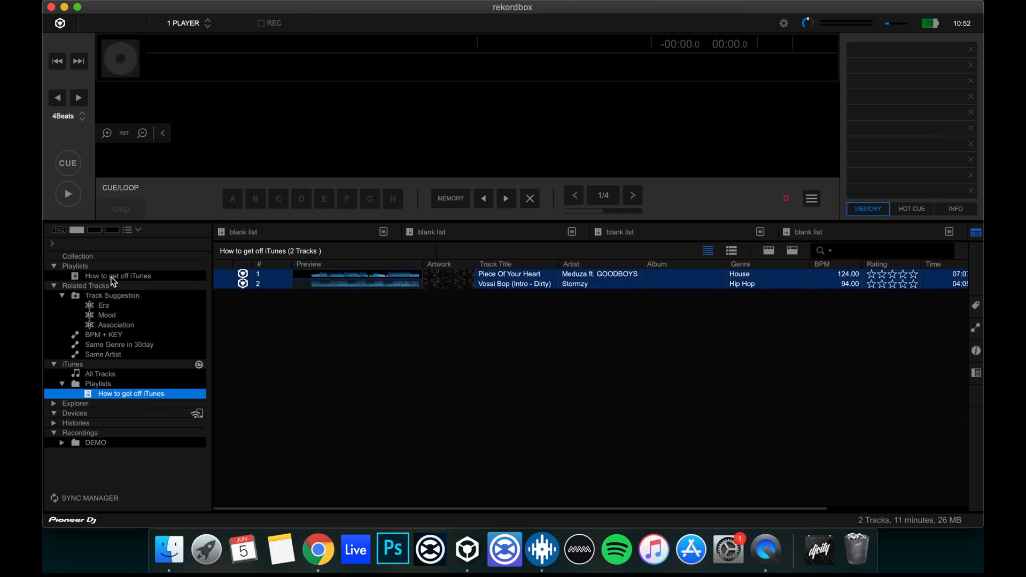
pyautogui.click(168, 549)
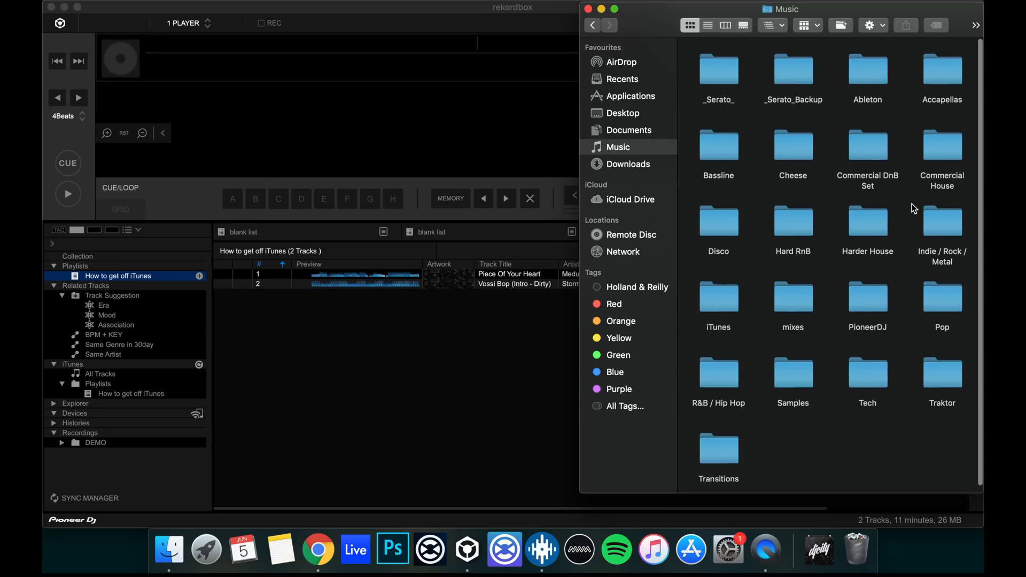
# - Browse iTunes Media > Music in Finder, checking the Meduza and Stormzy artist folders
pyautogui.scroll(3)
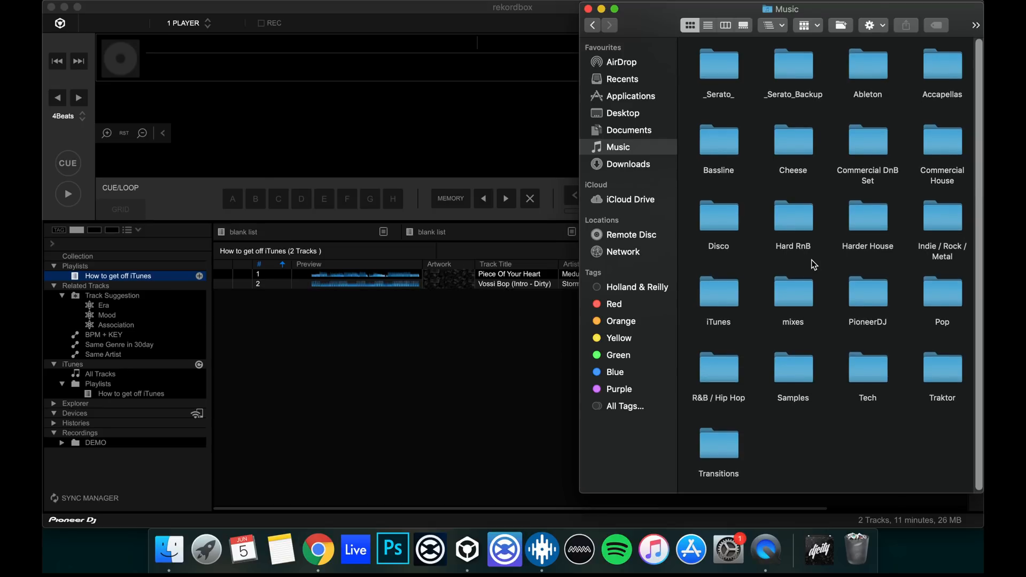
pyautogui.moveTo(869, 320)
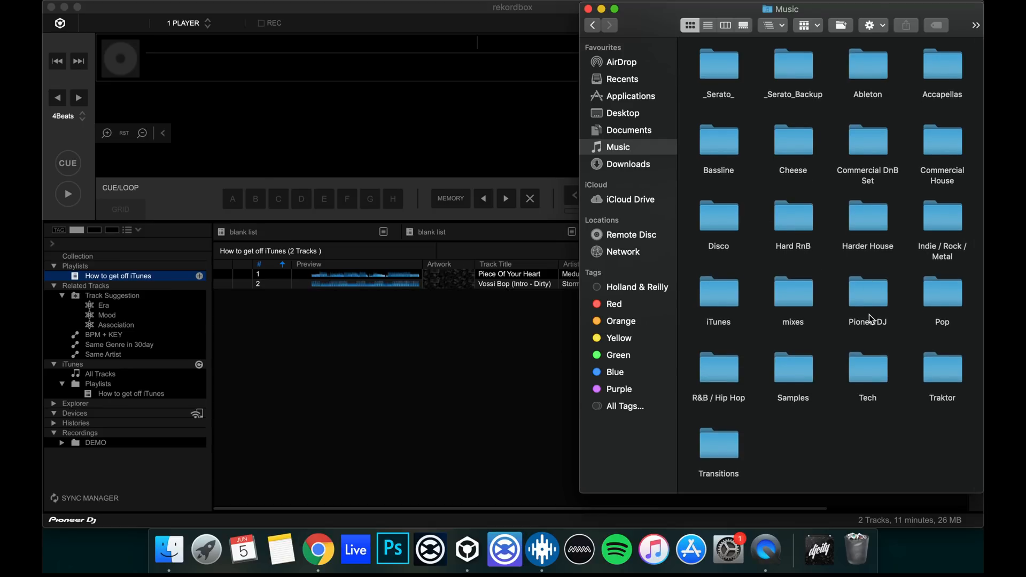
pyautogui.moveTo(809, 298)
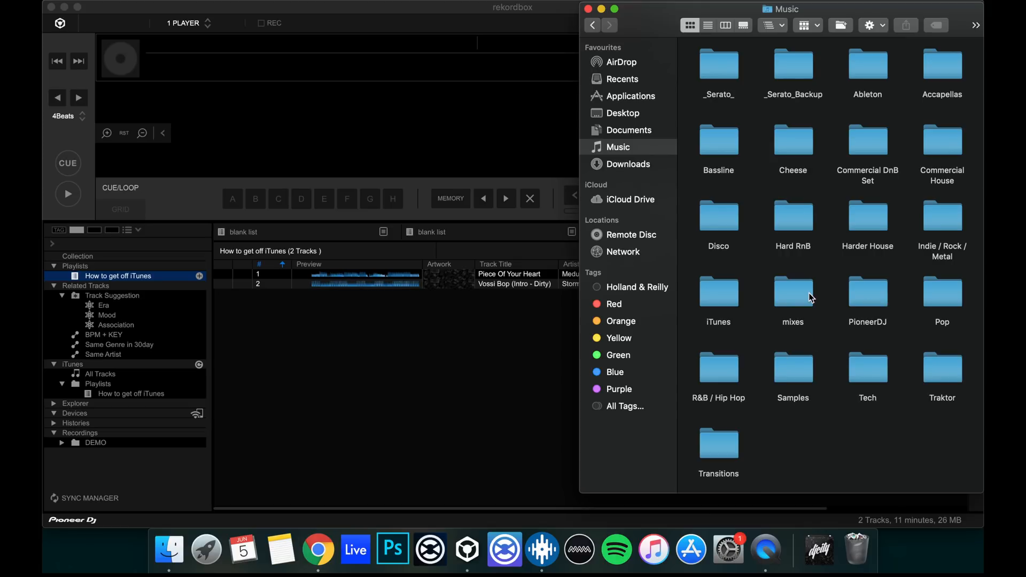
pyautogui.moveTo(718, 298)
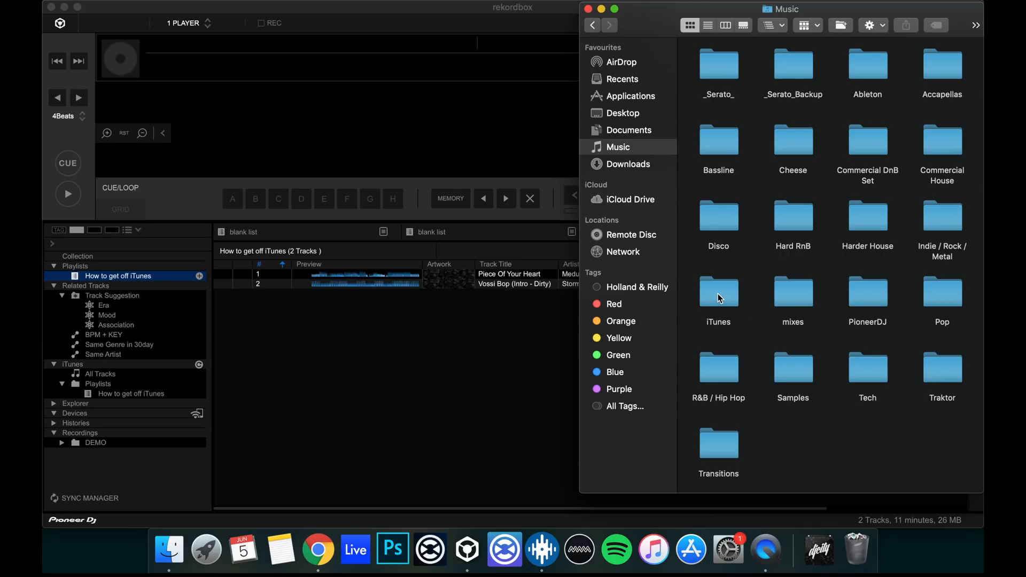
pyautogui.doubleClick(718, 291)
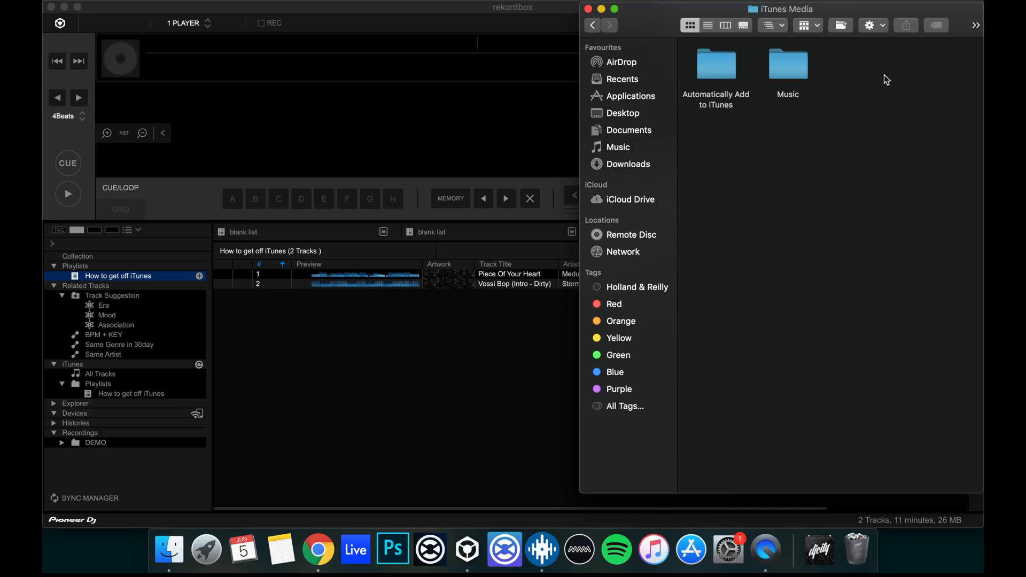
pyautogui.doubleClick(788, 63)
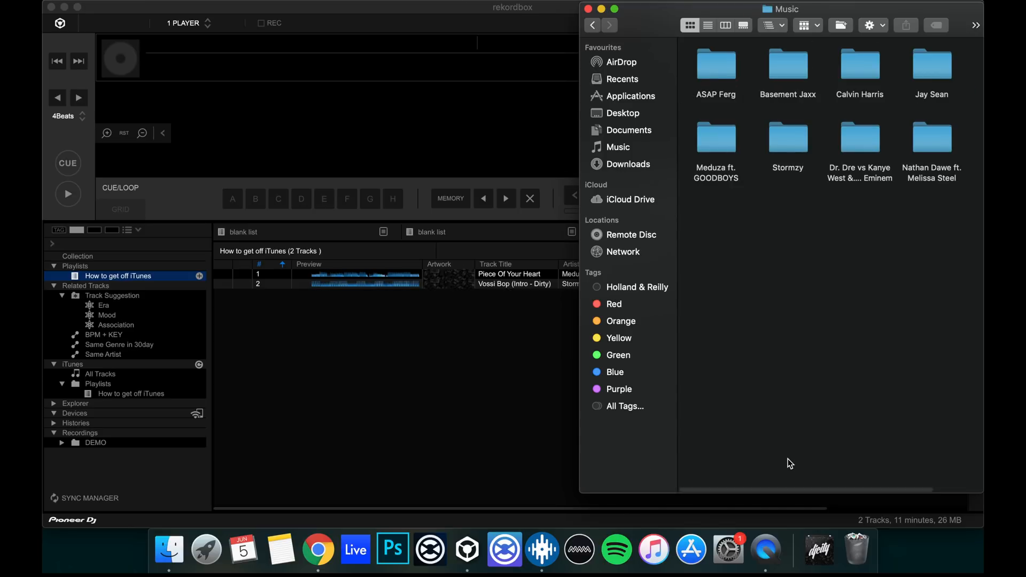
pyautogui.click(716, 138)
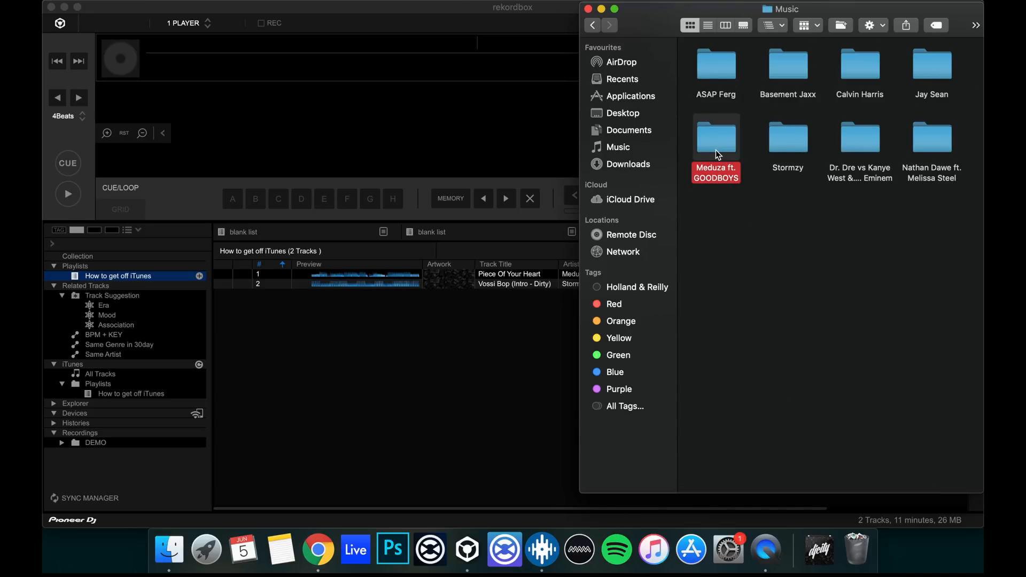
pyautogui.click(788, 138)
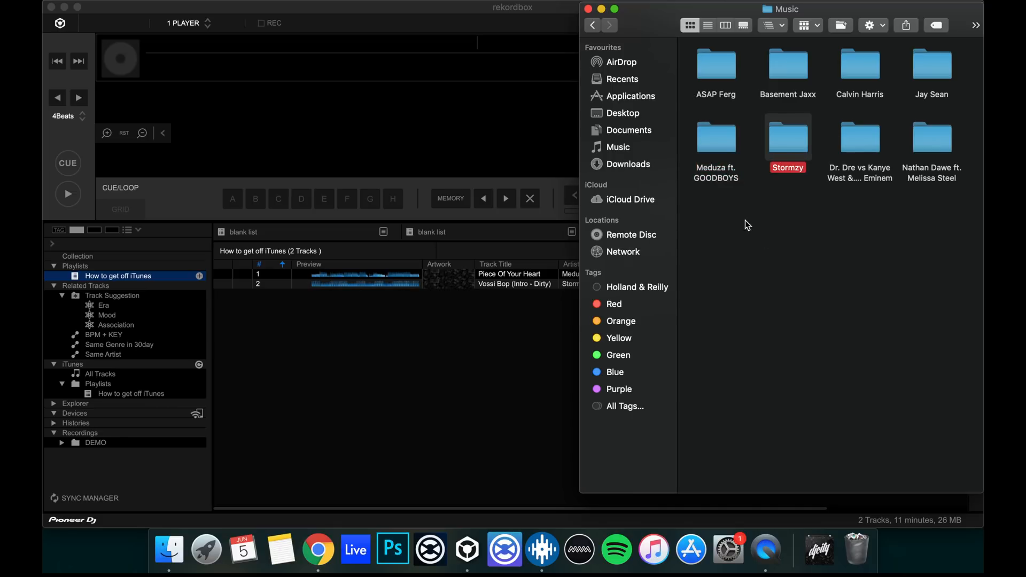
pyautogui.click(592, 25)
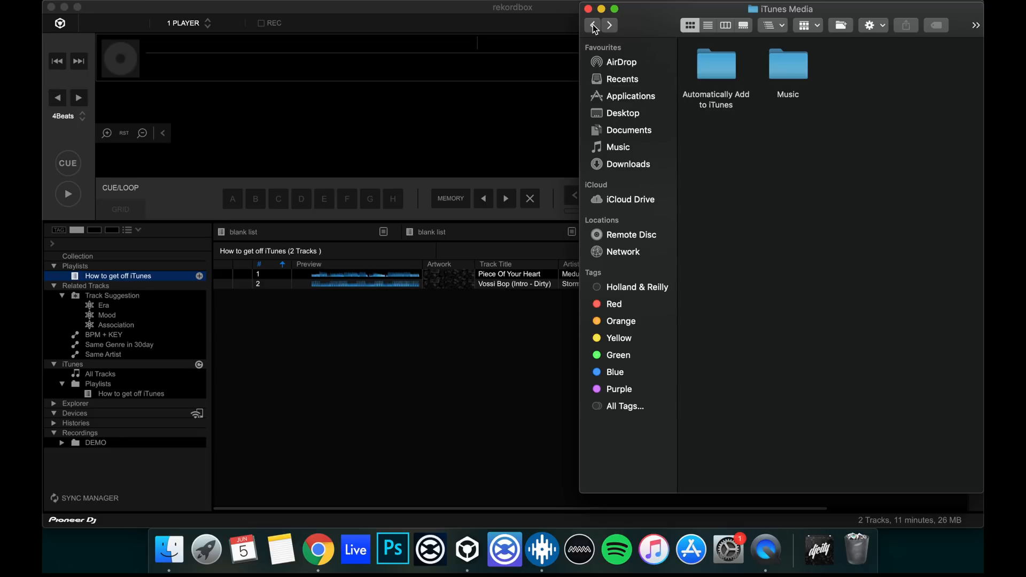
pyautogui.moveTo(616, 23)
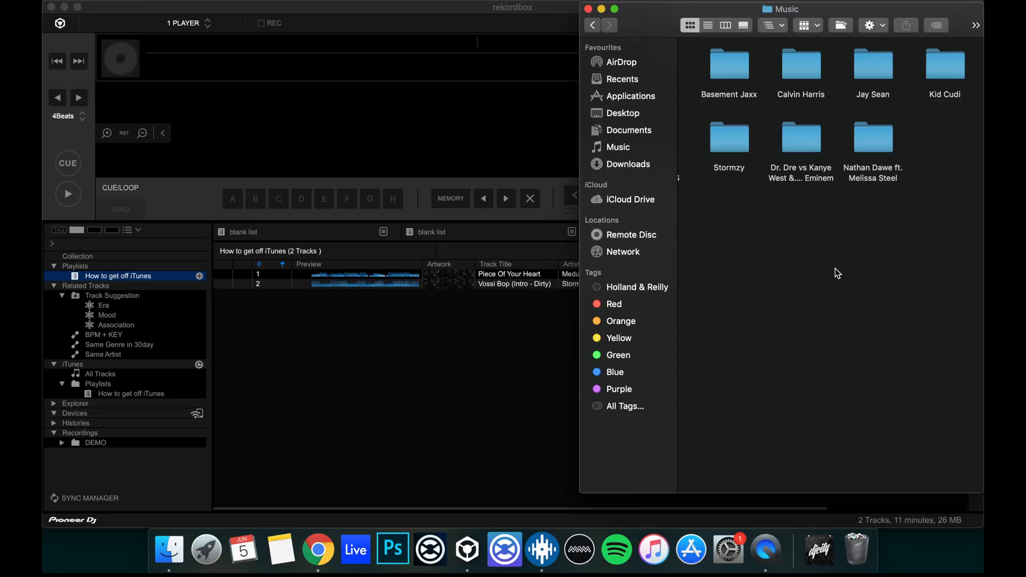
pyautogui.moveTo(619, 33)
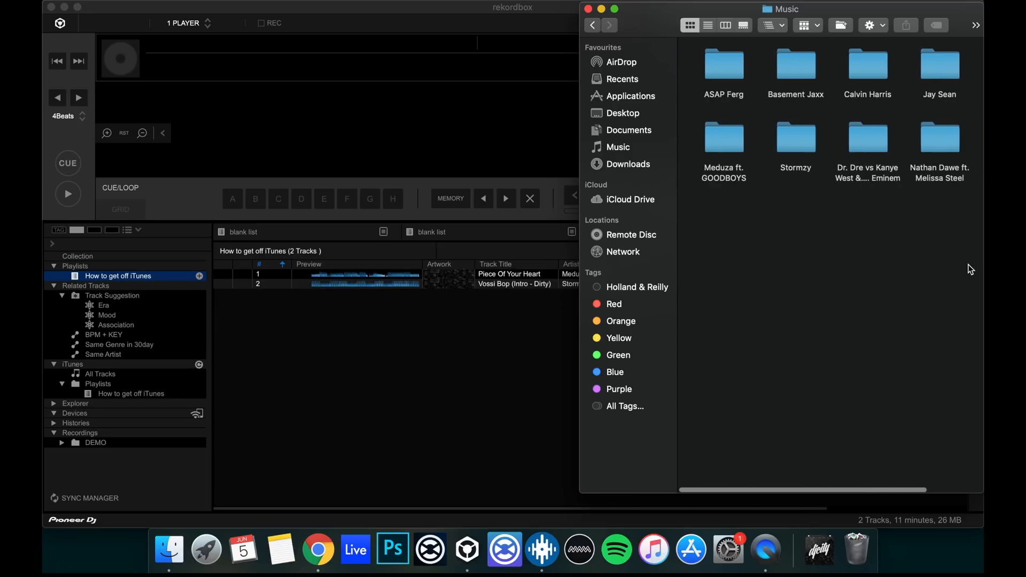
pyautogui.hscroll(3)
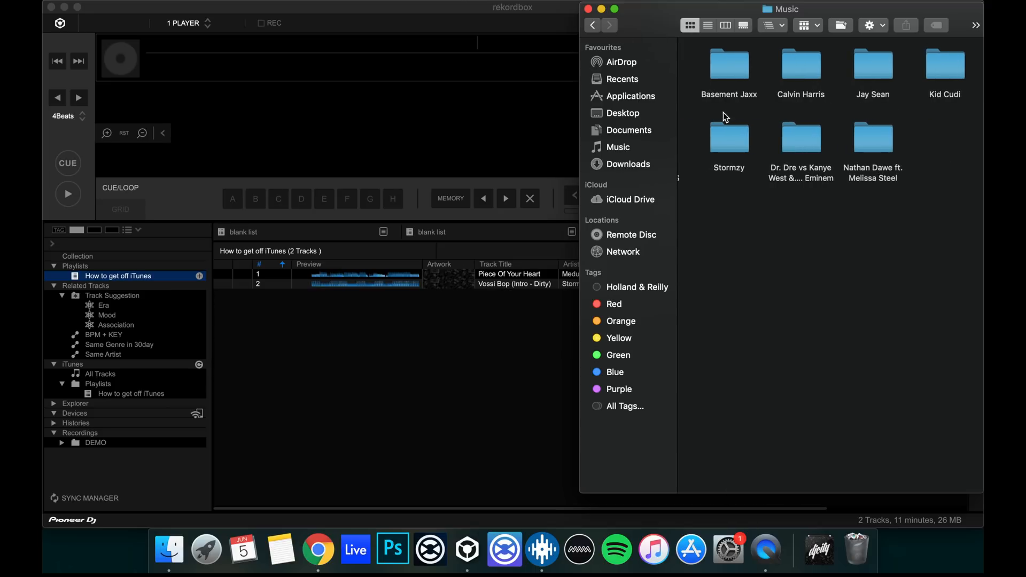
pyautogui.moveTo(776, 4)
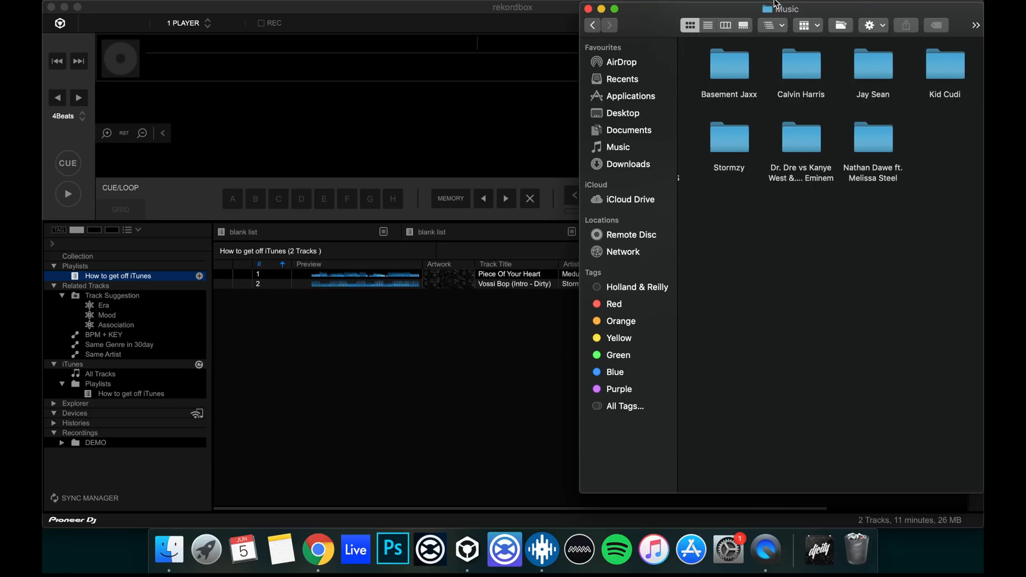
pyautogui.moveTo(644, 163)
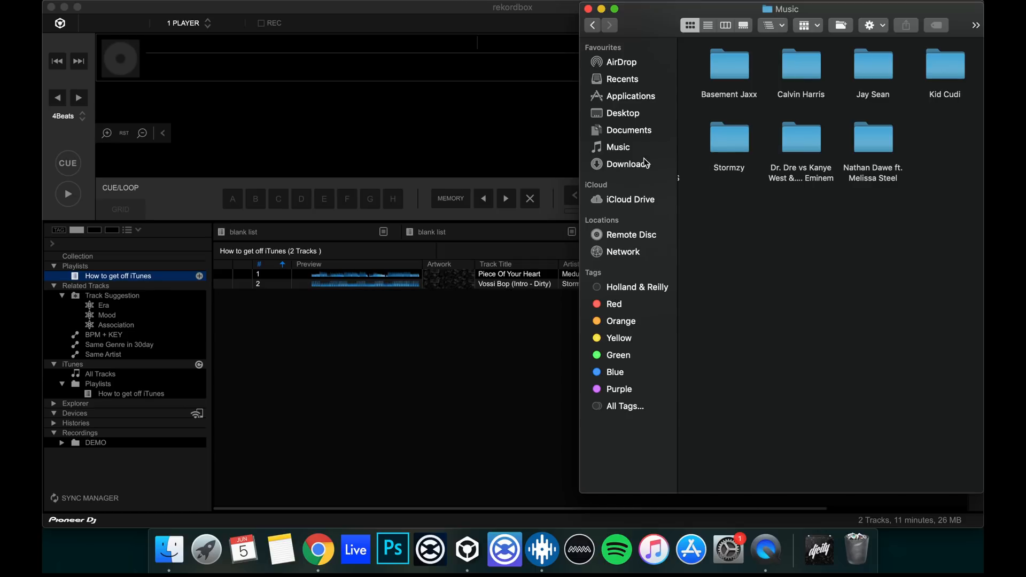
pyautogui.moveTo(630, 151)
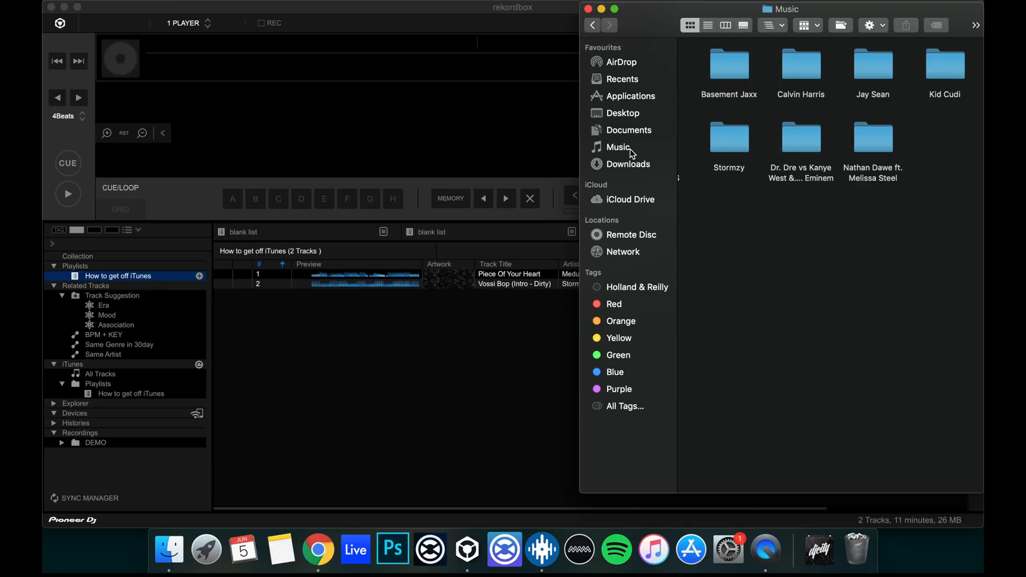
pyautogui.moveTo(759, 25)
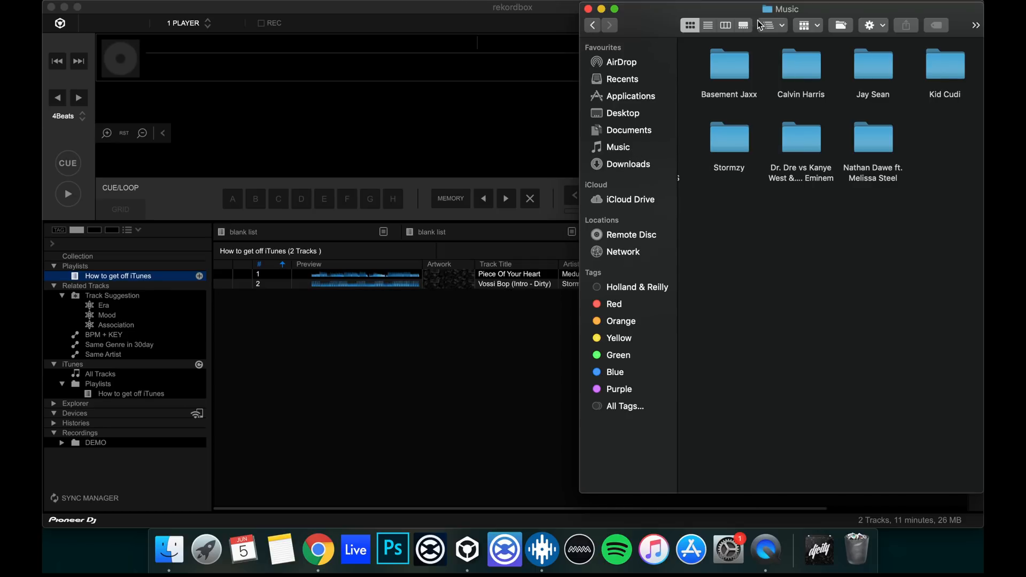
# - Rename the Music folder inside iTunes Media to 'Artists A-Z'
pyautogui.click(767, 24)
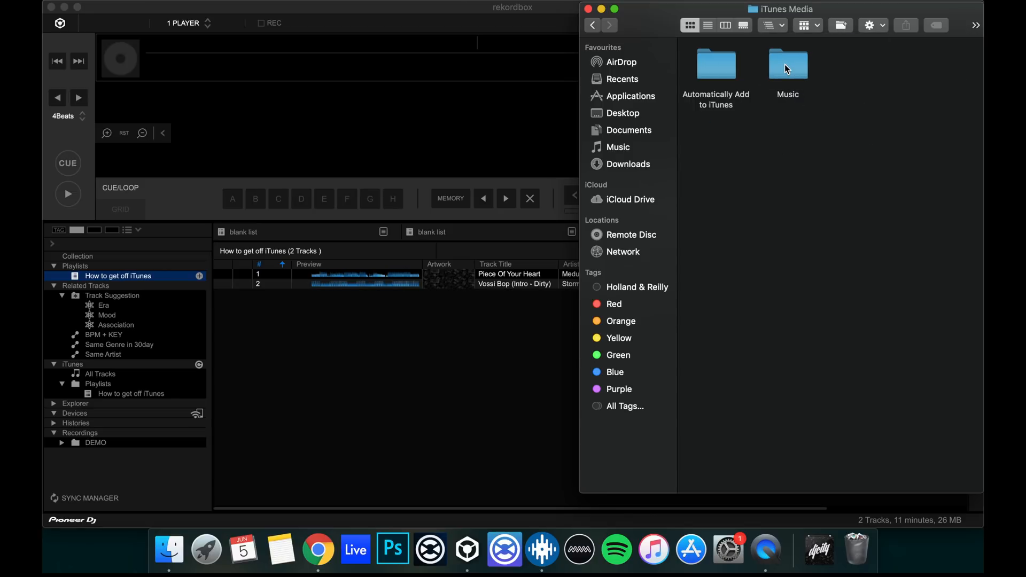
pyautogui.rightClick(788, 64)
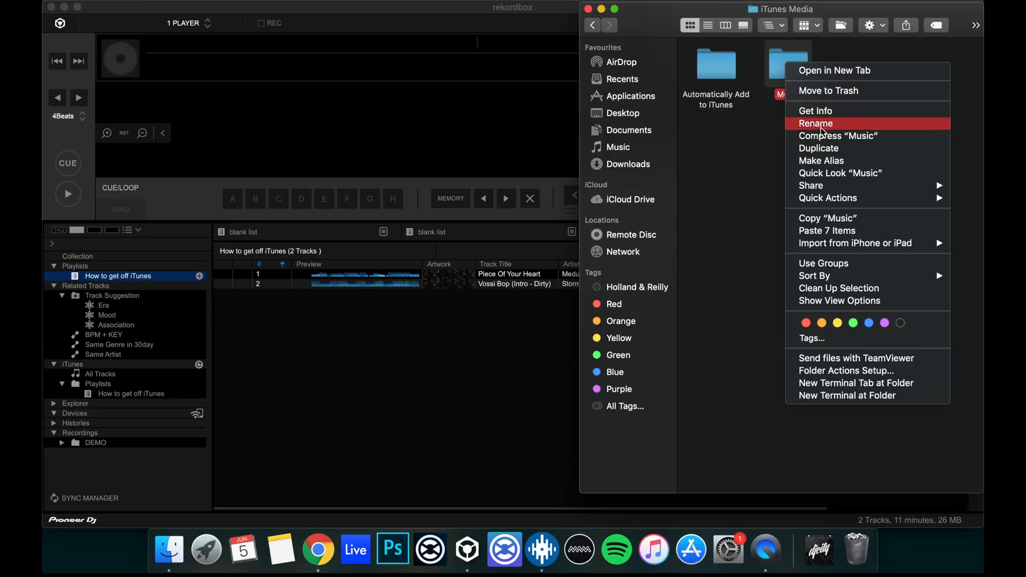
pyautogui.click(815, 123)
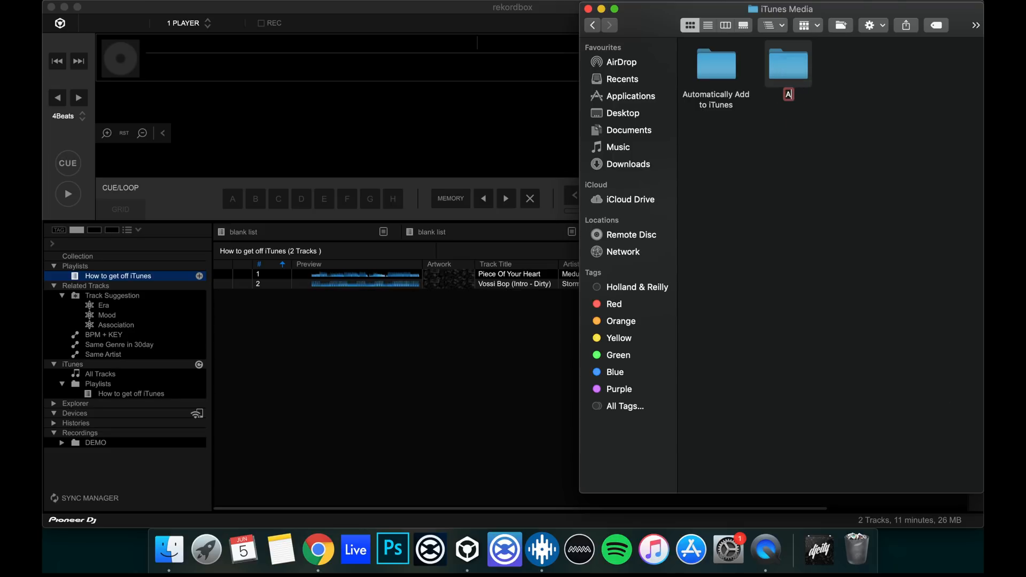
pyautogui.write('Artists')
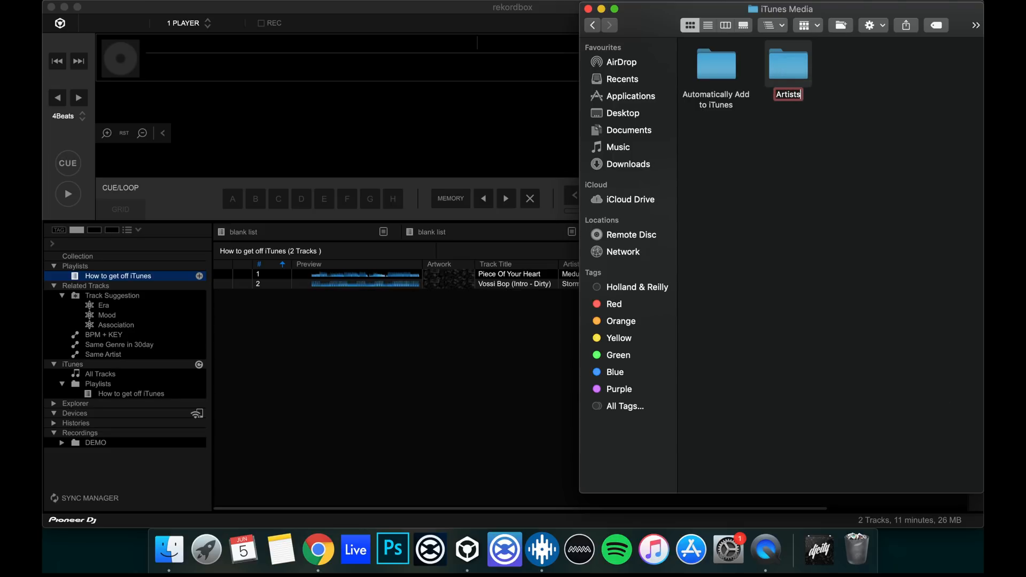
pyautogui.write('Artists A-Z')
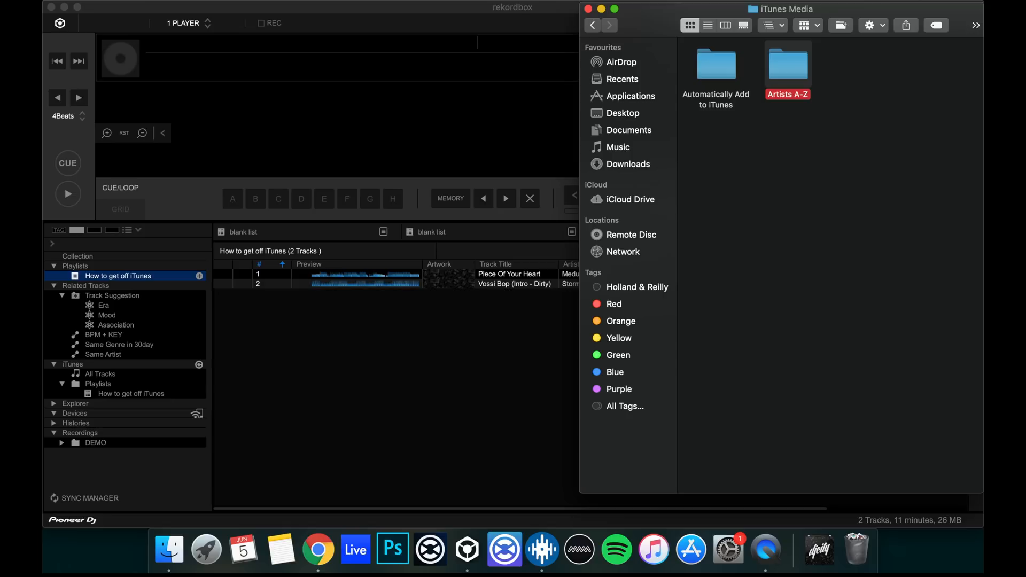
pyautogui.moveTo(852, 115)
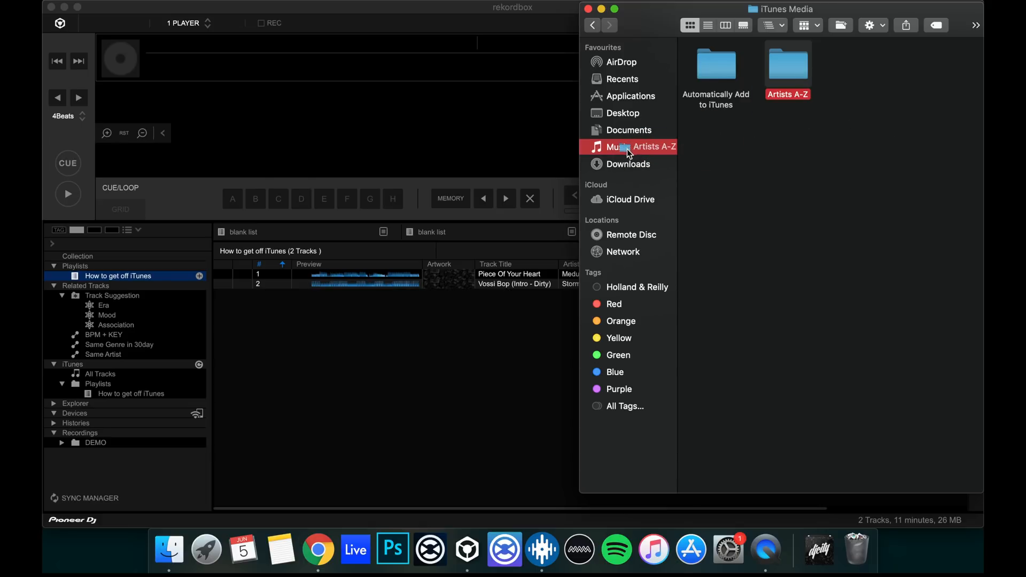
# - Confirm Artists A-Z with its artist folders now sits in the main Music folder
pyautogui.click(617, 147)
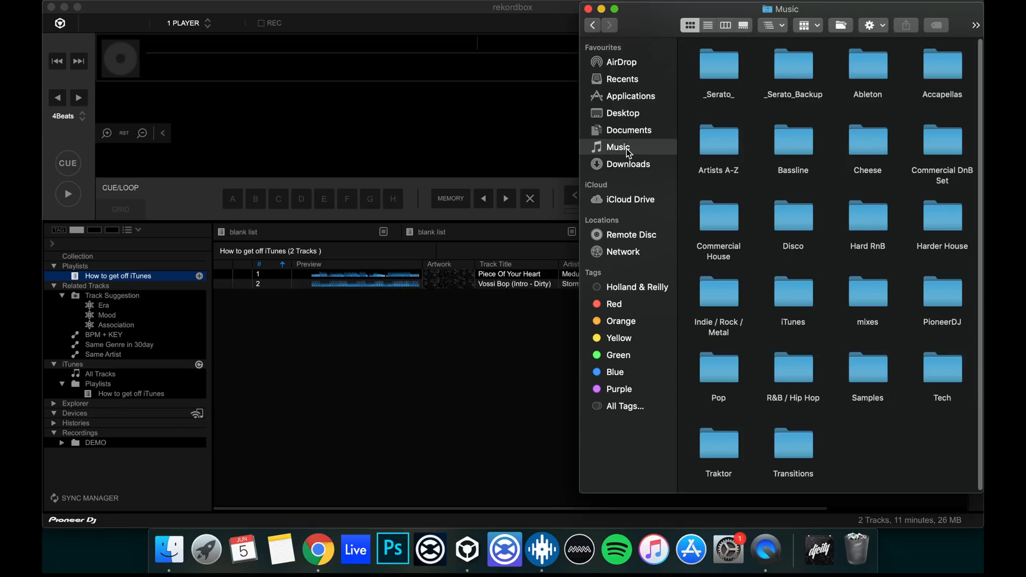
pyautogui.moveTo(729, 144)
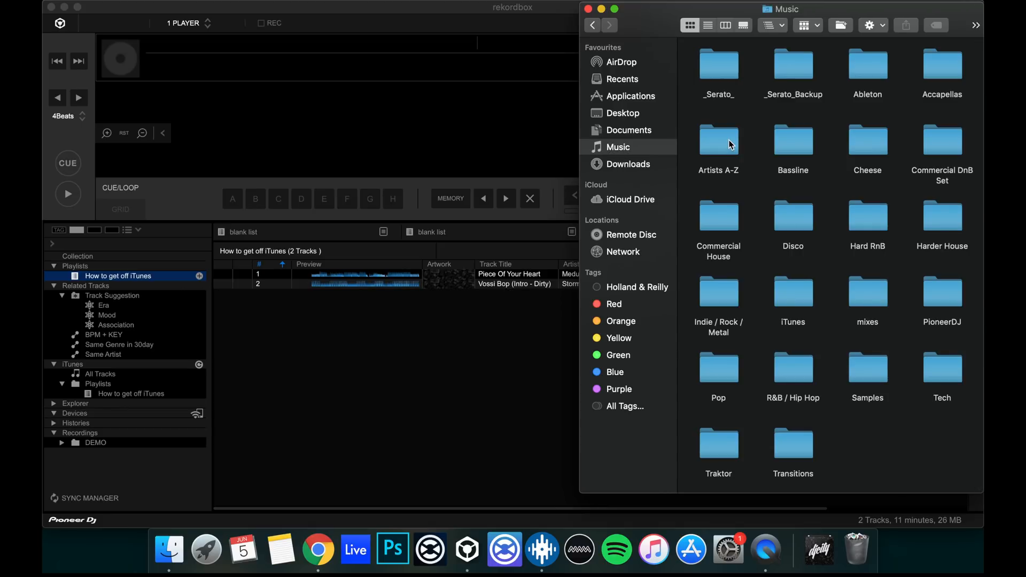
pyautogui.doubleClick(718, 139)
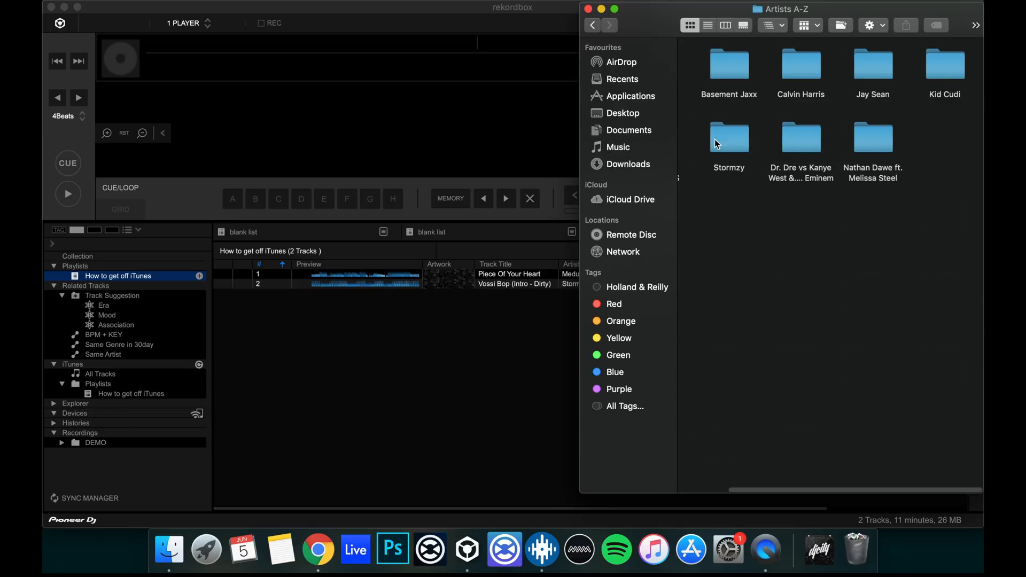
pyautogui.moveTo(902, 238)
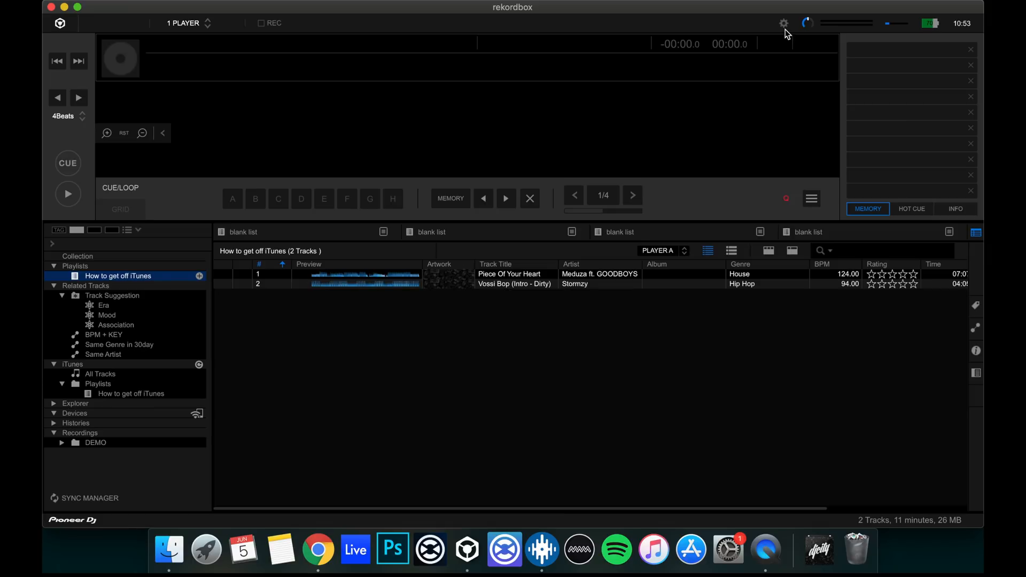
pyautogui.click(783, 22)
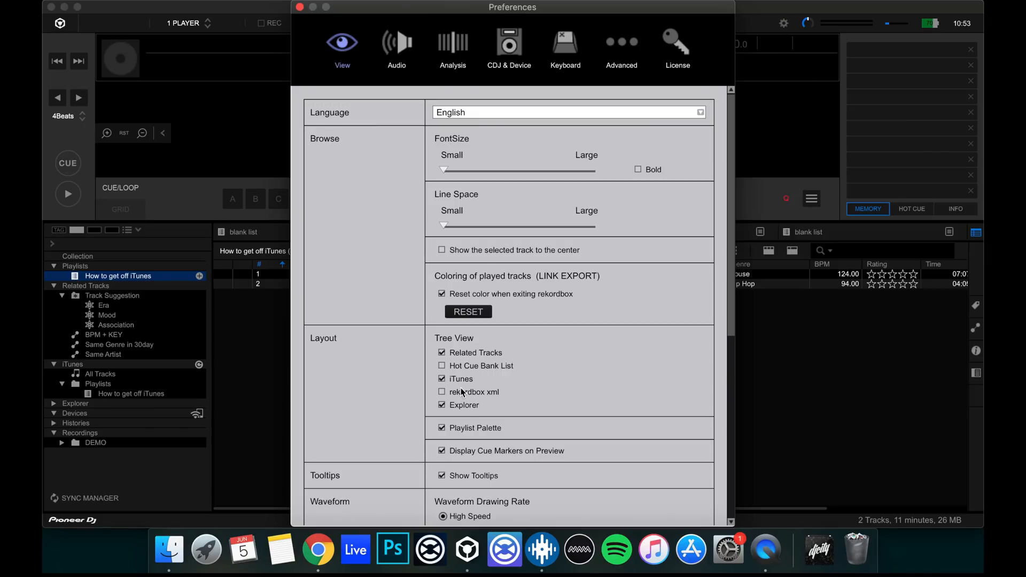
pyautogui.click(442, 379)
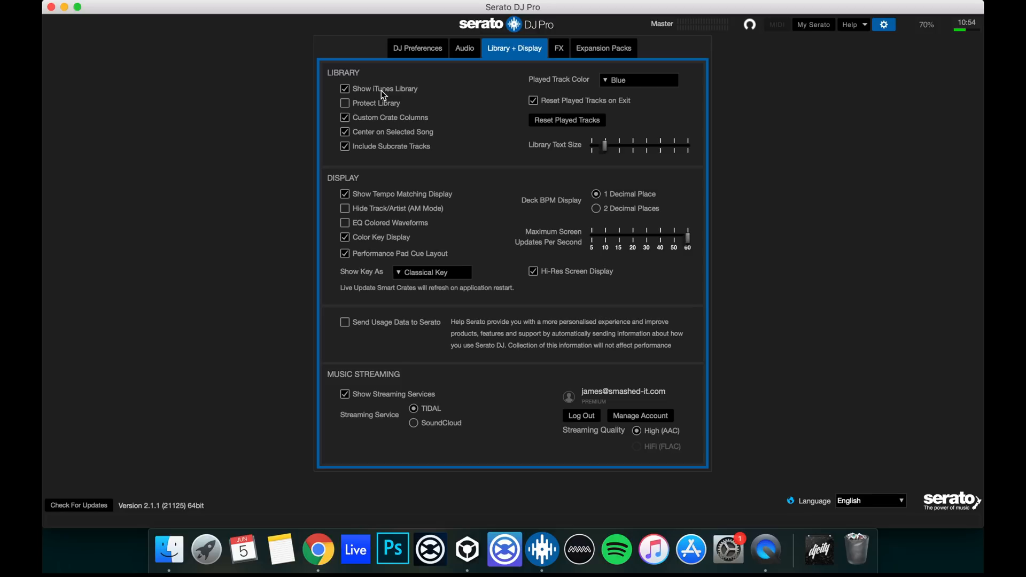
# - Untick Show iTunes Library so Serato shows only its crates
pyautogui.click(345, 88)
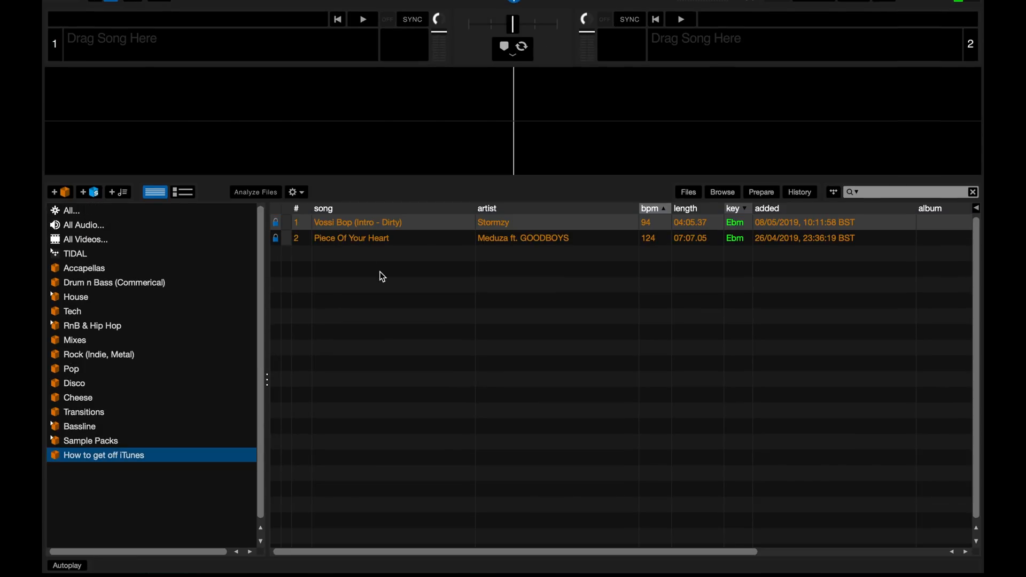
# - Relocate the crate's lost files from Music > Artists A-Z via Serato's Files panel
pyautogui.click(357, 222)
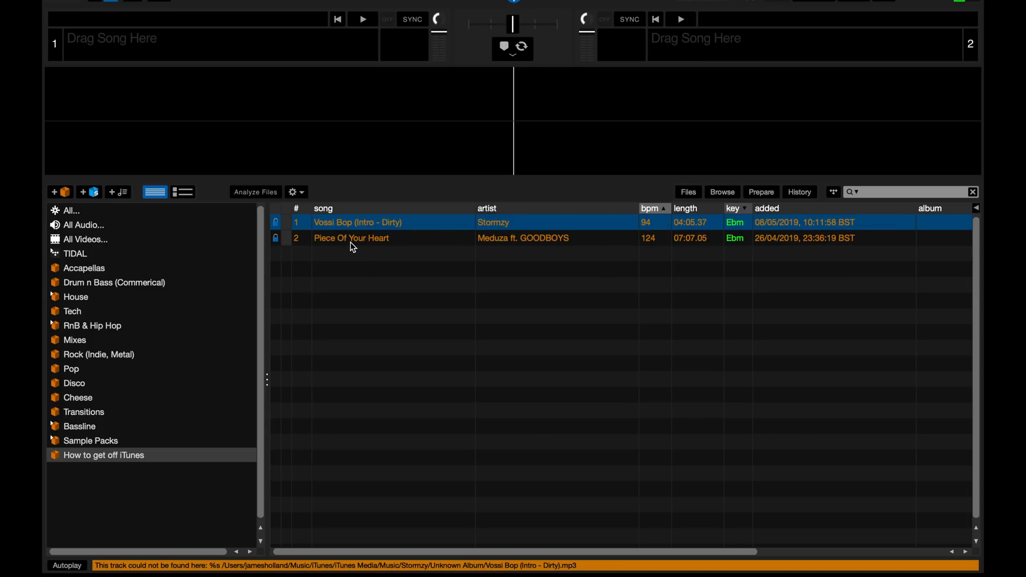
pyautogui.moveTo(612, 138)
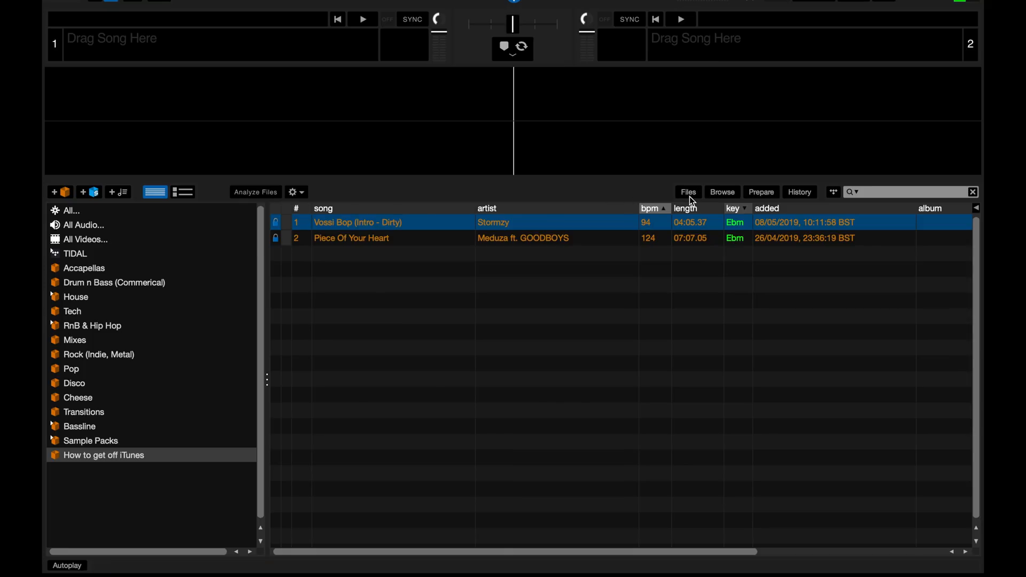
pyautogui.click(687, 191)
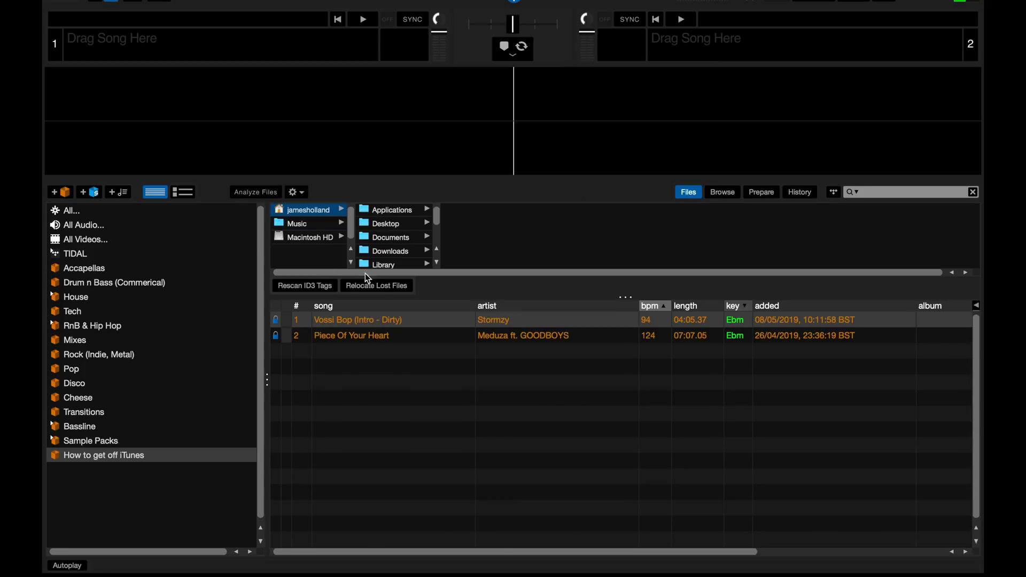
pyautogui.moveTo(379, 294)
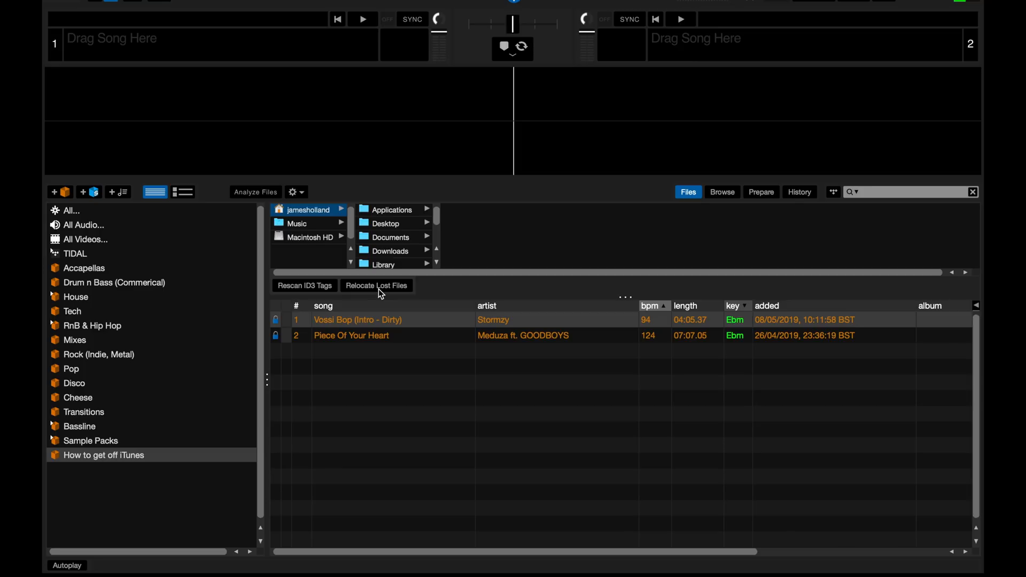
pyautogui.moveTo(372, 279)
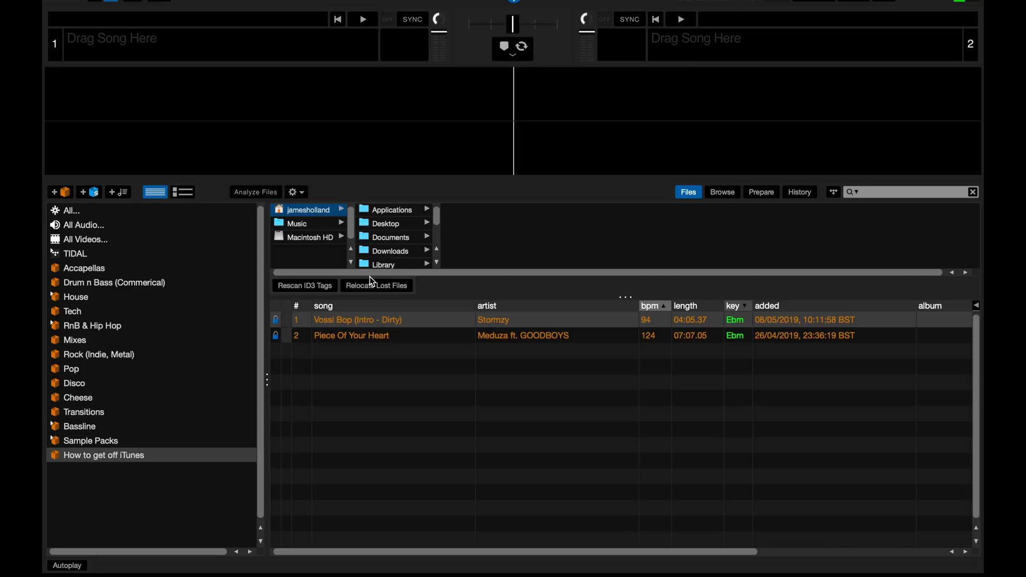
pyautogui.moveTo(309, 222)
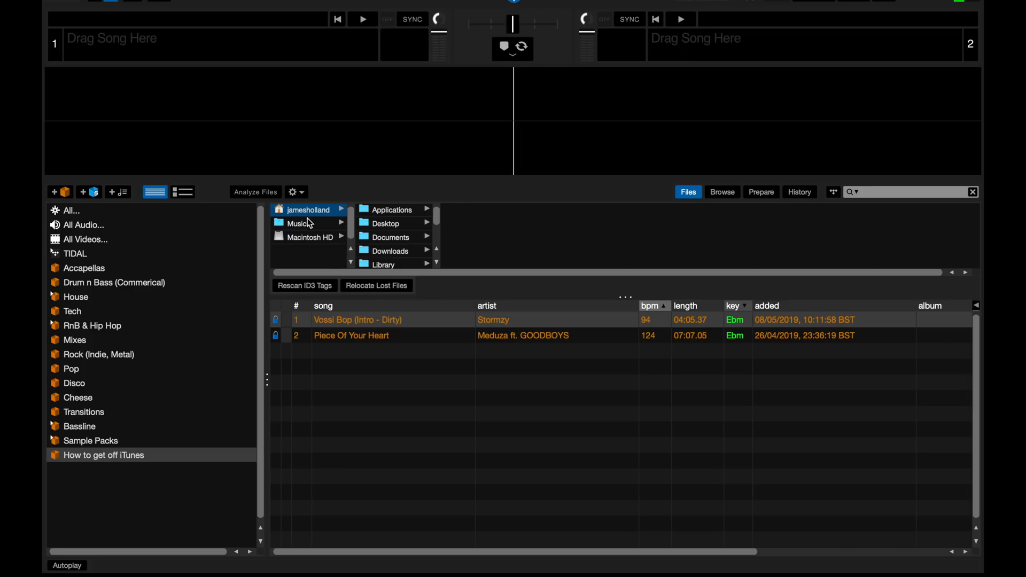
pyautogui.click(296, 223)
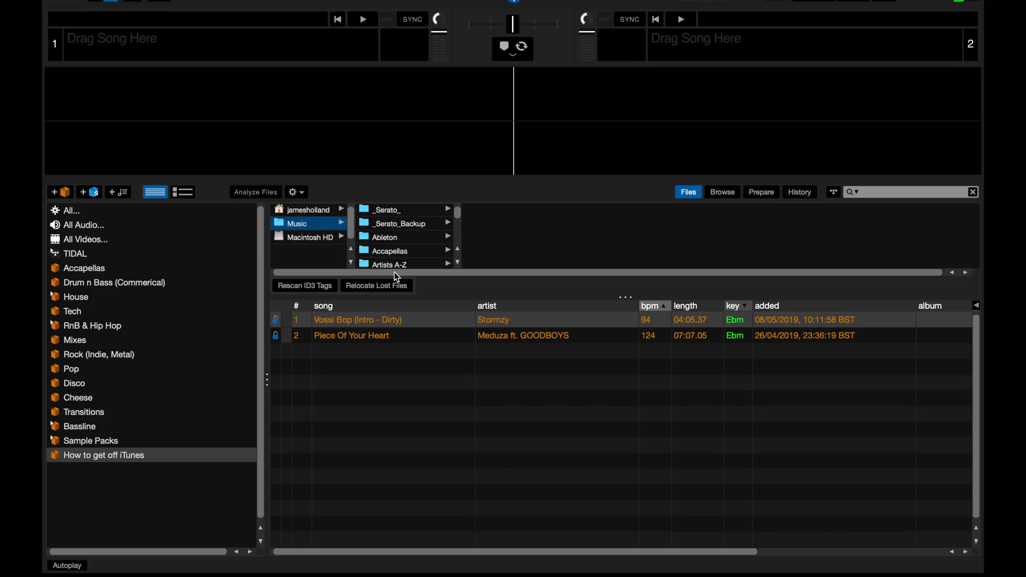
pyautogui.click(387, 264)
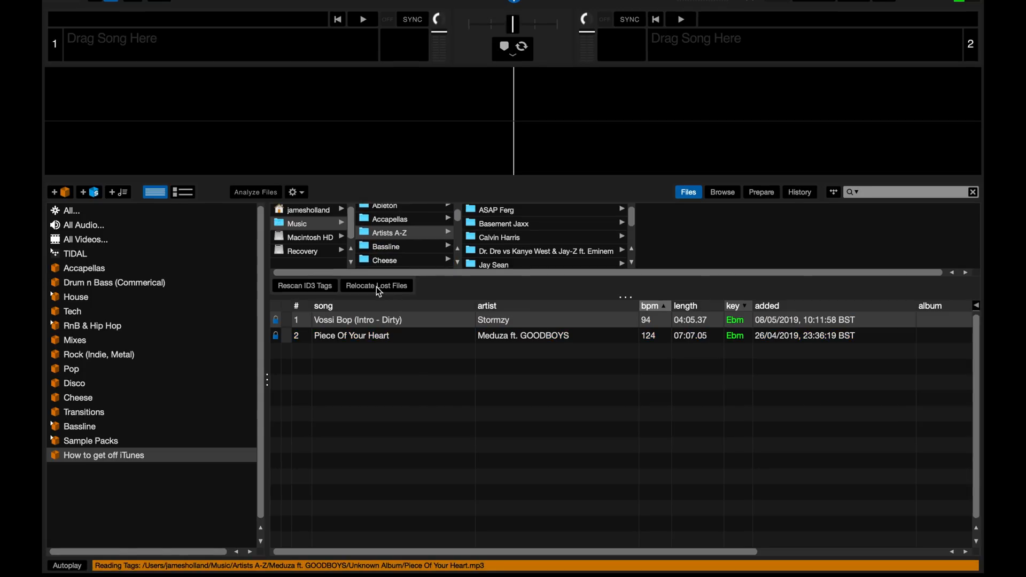
pyautogui.click(351, 335)
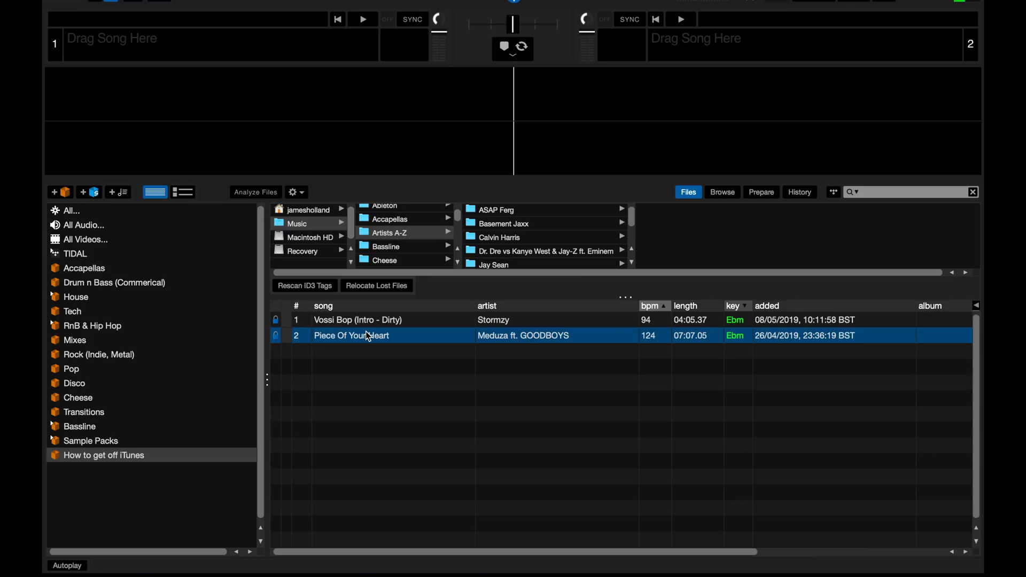
# - Load Piece Of Your Heart onto deck 1 to confirm the relocated tracks play
pyautogui.doubleClick(351, 334)
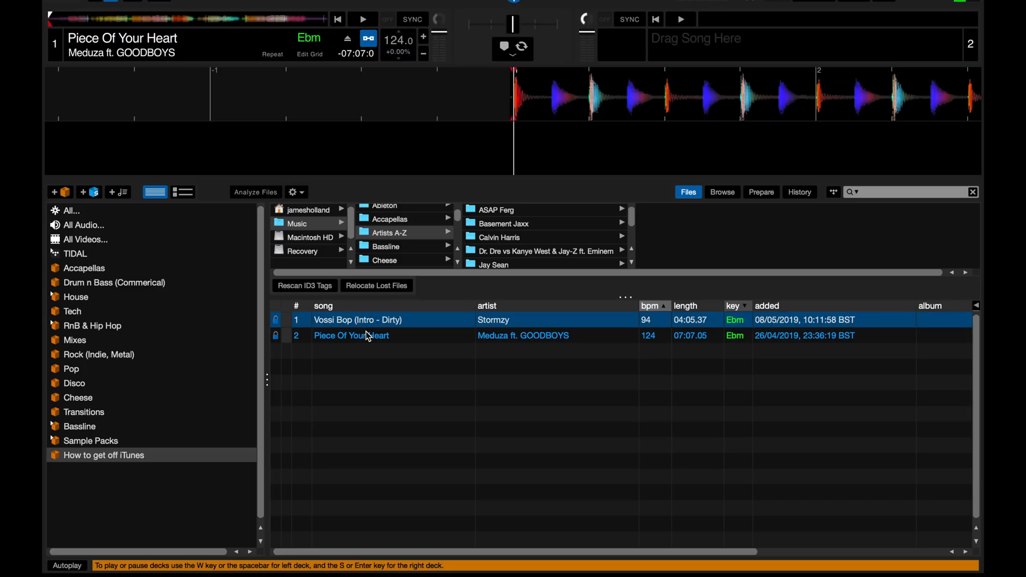
pyautogui.doubleClick(357, 319)
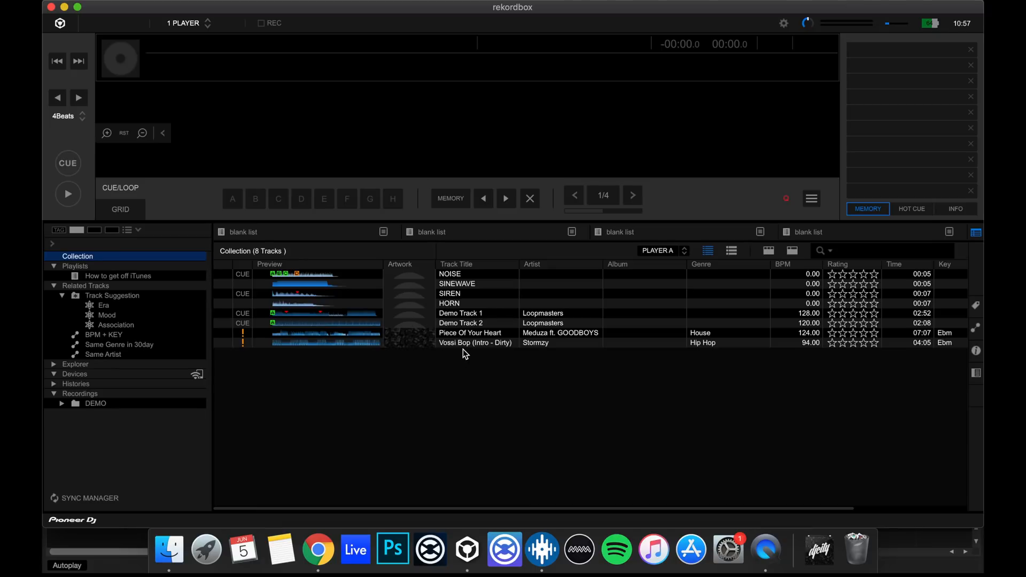
# - Show the missing files for the How to get off iTunes playlist in the Missing File Manager
pyautogui.click(119, 276)
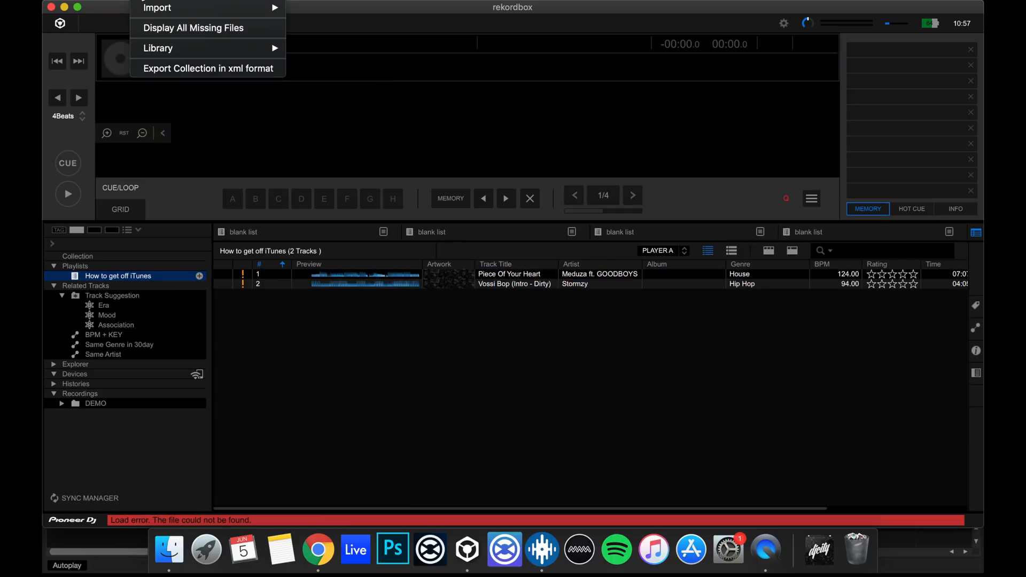
pyautogui.click(193, 28)
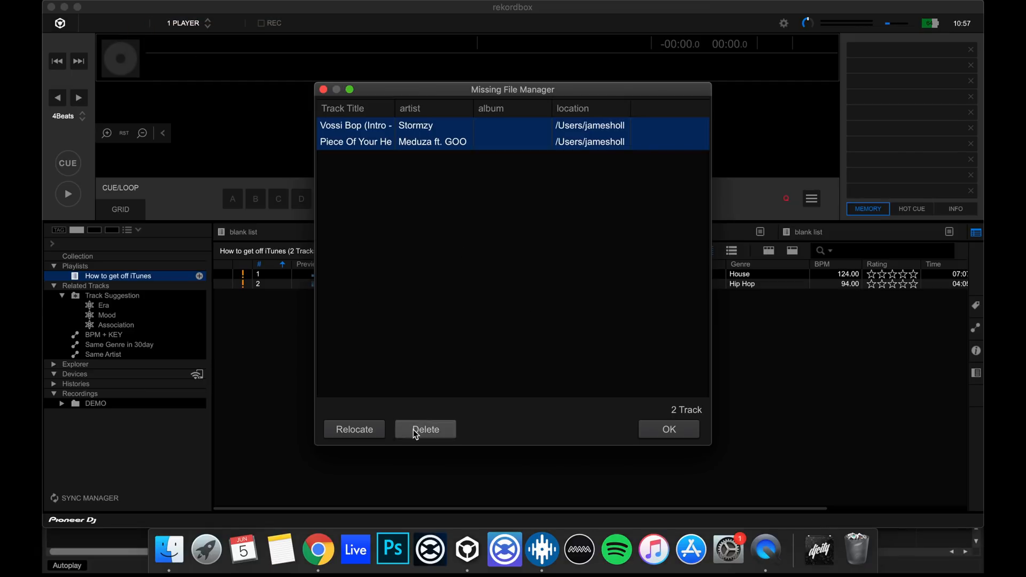
pyautogui.moveTo(615, 267)
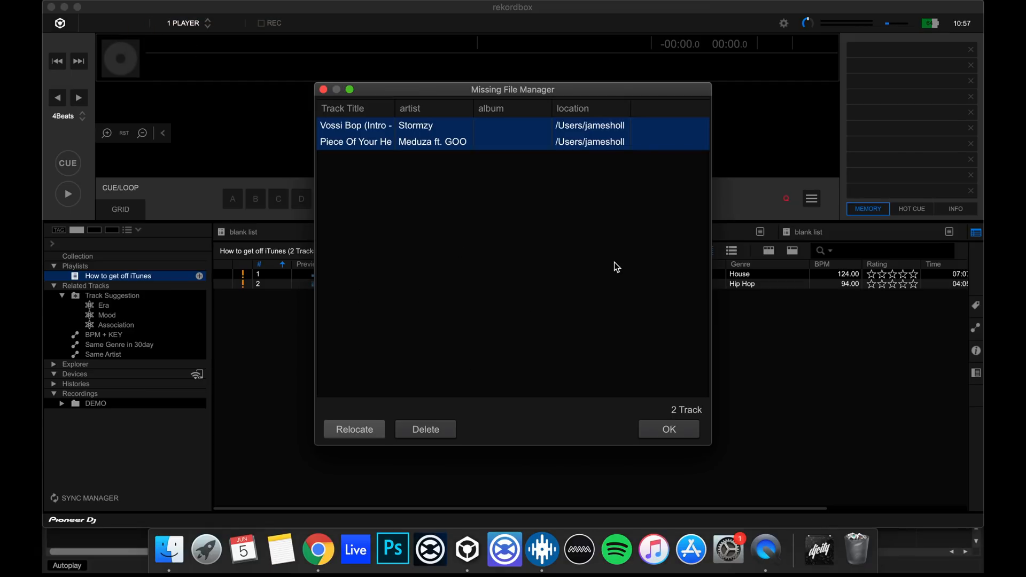
# - Relocate Vossi Bop to its mp3 in Artists A-Z > Stormzy and let rekordbox find Piece Of Your Heart too
pyautogui.click(353, 429)
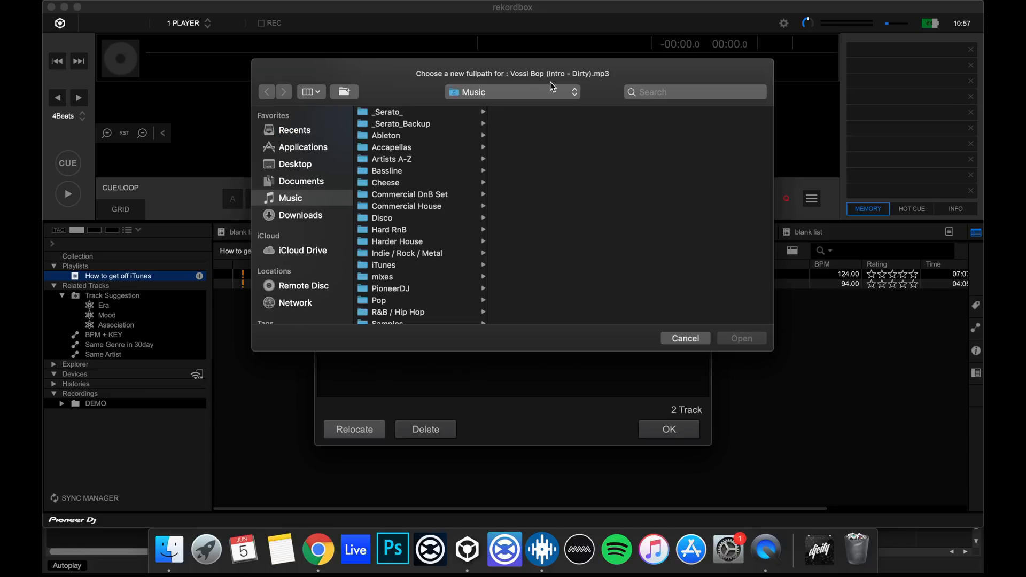
pyautogui.moveTo(396, 166)
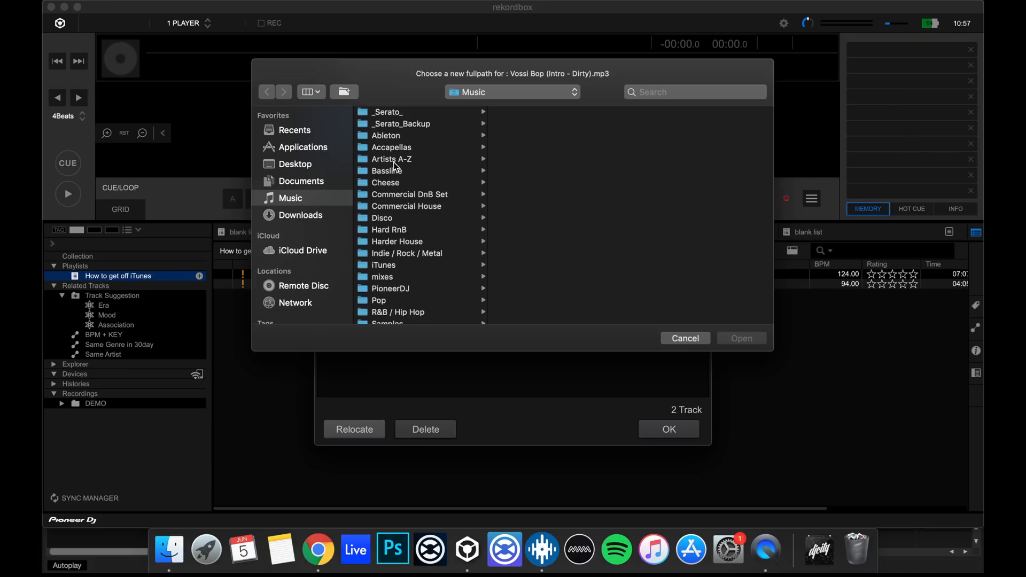
pyautogui.click(391, 160)
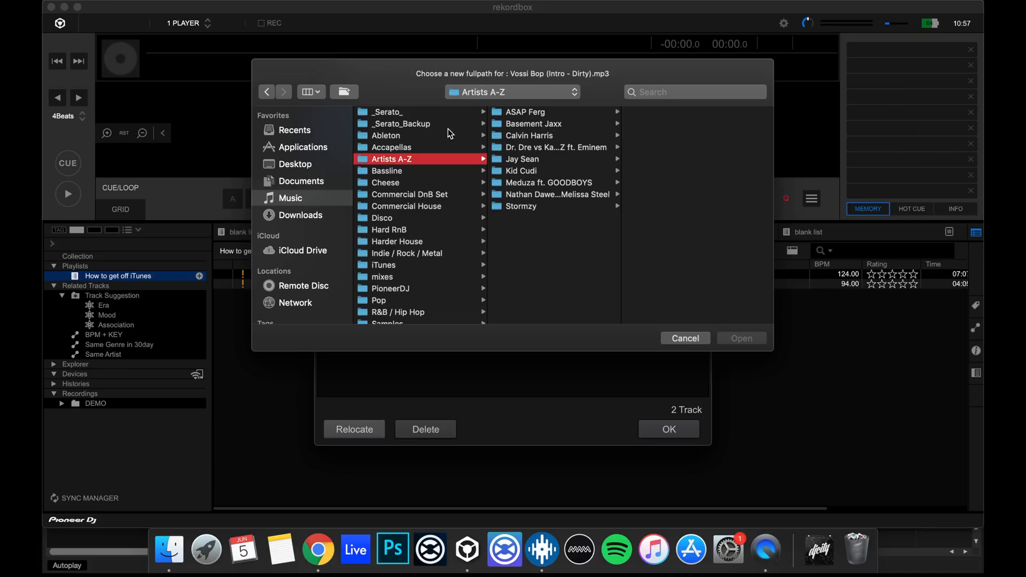
pyautogui.moveTo(517, 215)
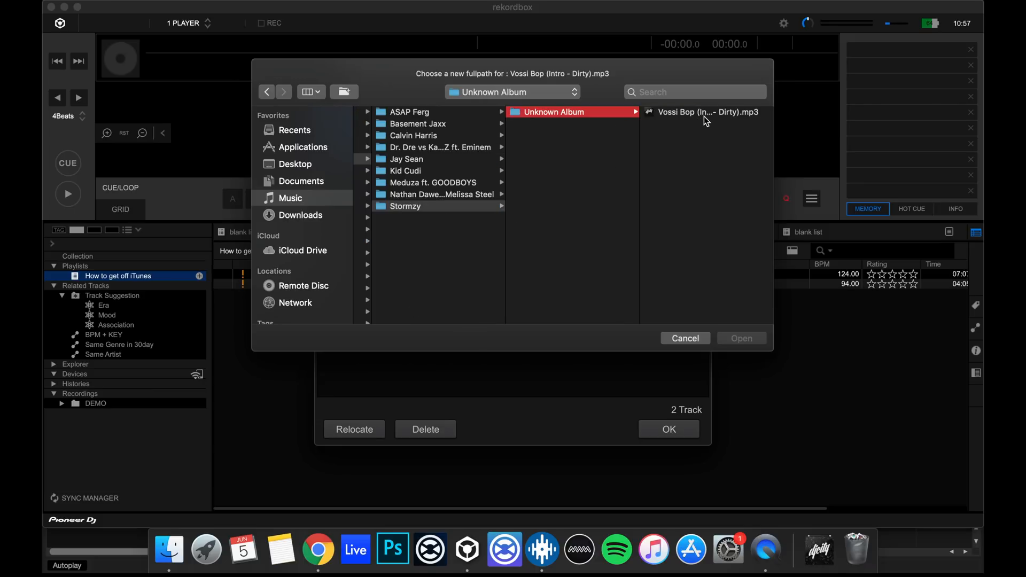
pyautogui.click(708, 111)
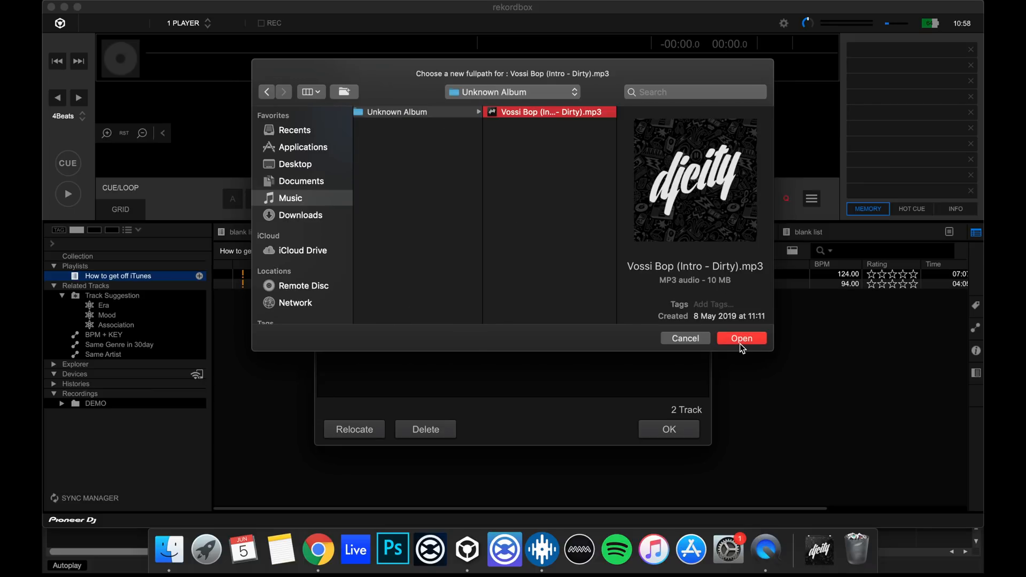
pyautogui.click(741, 339)
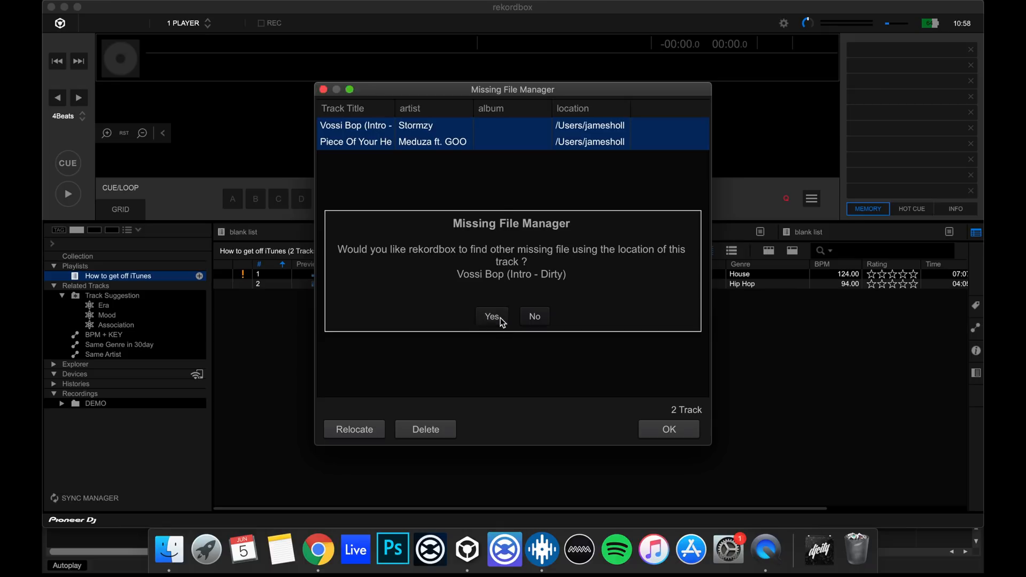
pyautogui.click(492, 316)
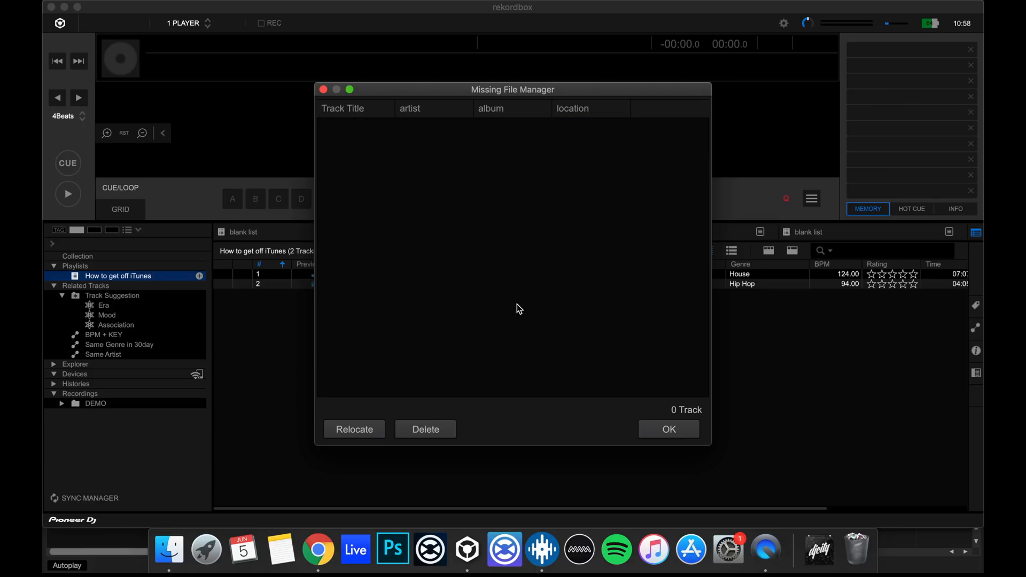
pyautogui.click(666, 429)
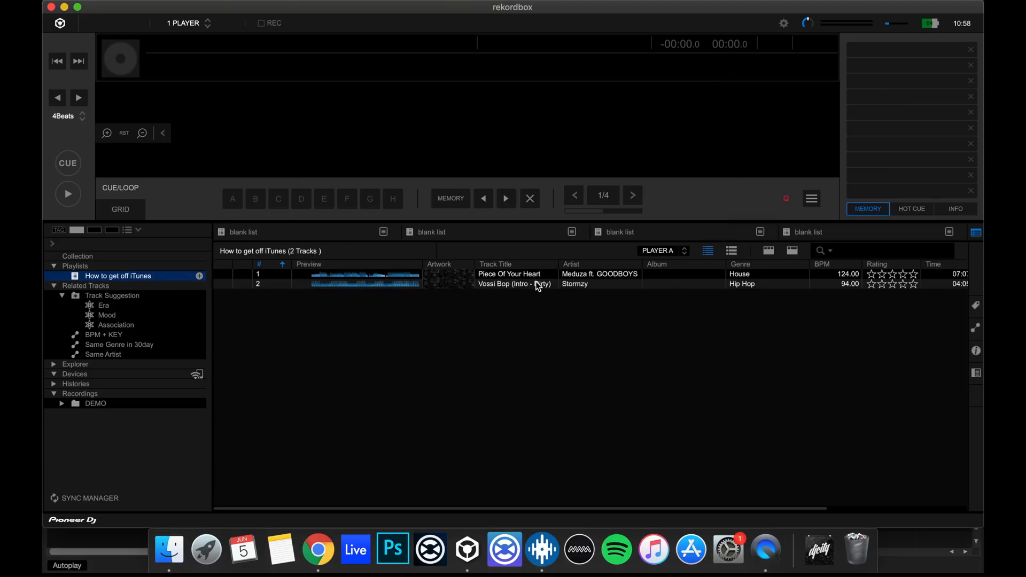
# - Load Vossi Bop and then Piece Of Your Heart onto the deck to confirm both play with full waveforms
pyautogui.doubleClick(515, 283)
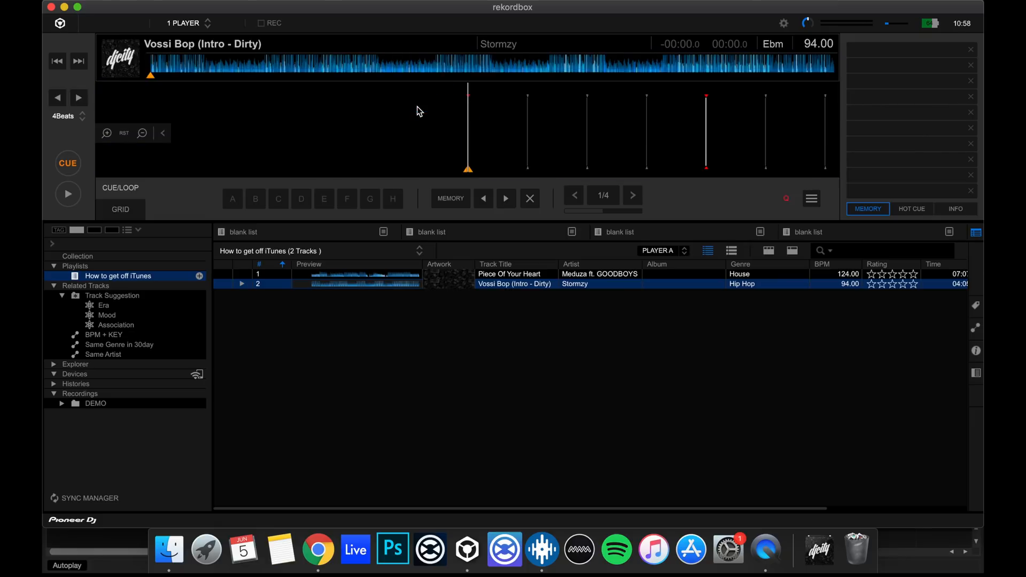
pyautogui.click(67, 163)
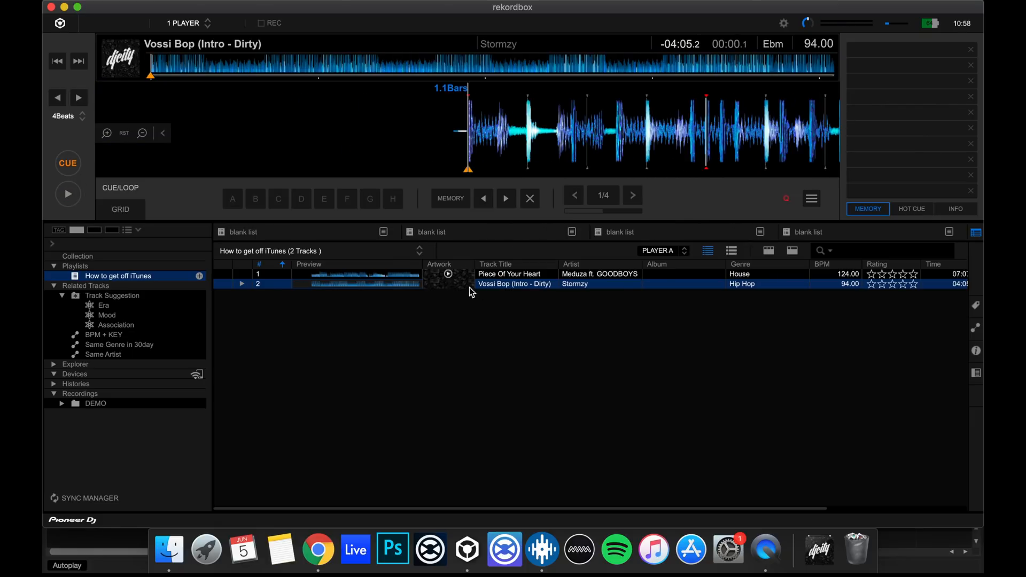
pyautogui.click(513, 273)
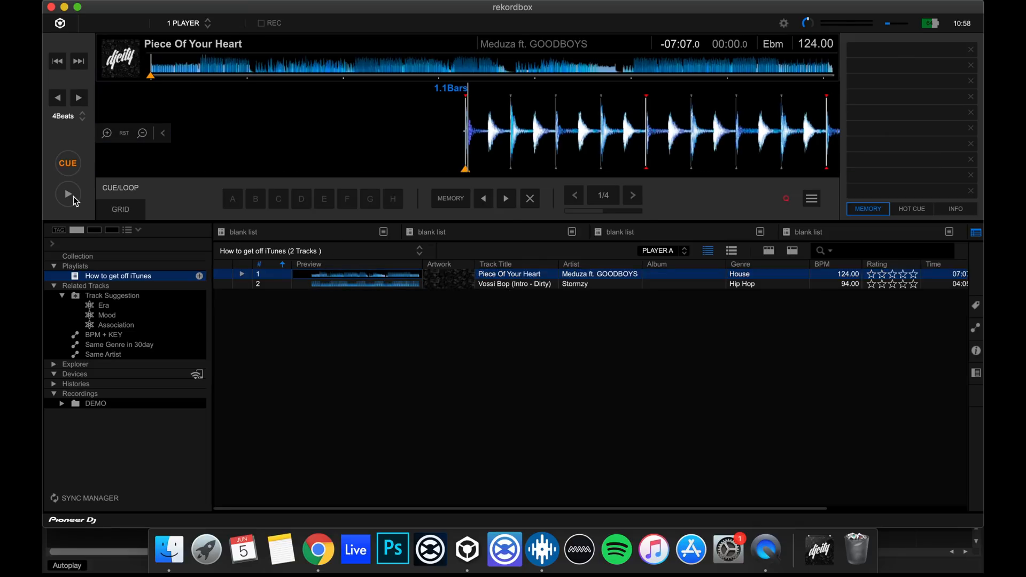
pyautogui.click(67, 193)
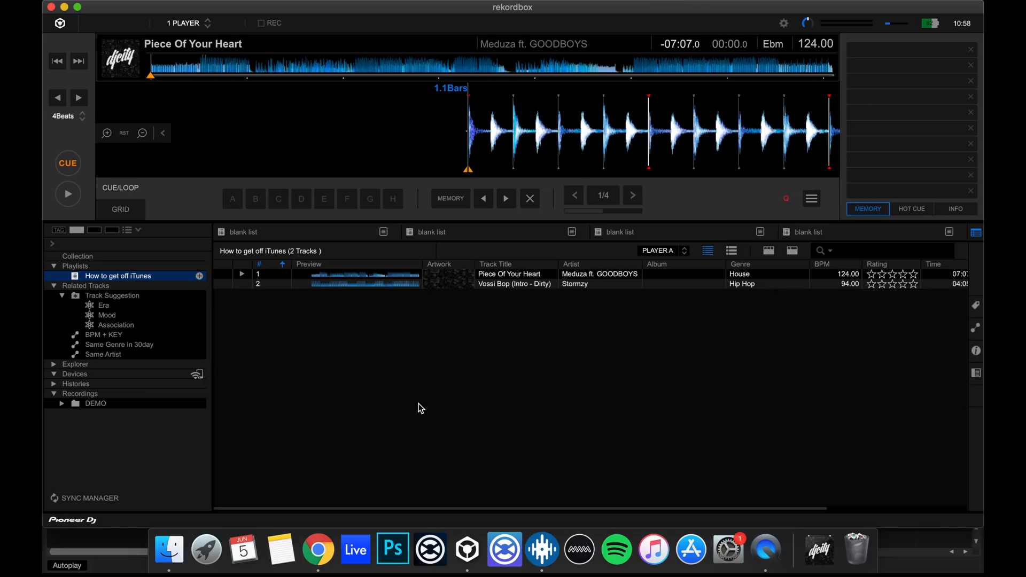
pyautogui.moveTo(293, 382)
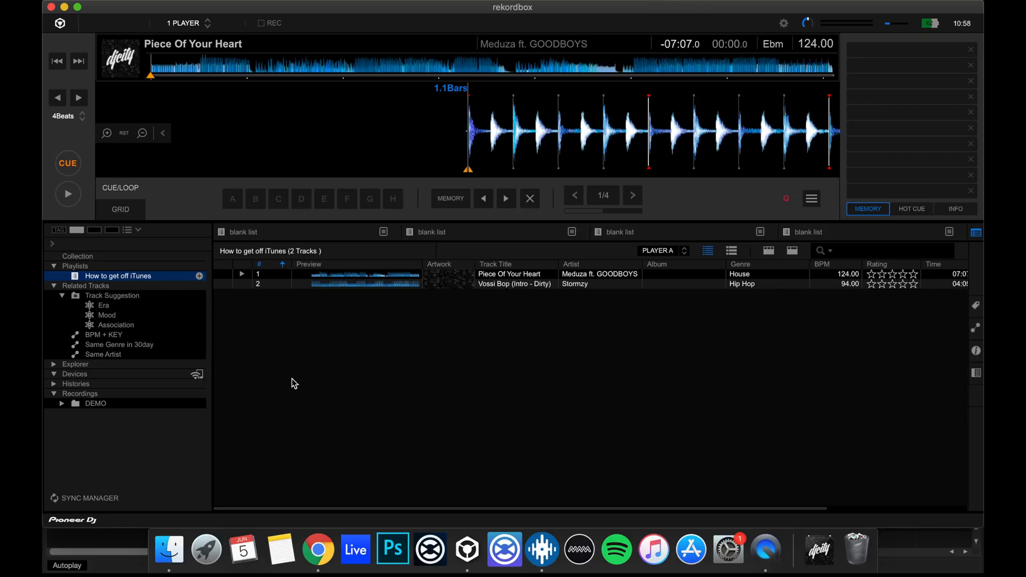
pyautogui.click(169, 549)
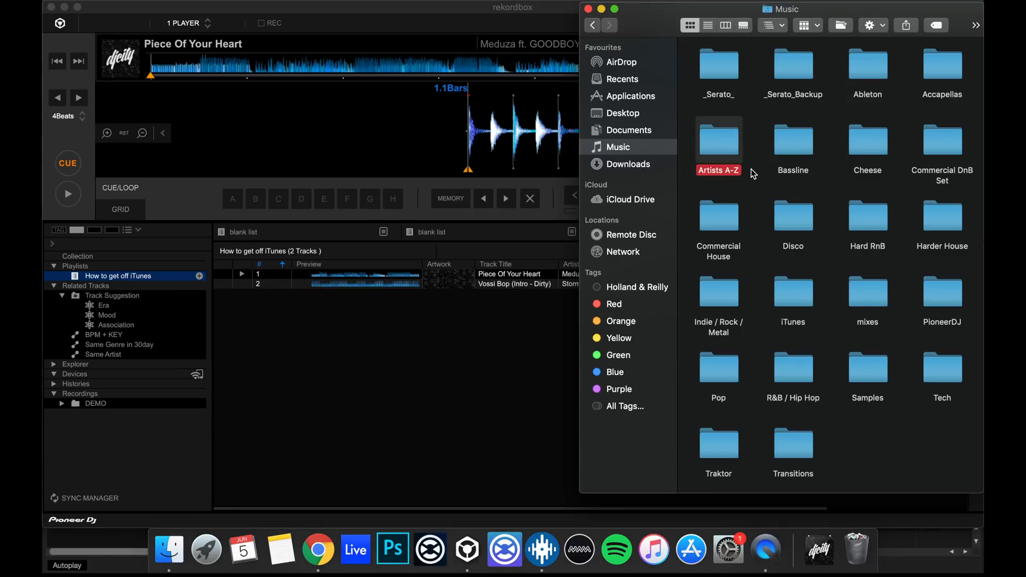
# - Import the Artists A-Z folder from Finder's Music folder into rekordbox and accept the analysis settings
pyautogui.doubleClick(718, 139)
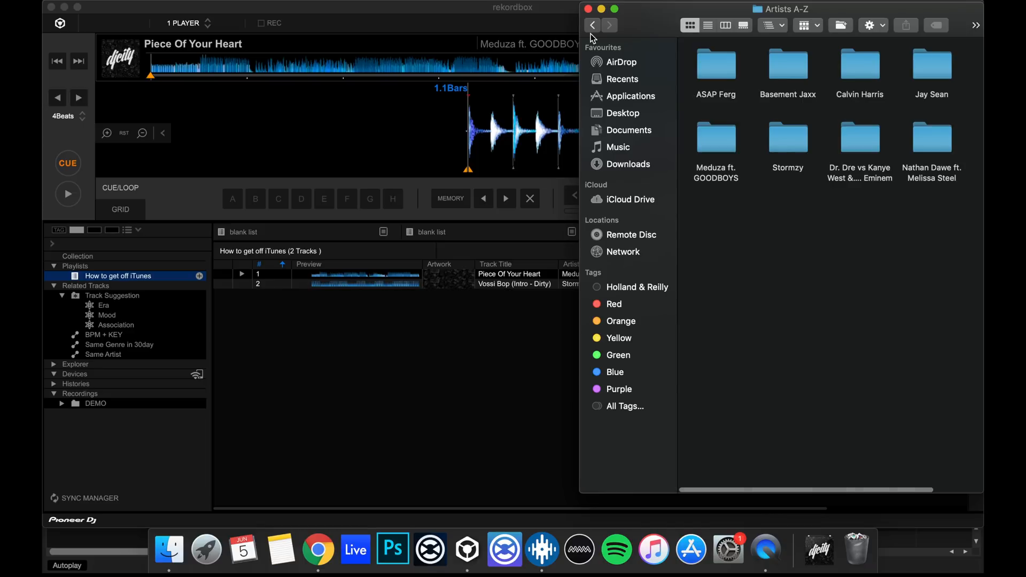
pyautogui.click(591, 25)
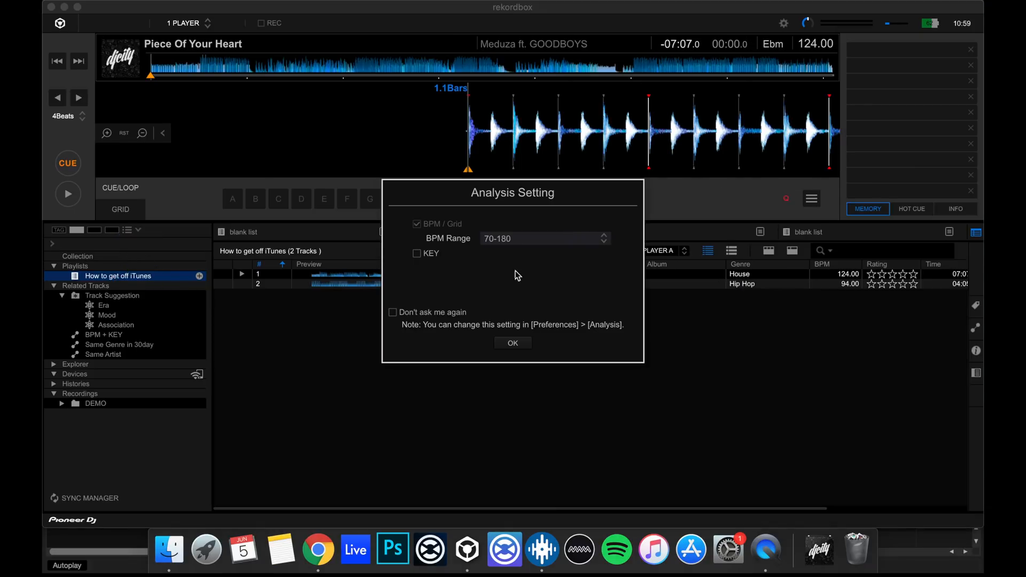
pyautogui.click(512, 343)
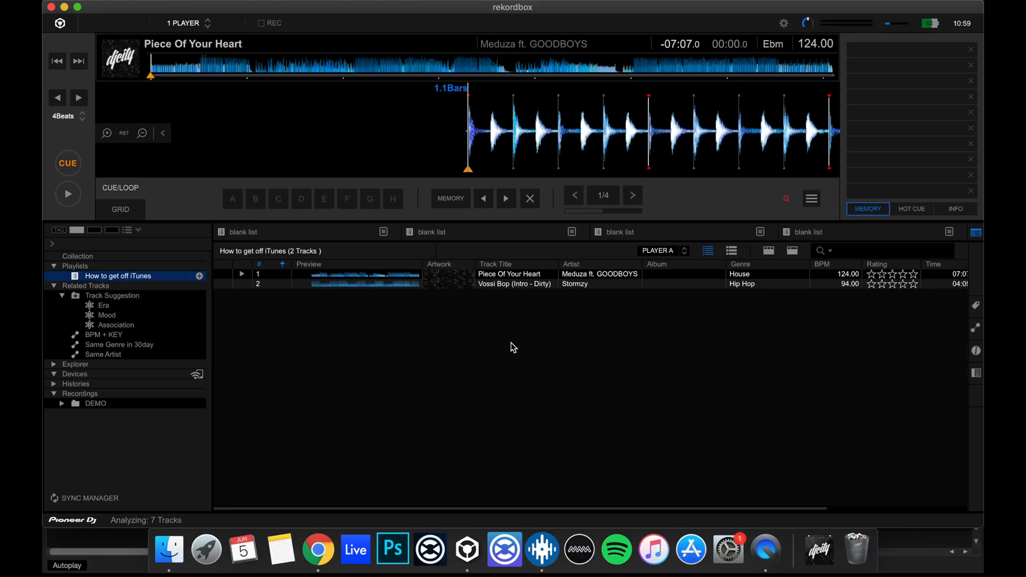
pyautogui.click(168, 548)
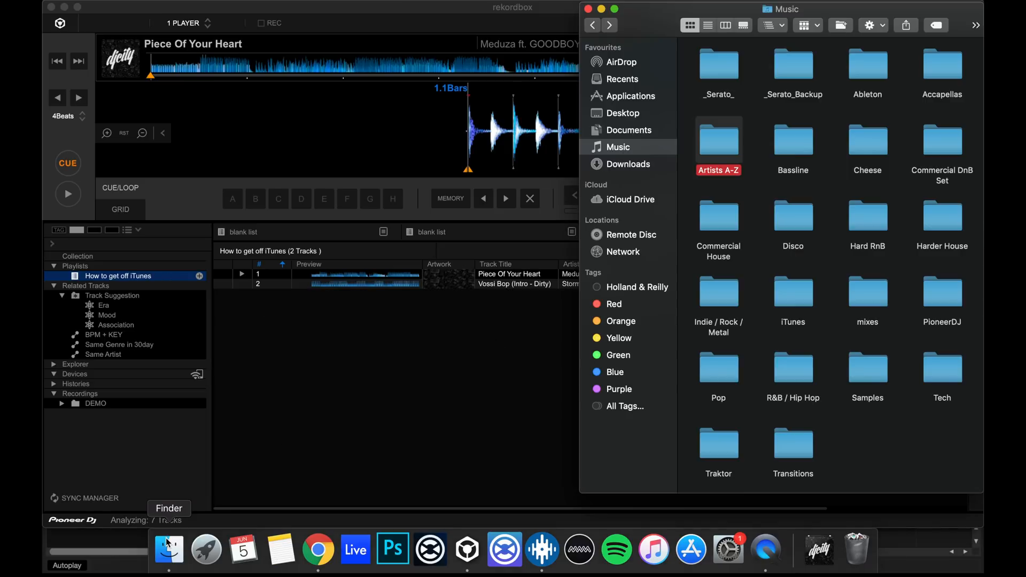
pyautogui.doubleClick(718, 139)
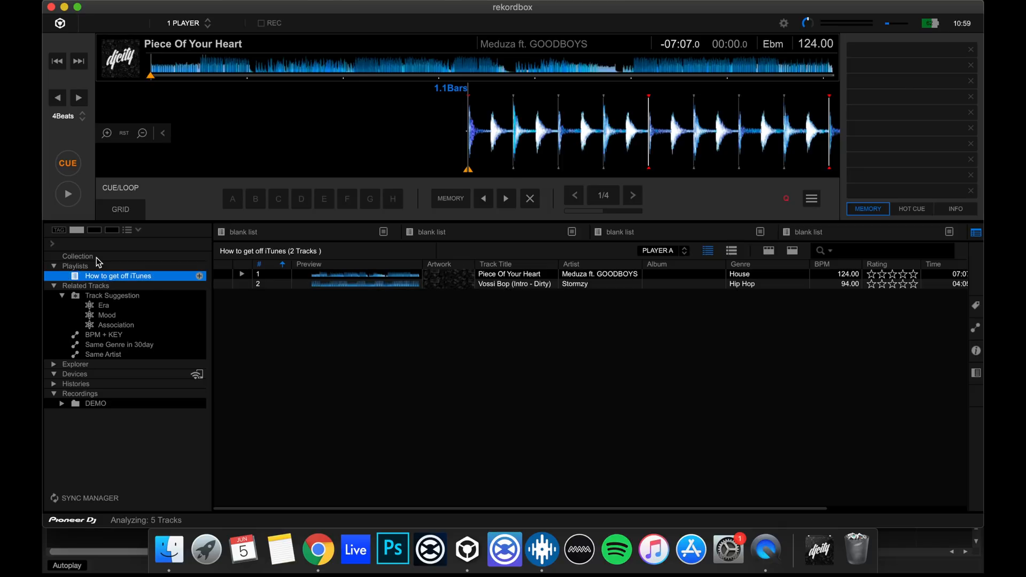
# - Show the full 15-track Collection and load Basement Jaxx's Do Your Thing onto the deck
pyautogui.click(77, 256)
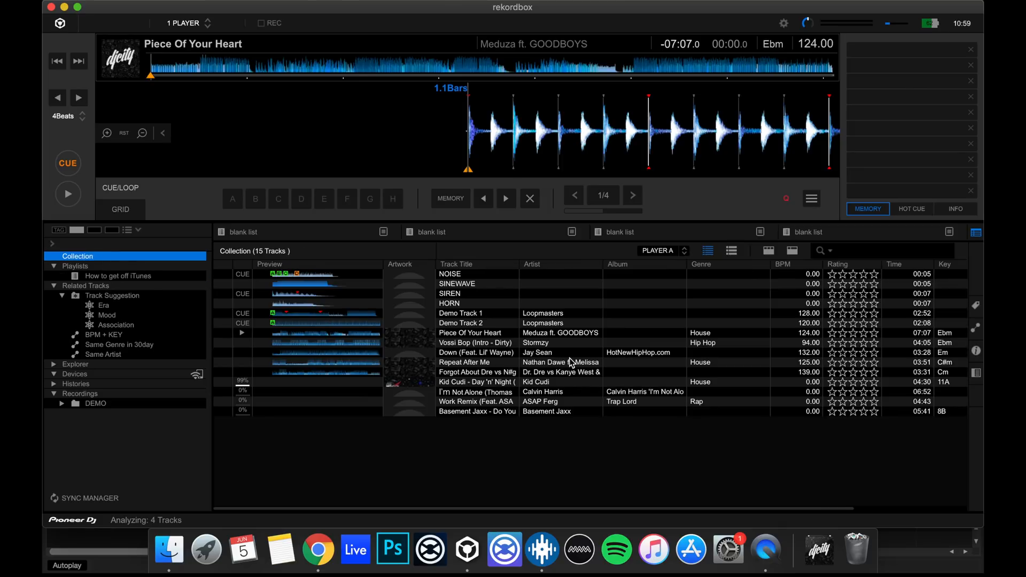
pyautogui.click(477, 410)
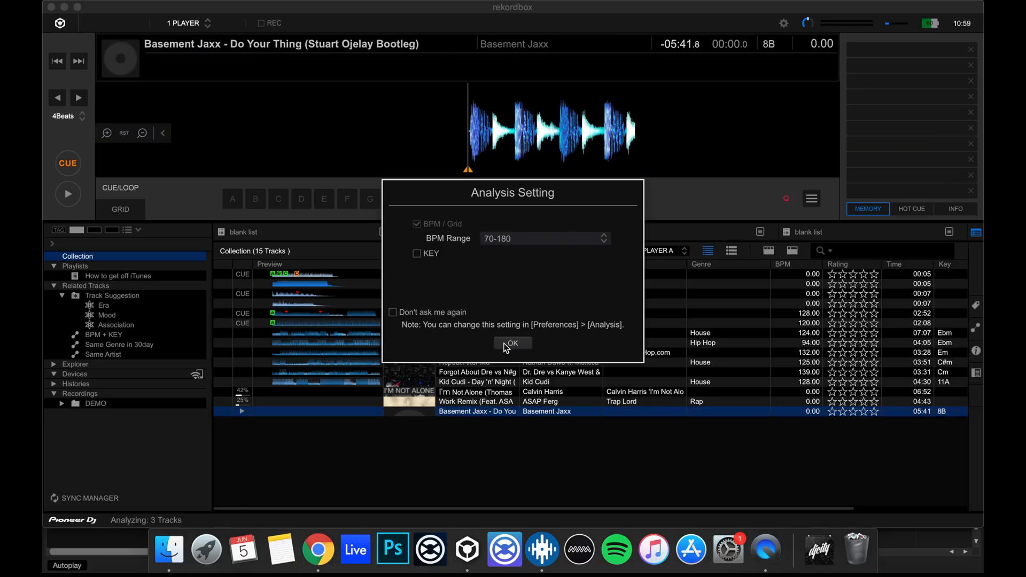
pyautogui.click(512, 343)
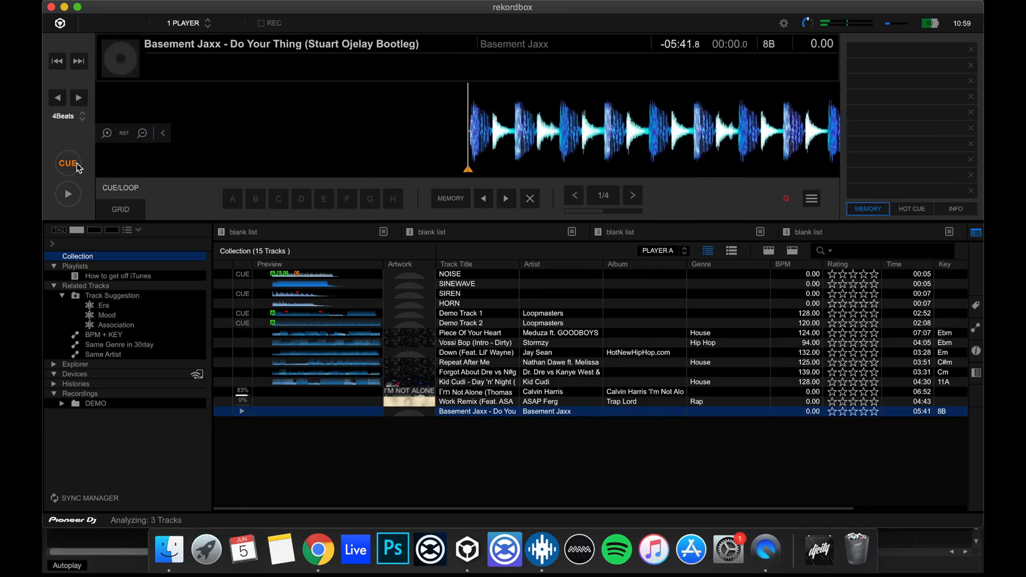
pyautogui.moveTo(69, 162)
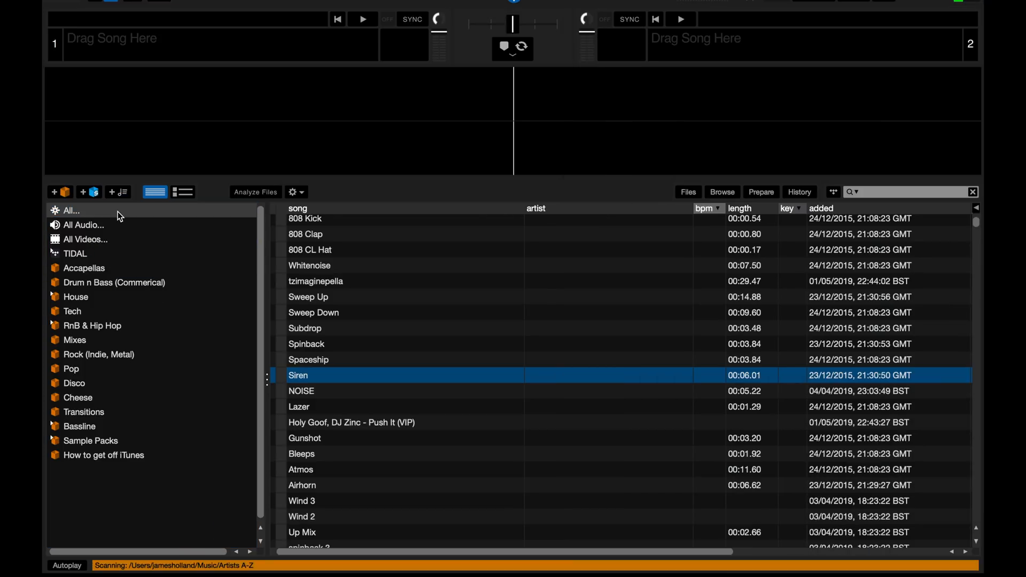
pyautogui.moveTo(530, 335)
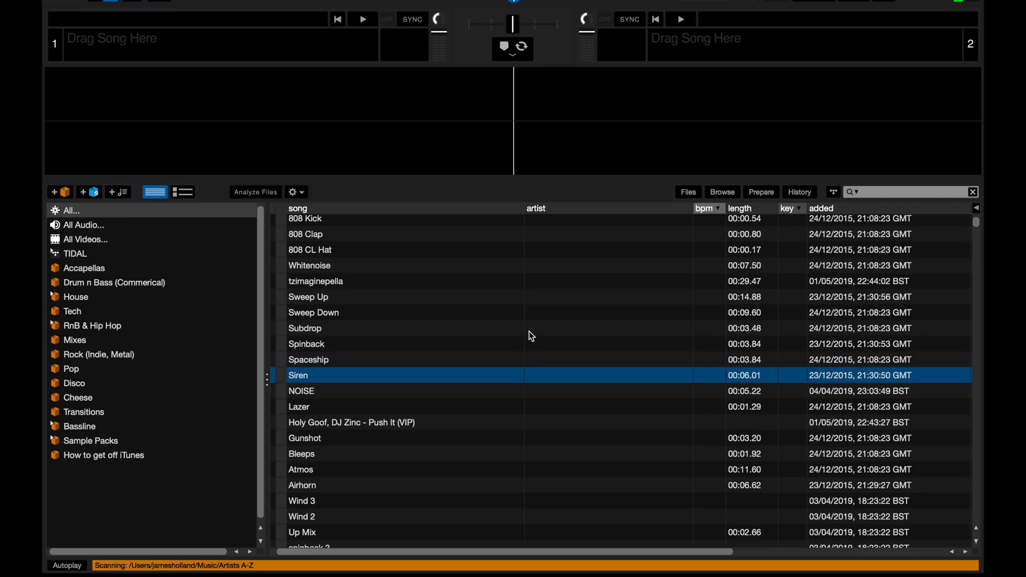